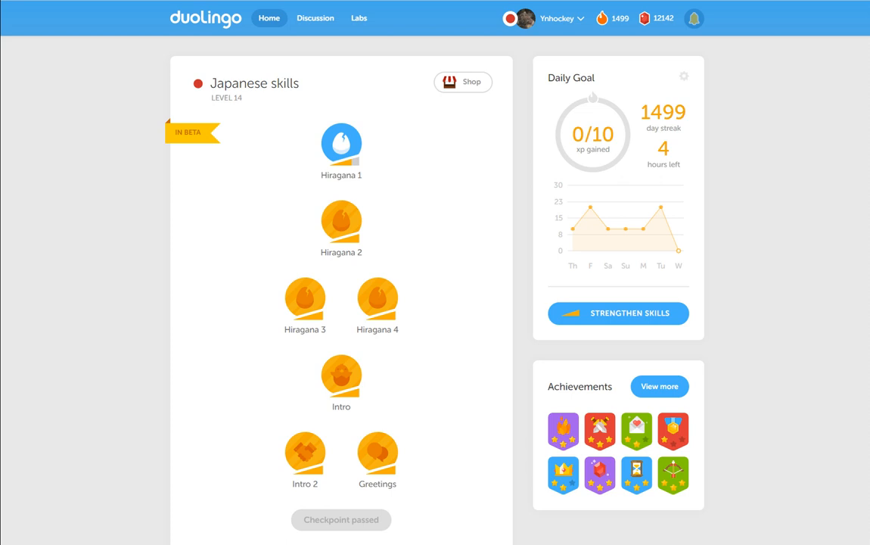
pyautogui.moveTo(182, 326)
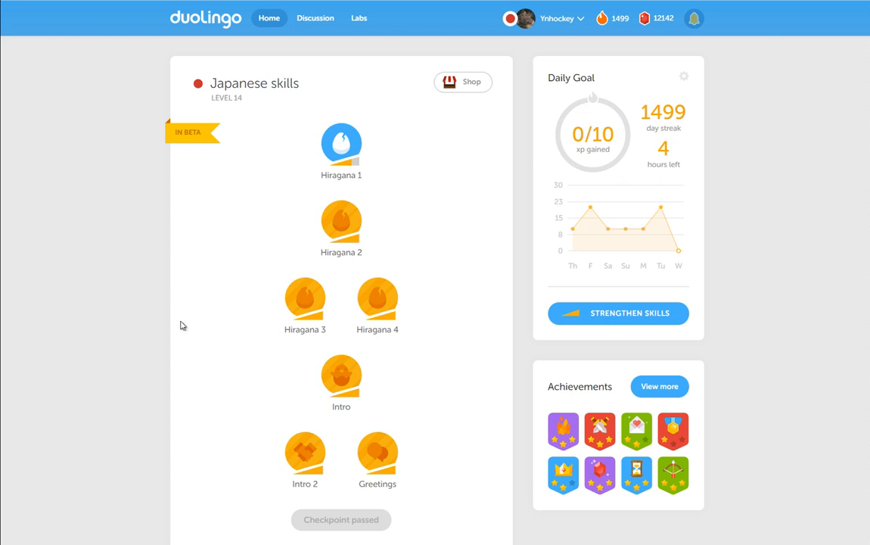
pyautogui.moveTo(144, 310)
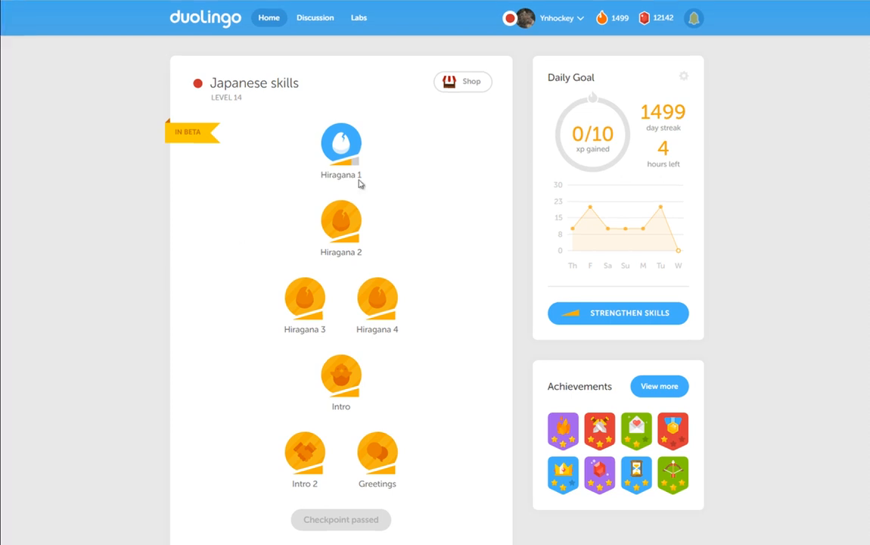
pyautogui.moveTo(626, 40)
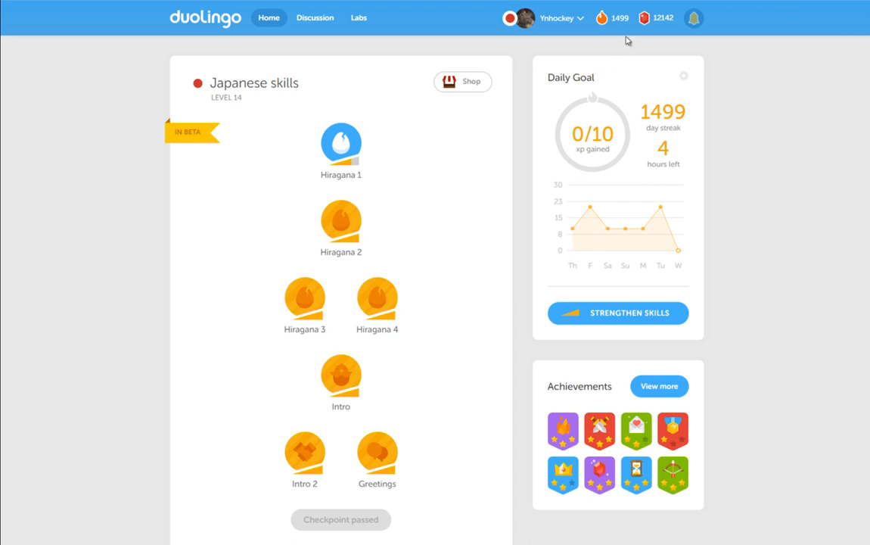
pyautogui.moveTo(612, 17)
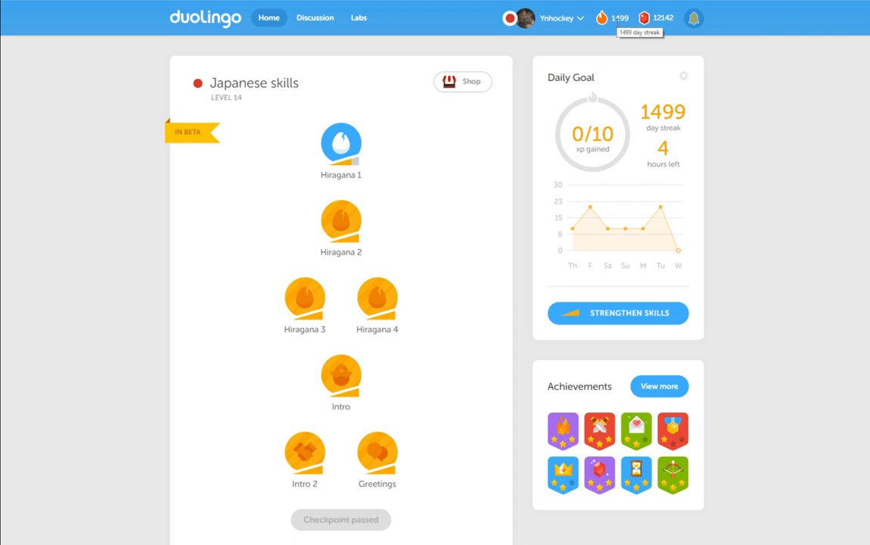
pyautogui.moveTo(181, 263)
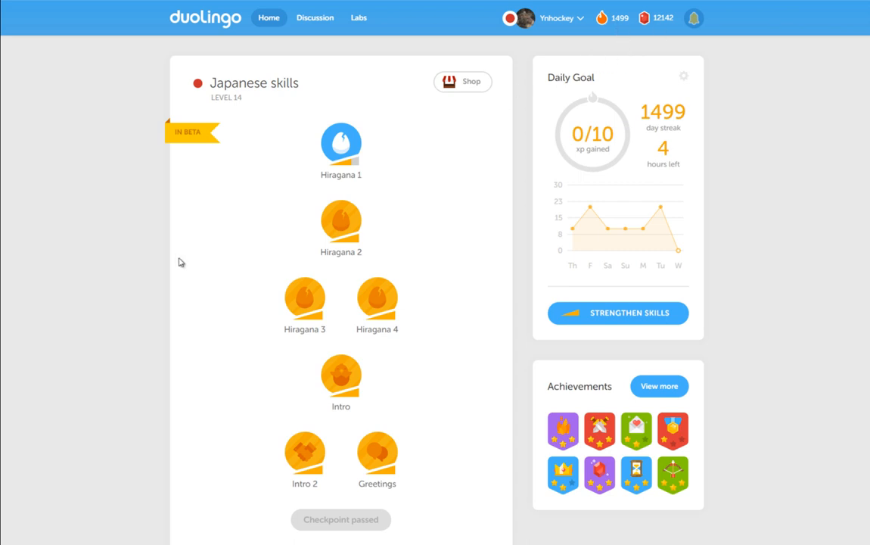
pyautogui.moveTo(184, 255)
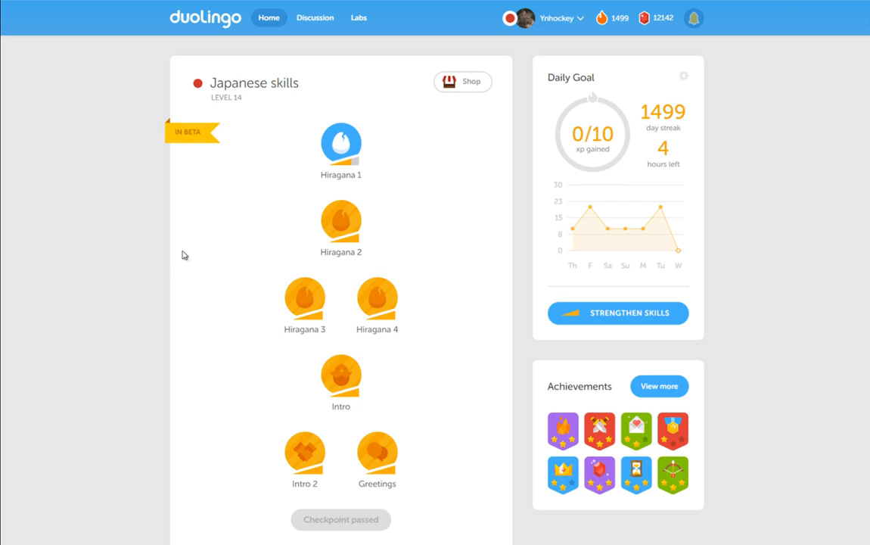
pyautogui.moveTo(400, 162)
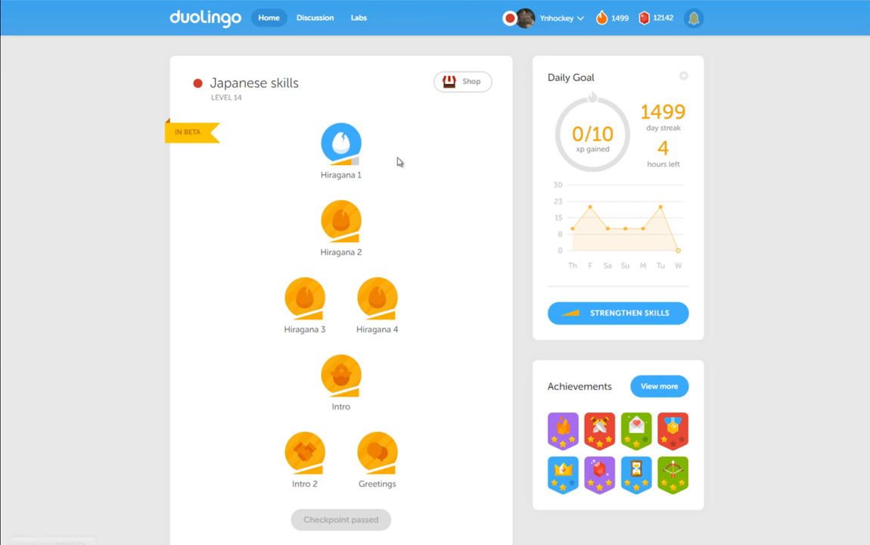
pyautogui.moveTo(348, 144)
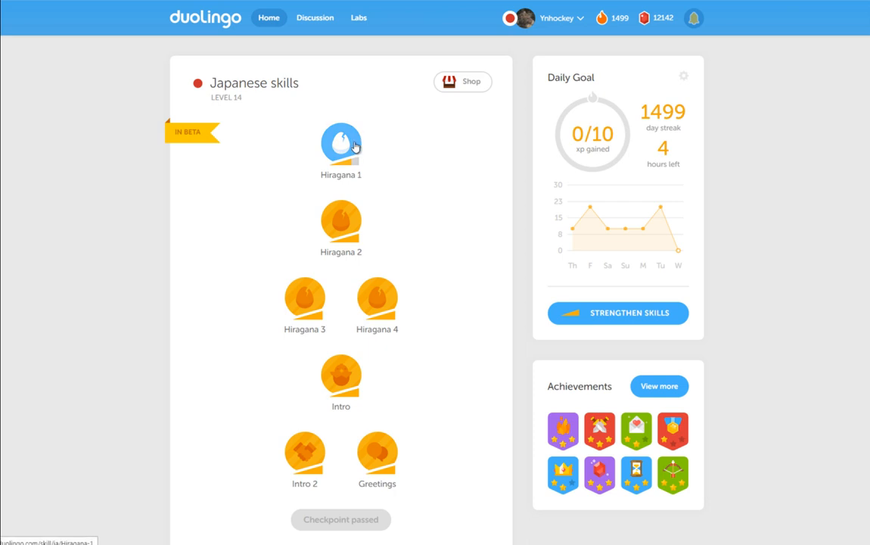
pyautogui.moveTo(389, 146)
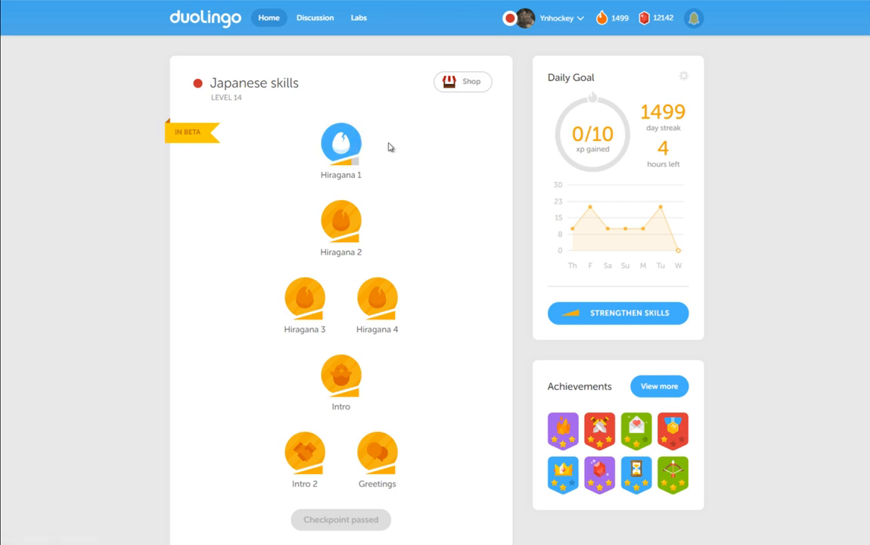
# Scroll down the Japanese skill tree toward the Hiragana 1 skill
pyautogui.scroll(-3)
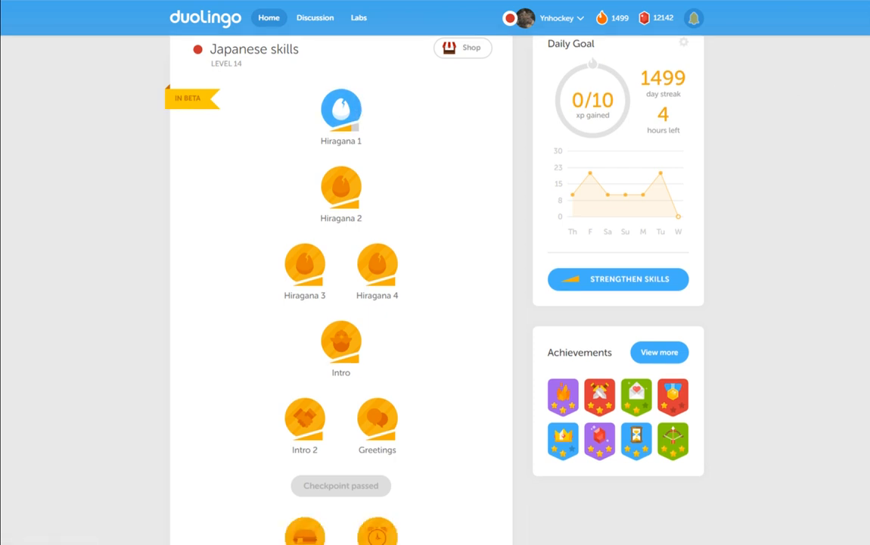
pyautogui.scroll(-3)
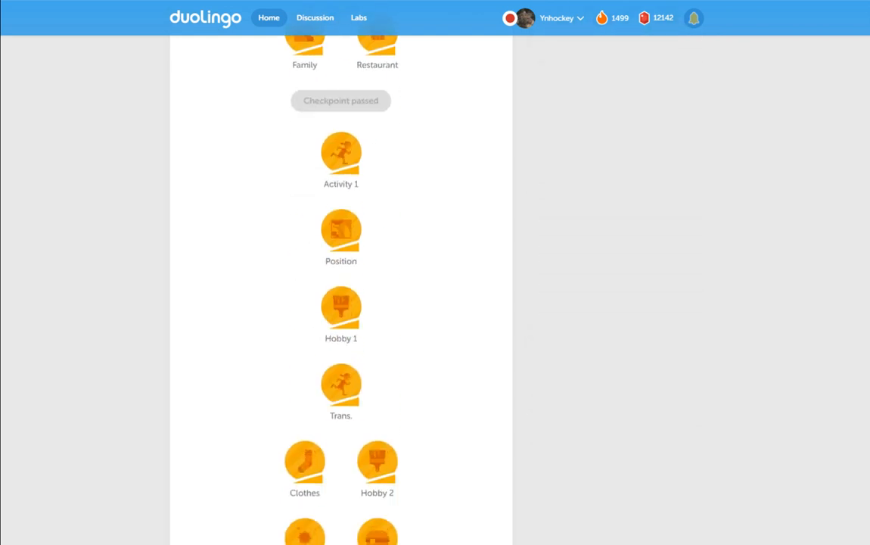
pyautogui.scroll(-3)
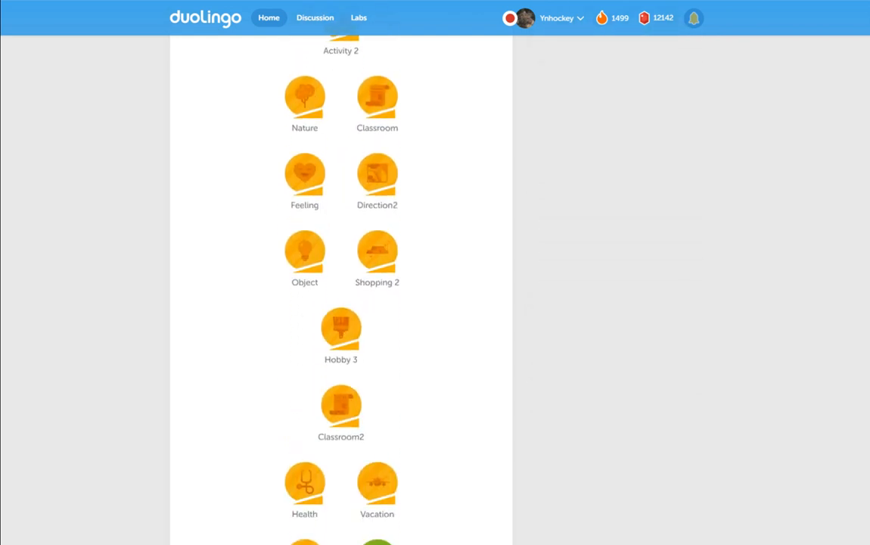
pyautogui.scroll(-3)
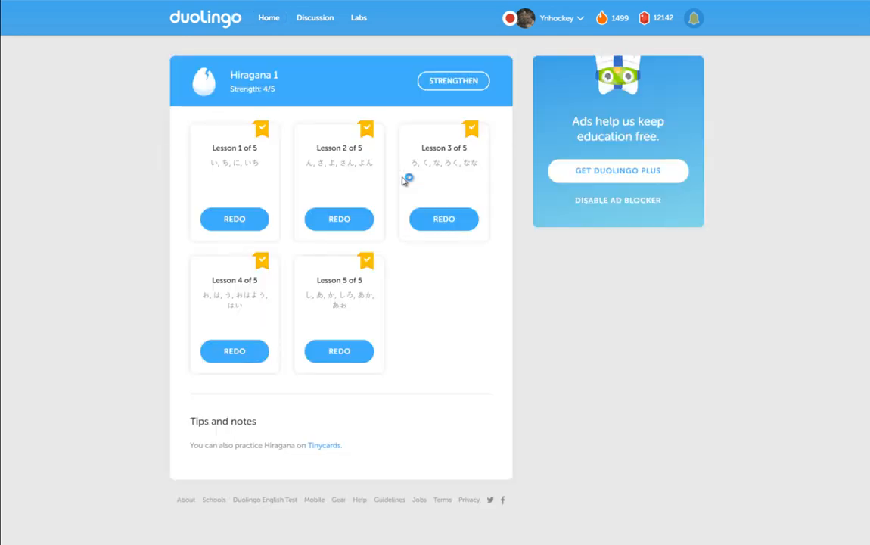
pyautogui.moveTo(618, 230)
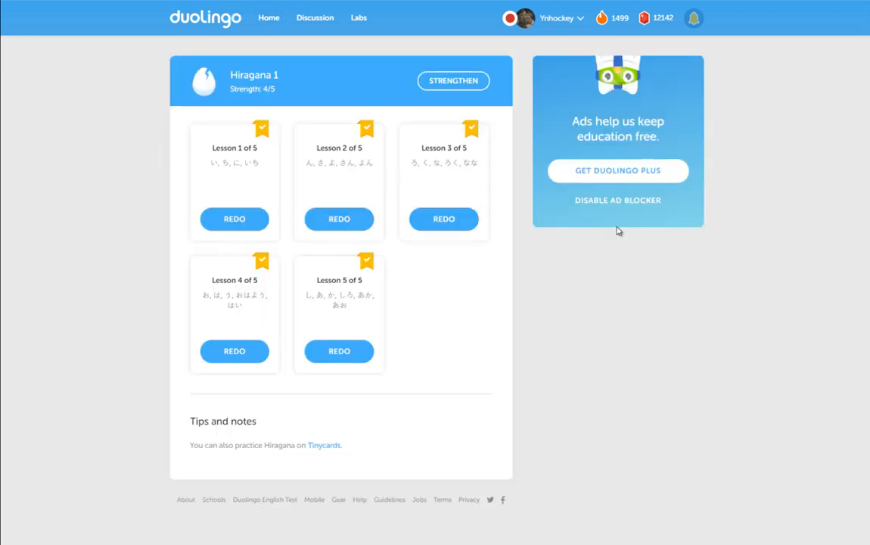
pyautogui.moveTo(429, 122)
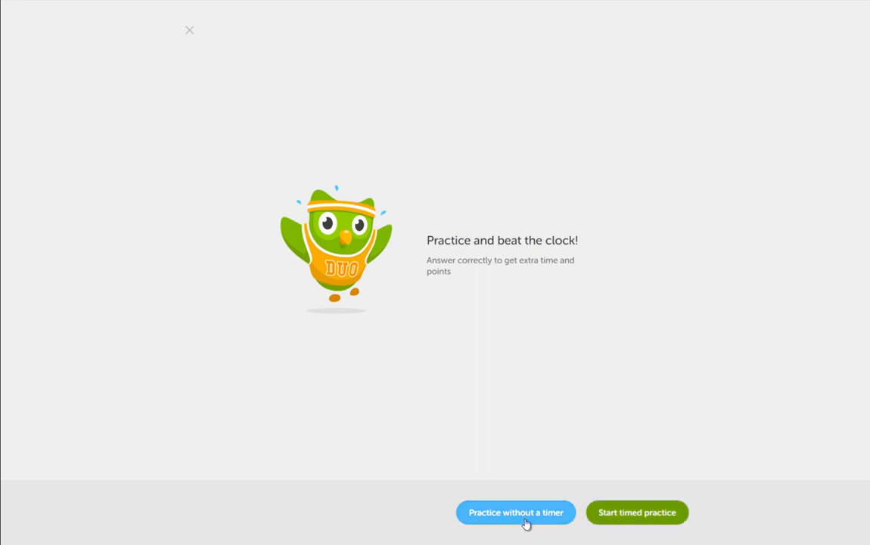
# Start the untimed practice and answer 'Seven', おはよう for good morning, and 'shi' for し
pyautogui.click(515, 513)
pyautogui.write('One')
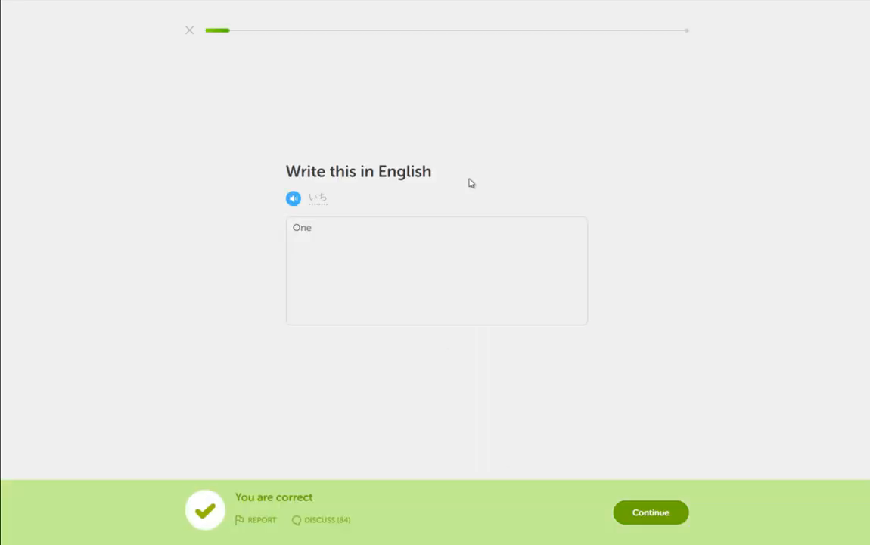
pyautogui.click(650, 512)
pyautogui.write('Seven')
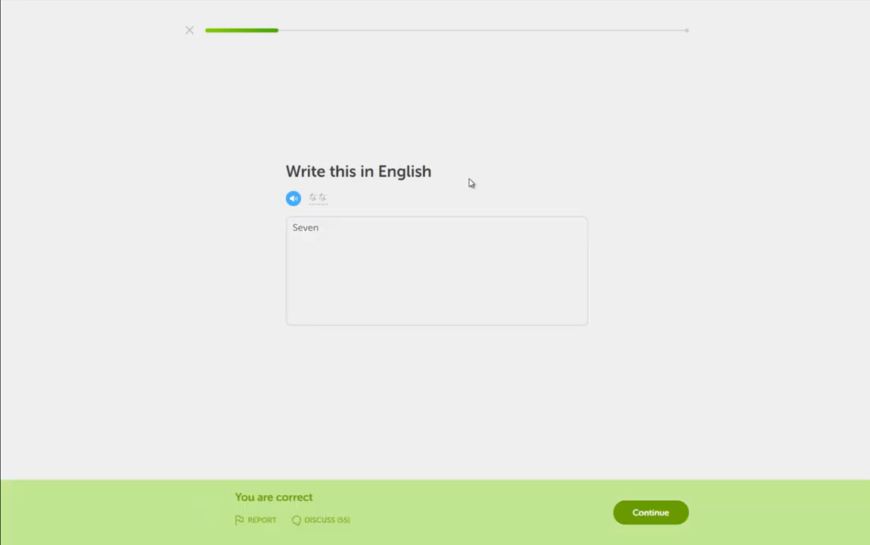
pyautogui.click(650, 512)
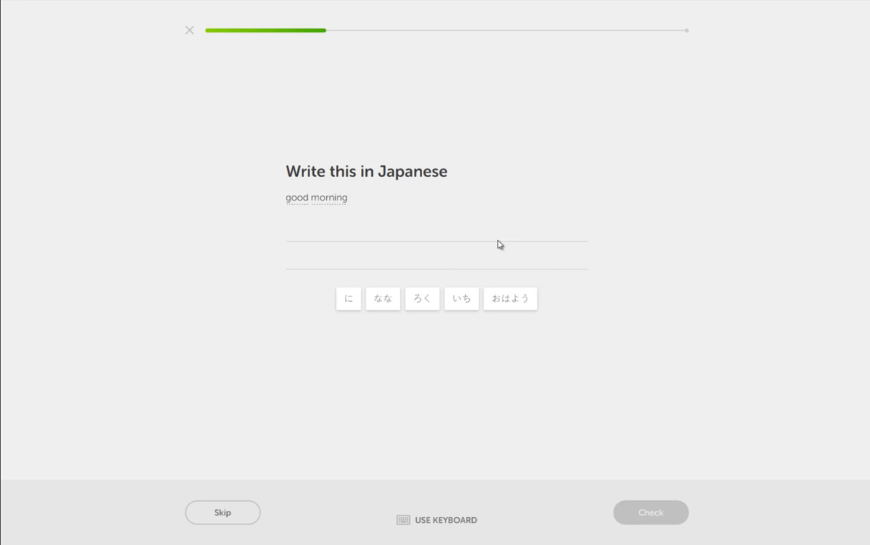
pyautogui.click(510, 299)
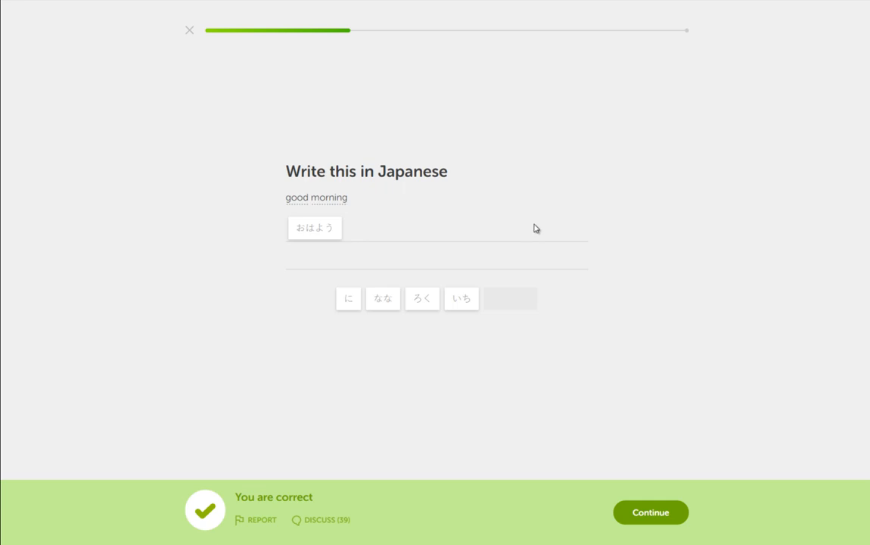
pyautogui.click(650, 513)
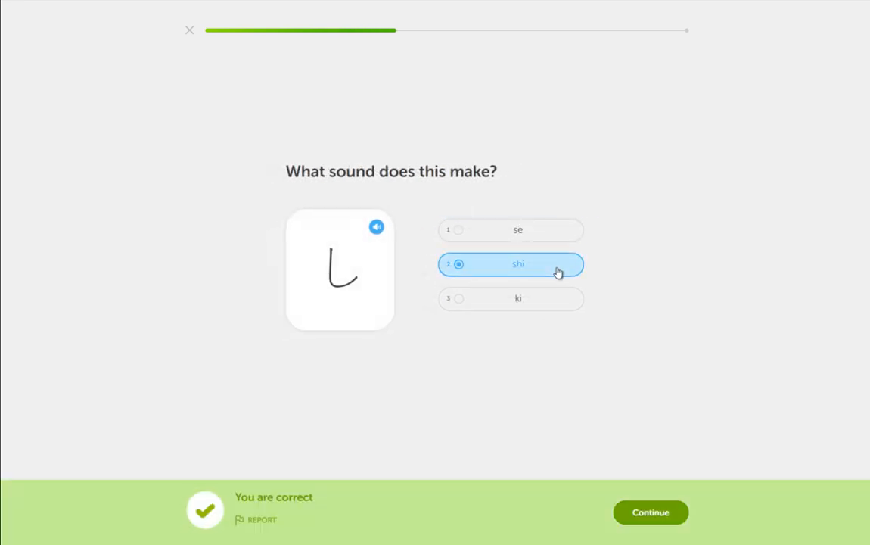
# Match the あ and な kana pairs with their romaji and continue
pyautogui.click(650, 512)
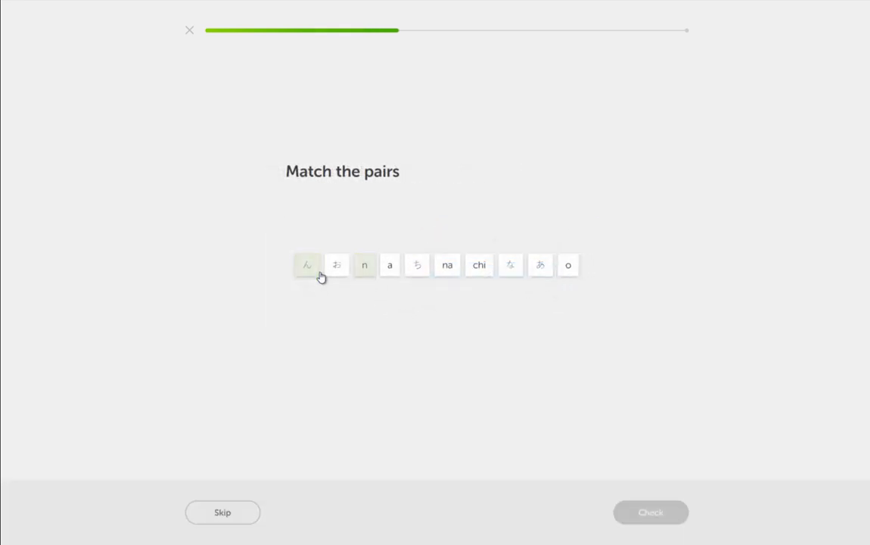
pyautogui.click(540, 265)
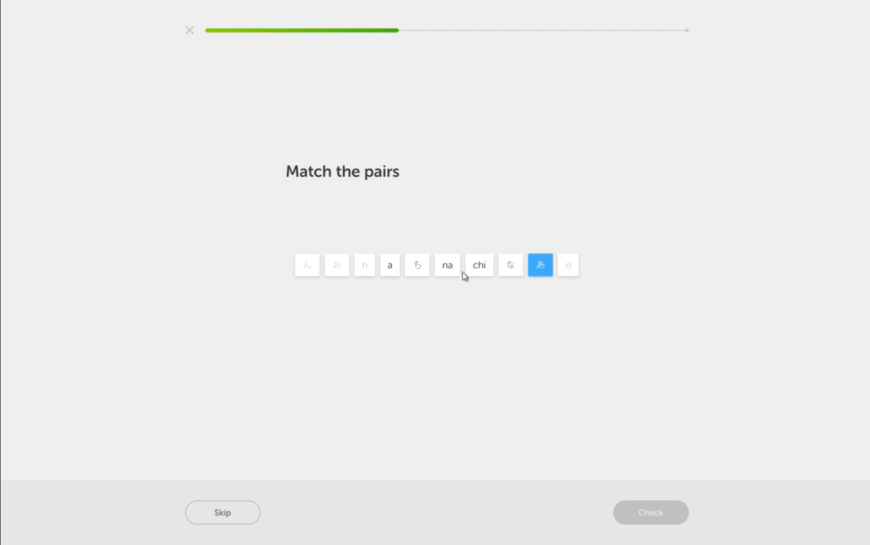
pyautogui.click(510, 264)
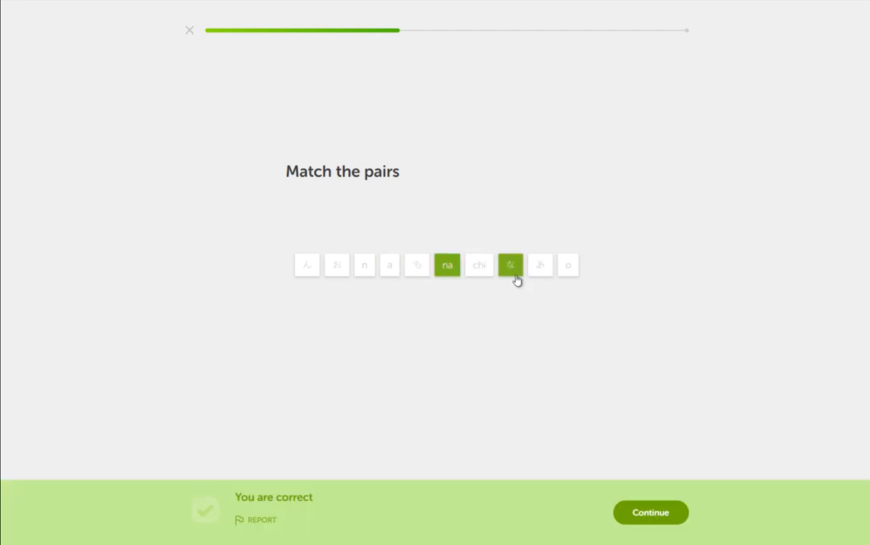
pyautogui.click(650, 512)
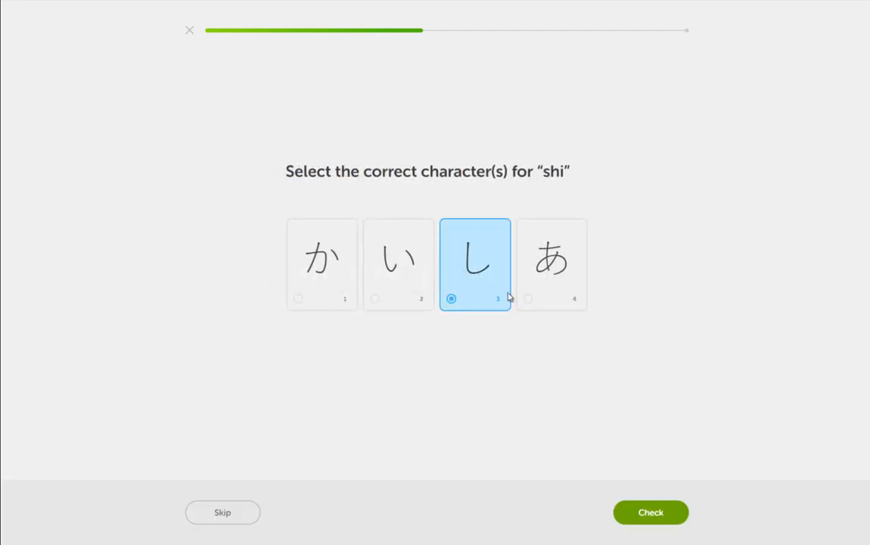
# Submit し for 'shi', then match い, the remaining pairs, and ろ
pyautogui.click(650, 512)
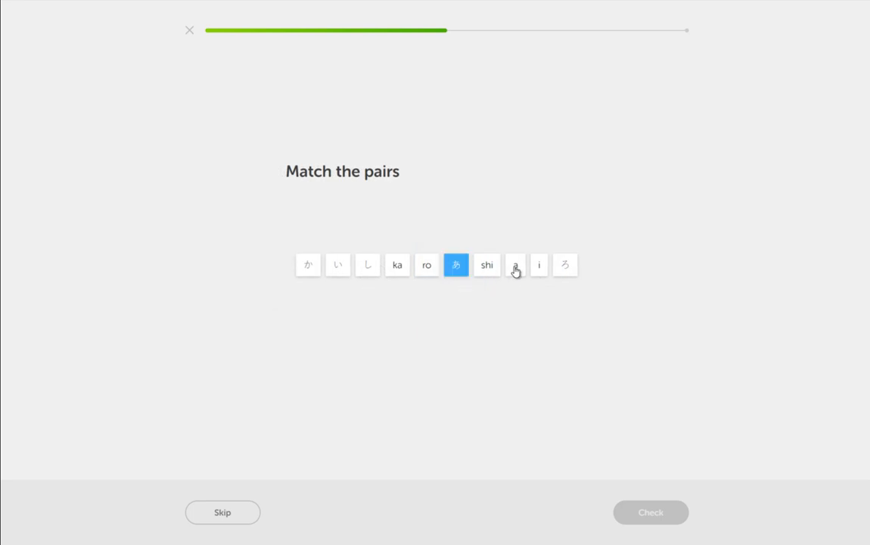
pyautogui.click(516, 265)
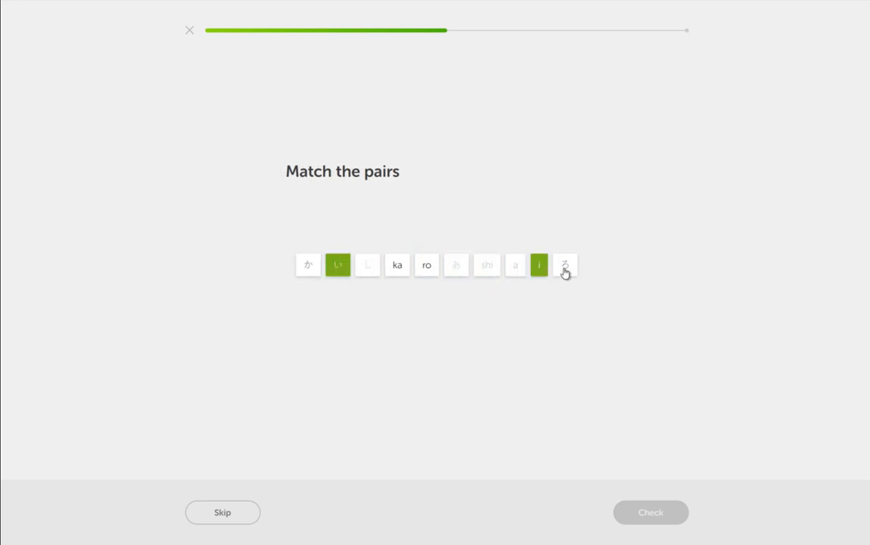
pyautogui.click(566, 265)
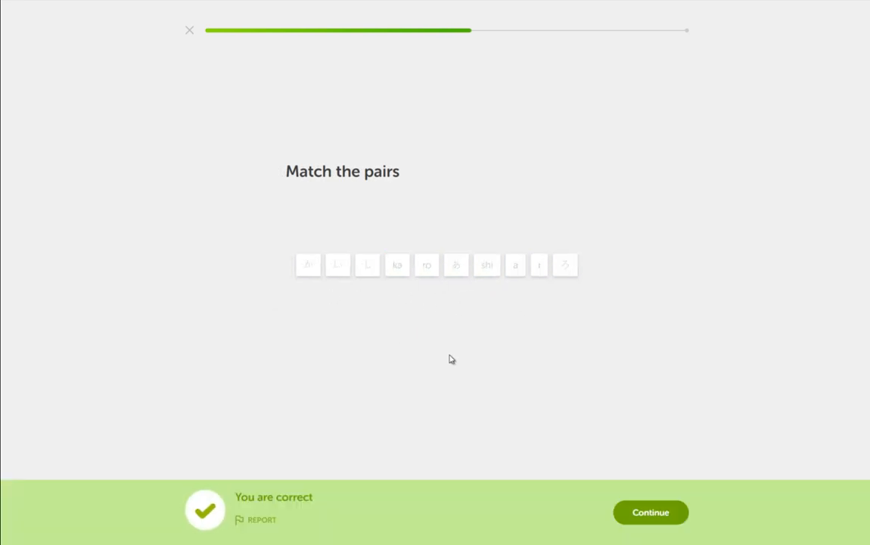
pyautogui.click(650, 512)
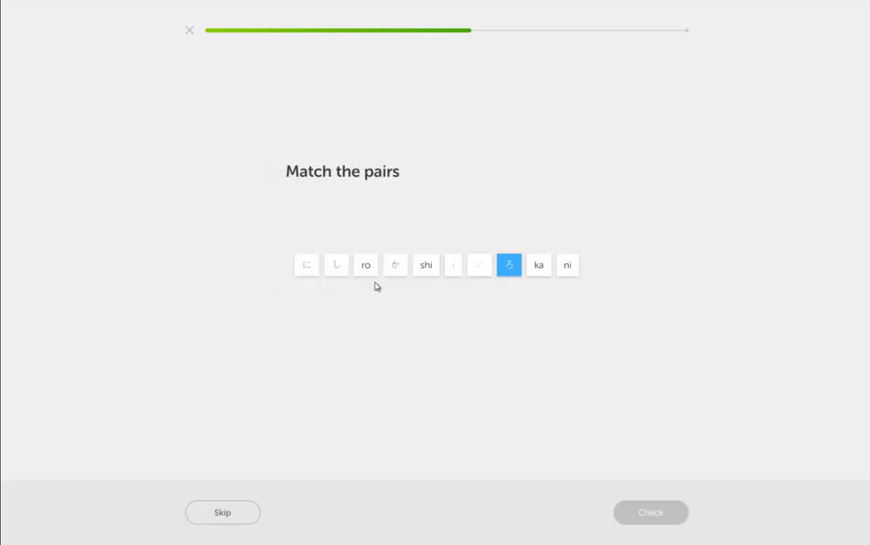
pyautogui.click(566, 264)
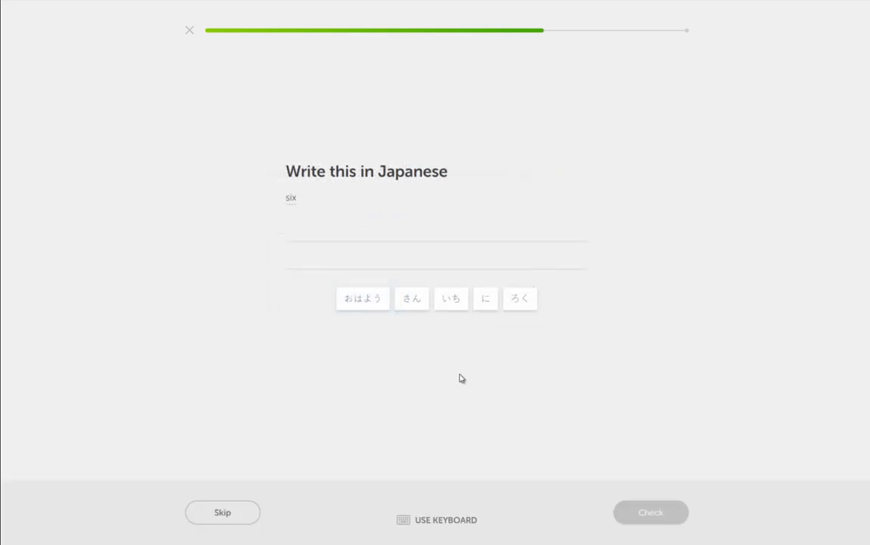
# Answer ろく for six and なな for seven, then pick the sound for し
pyautogui.click(519, 299)
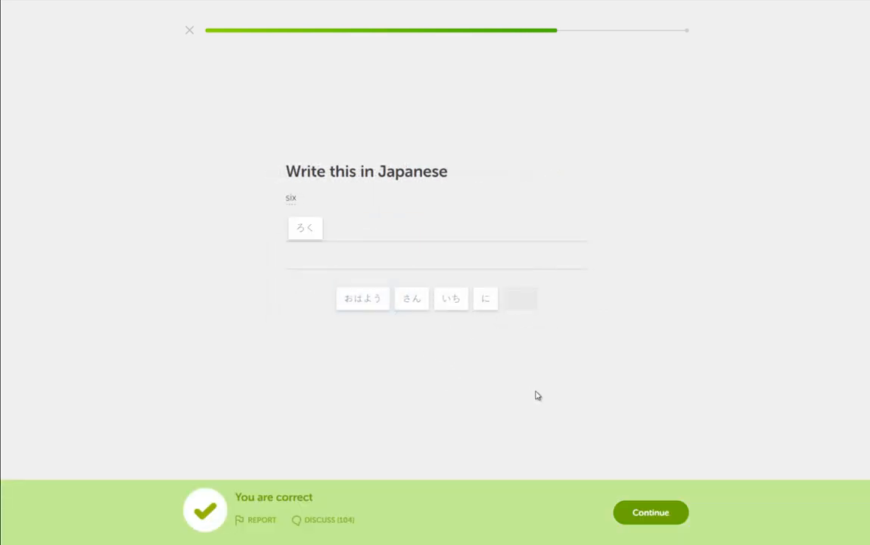
pyautogui.click(650, 512)
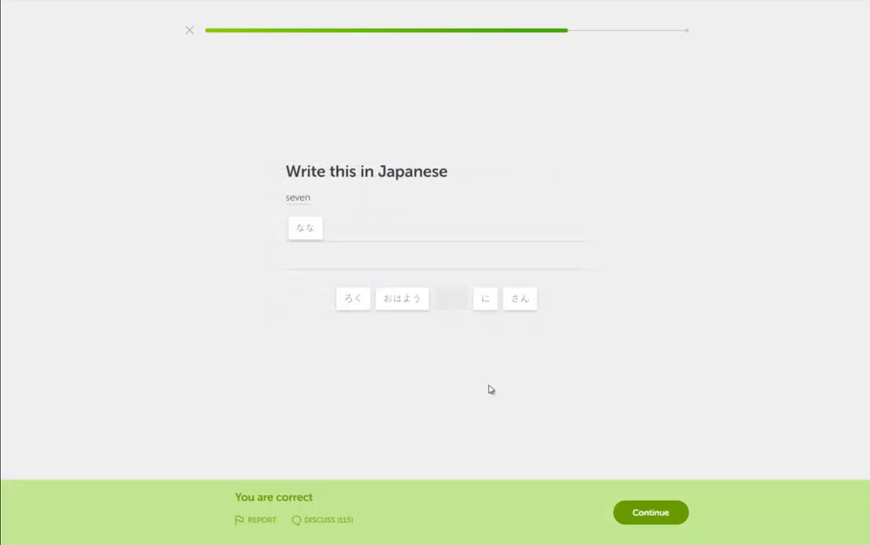
pyautogui.click(650, 512)
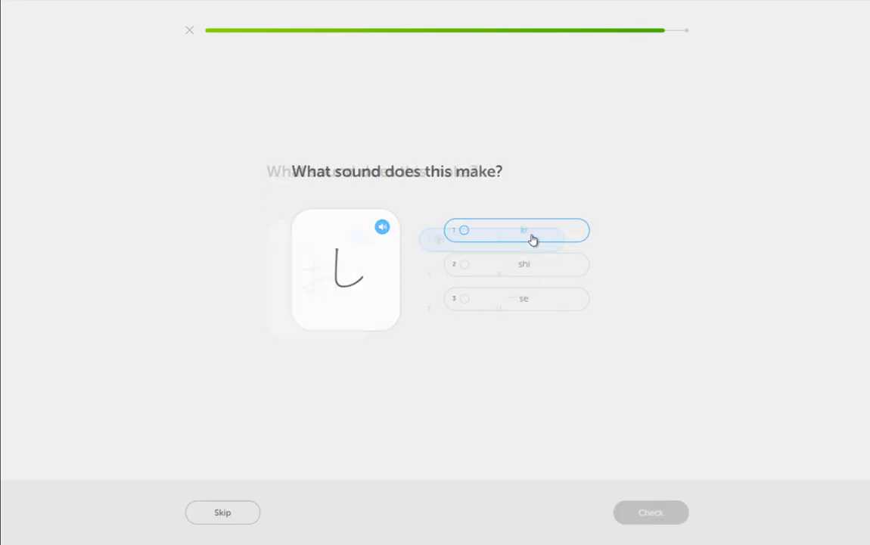
pyautogui.click(510, 264)
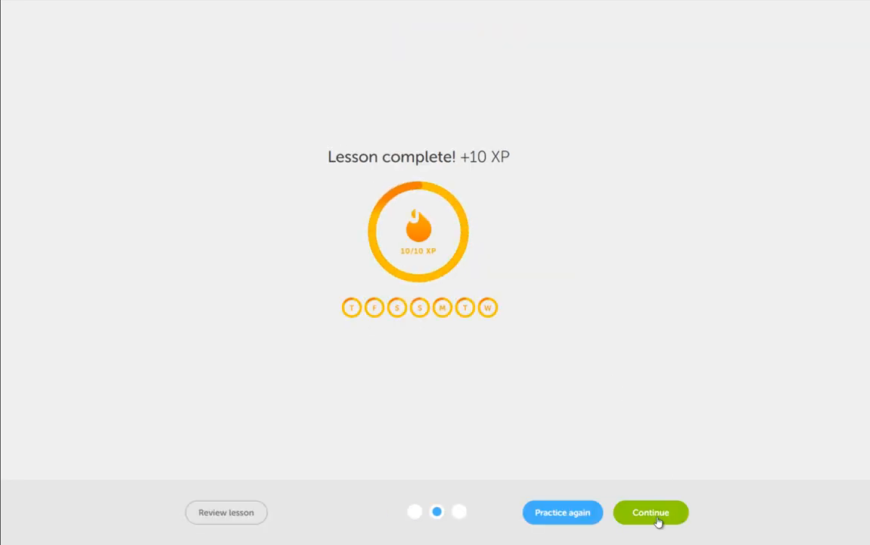
# Continue past the Lesson complete and 'You strengthened Hiragana 1' screens
pyautogui.click(650, 512)
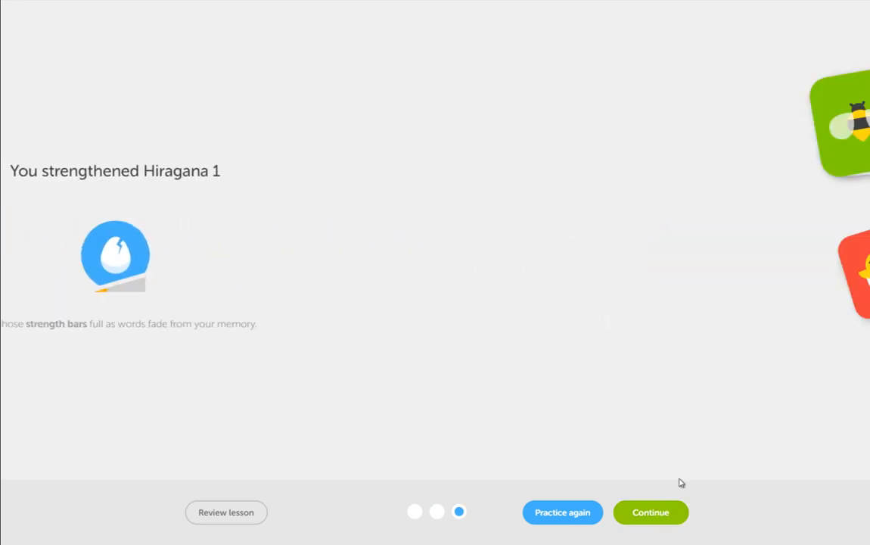
pyautogui.click(650, 512)
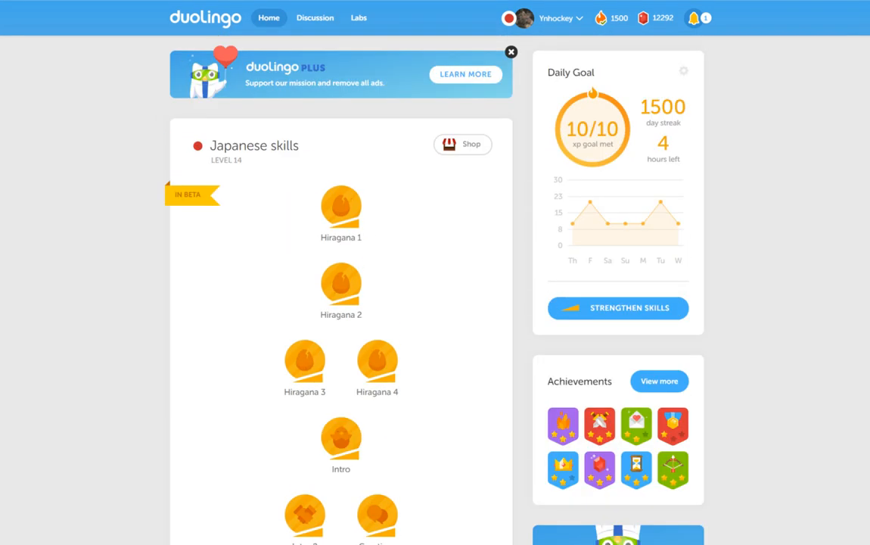
pyautogui.moveTo(676, 116)
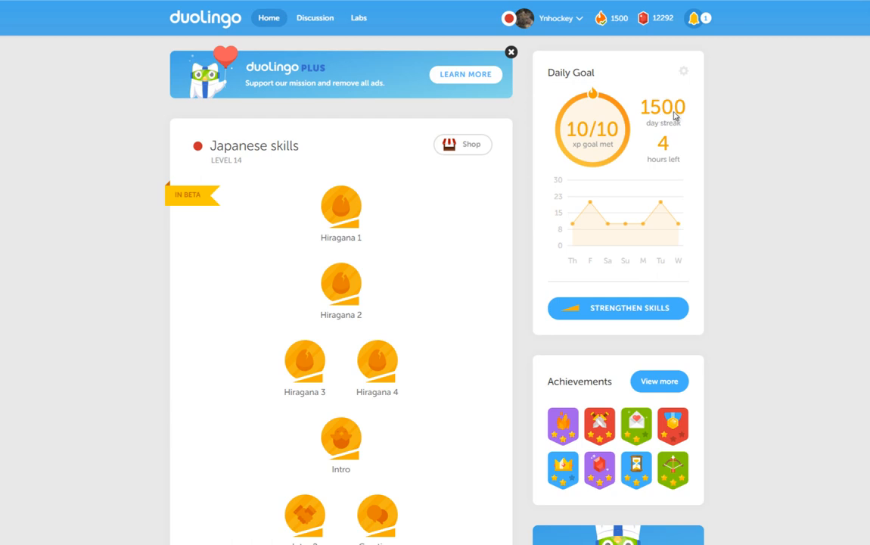
pyautogui.moveTo(686, 112)
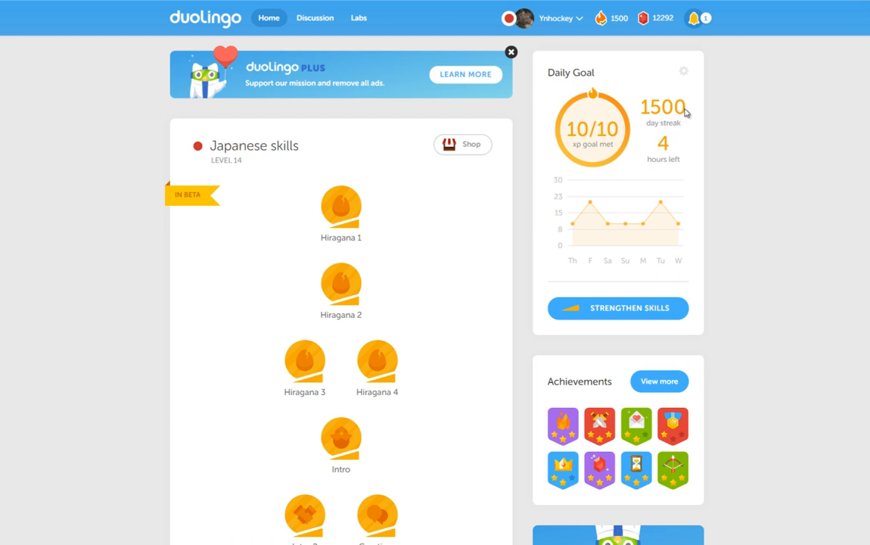
pyautogui.moveTo(687, 114)
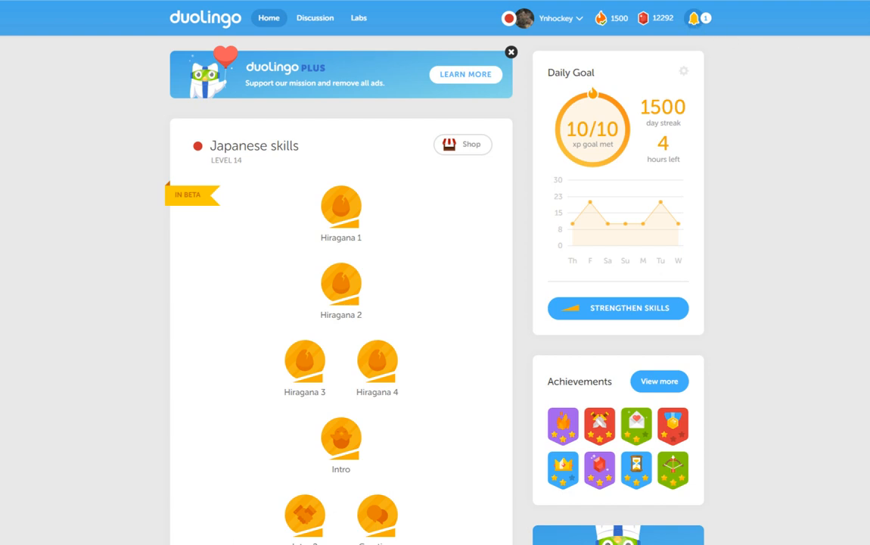
# Scroll to the bottom of the skill tree and open the Olympics skill
pyautogui.scroll(-3)
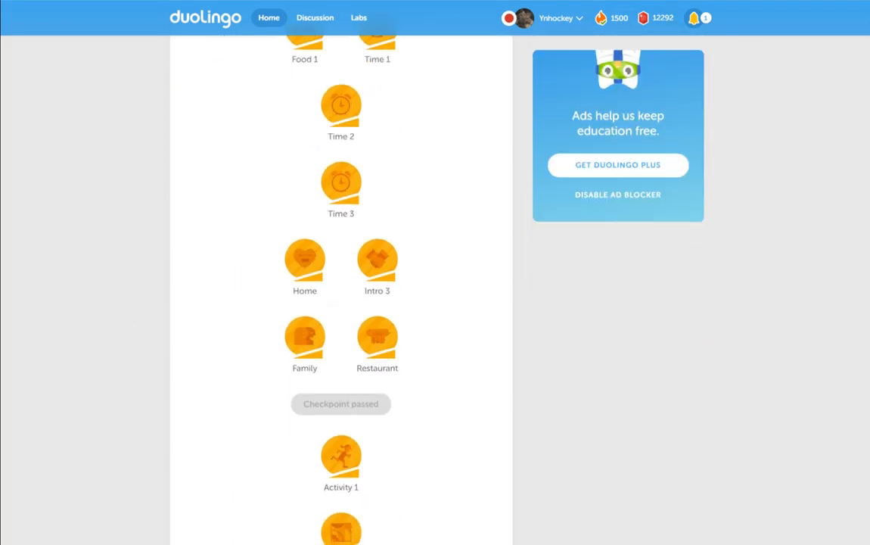
pyautogui.scroll(-3)
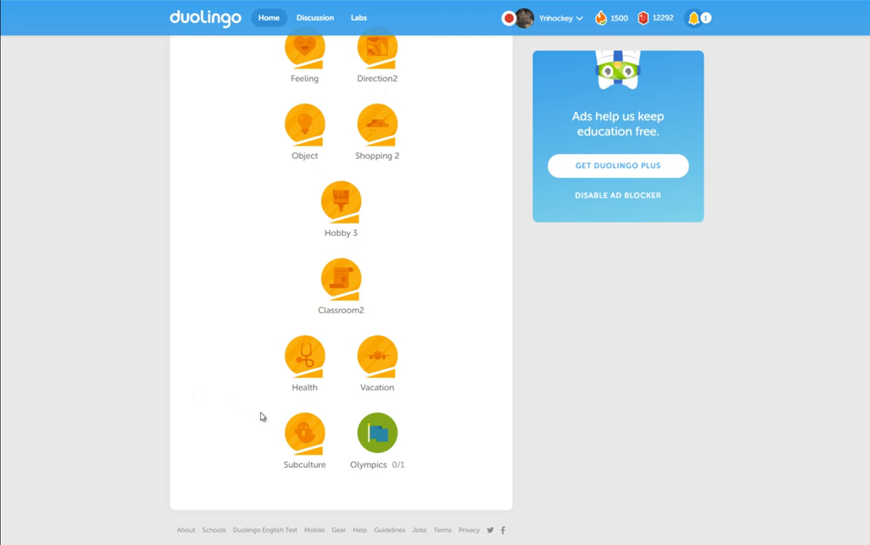
pyautogui.moveTo(377, 435)
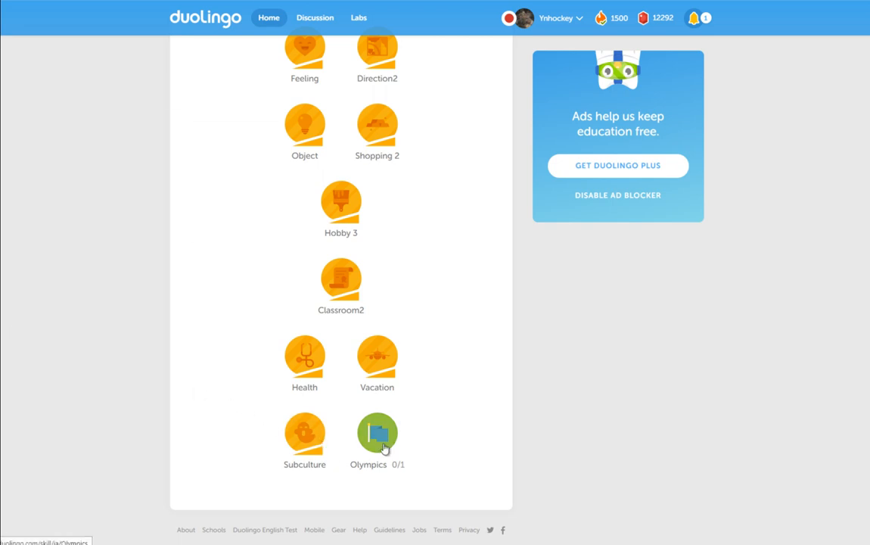
pyautogui.click(377, 432)
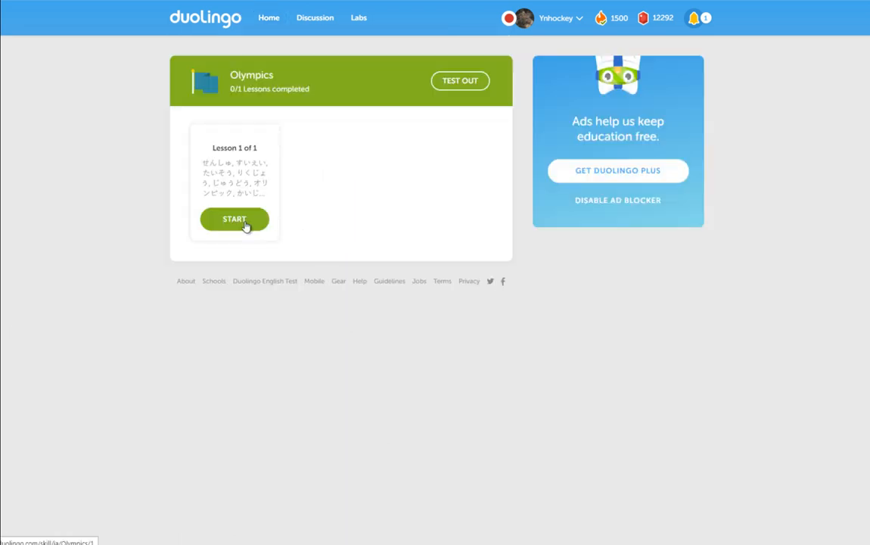
# Start the lesson and translate the sentence as 'There are many events'
pyautogui.click(234, 219)
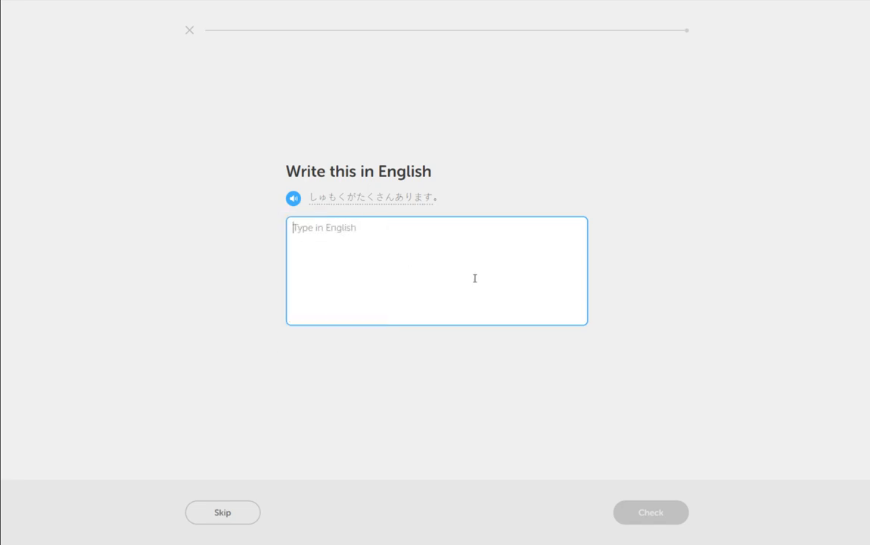
pyautogui.write('There are many even')
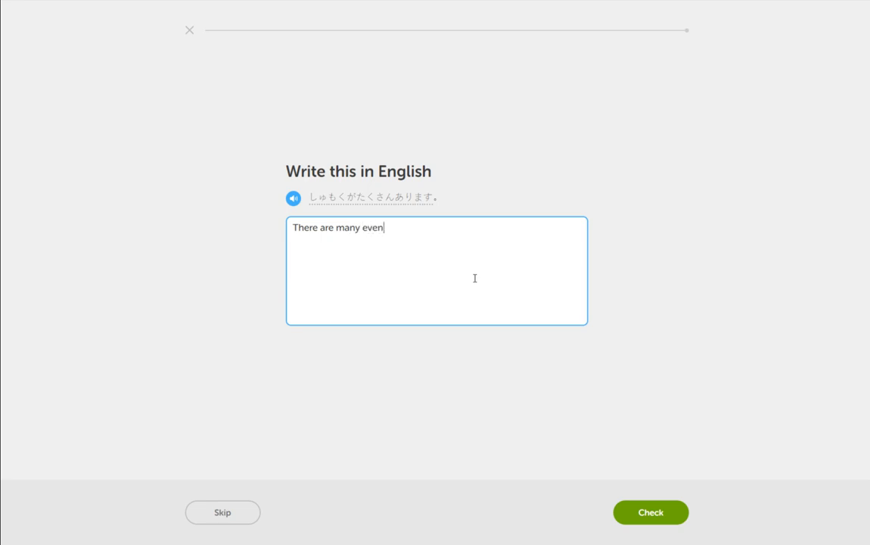
pyautogui.click(649, 512)
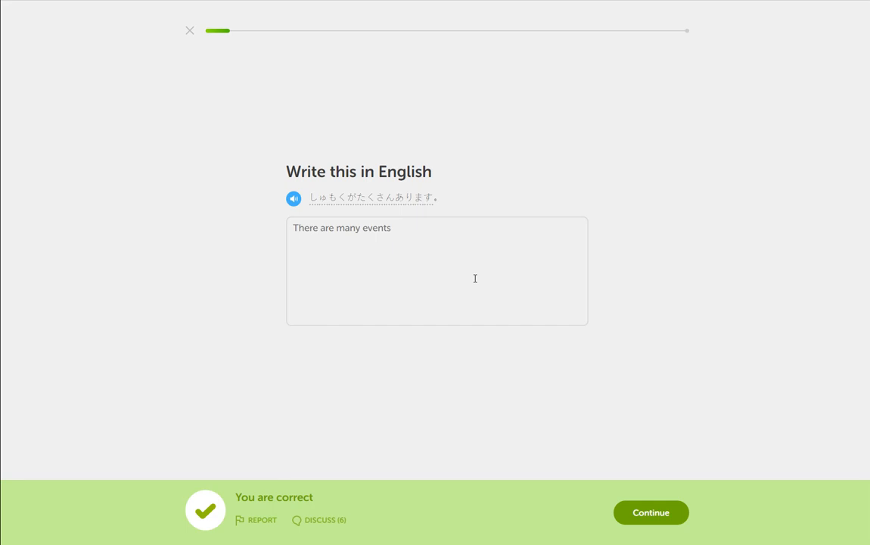
pyautogui.click(649, 512)
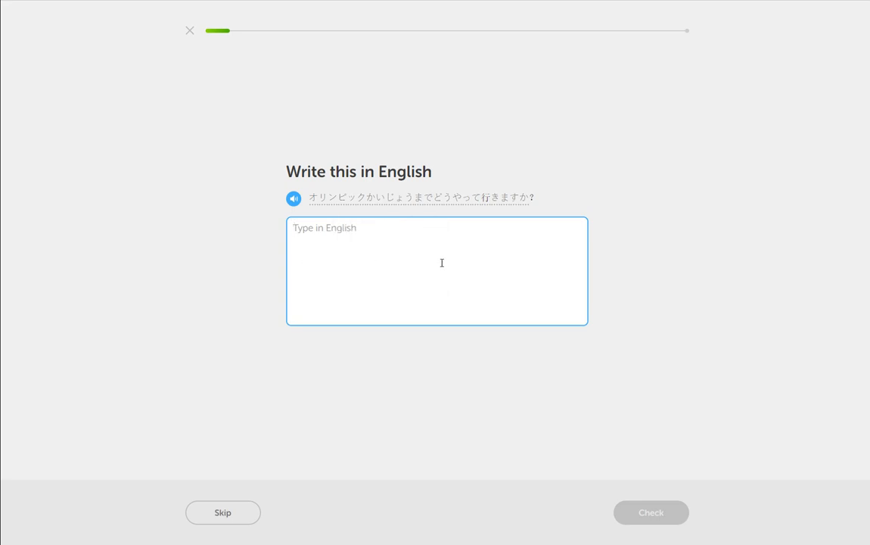
# Translate 'How do you get to the Olympic venue' and submit the Japanese tile sentence
pyautogui.write('How do you get to the')
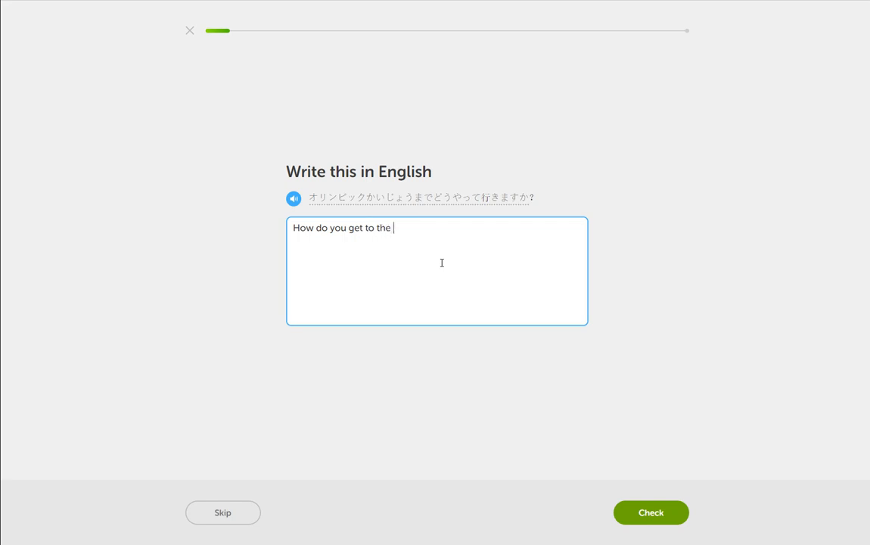
pyautogui.write('Olympic ve')
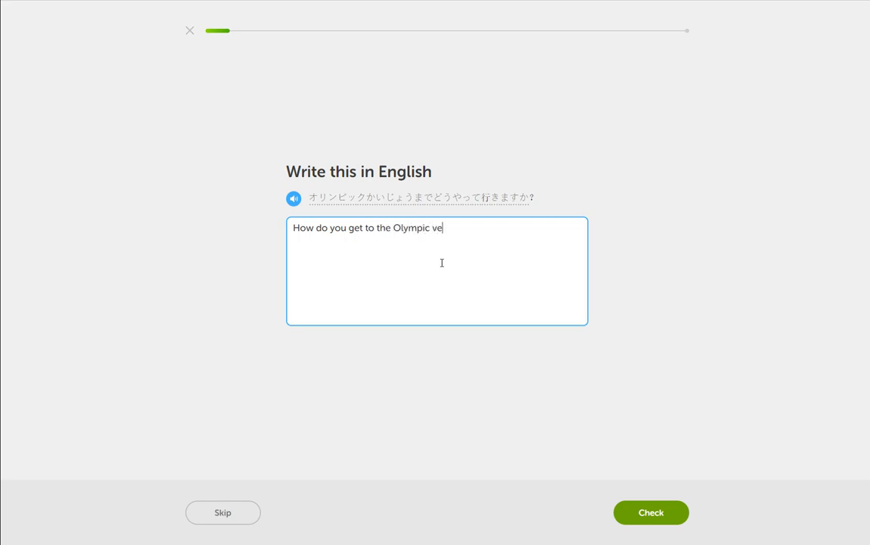
pyautogui.click(650, 512)
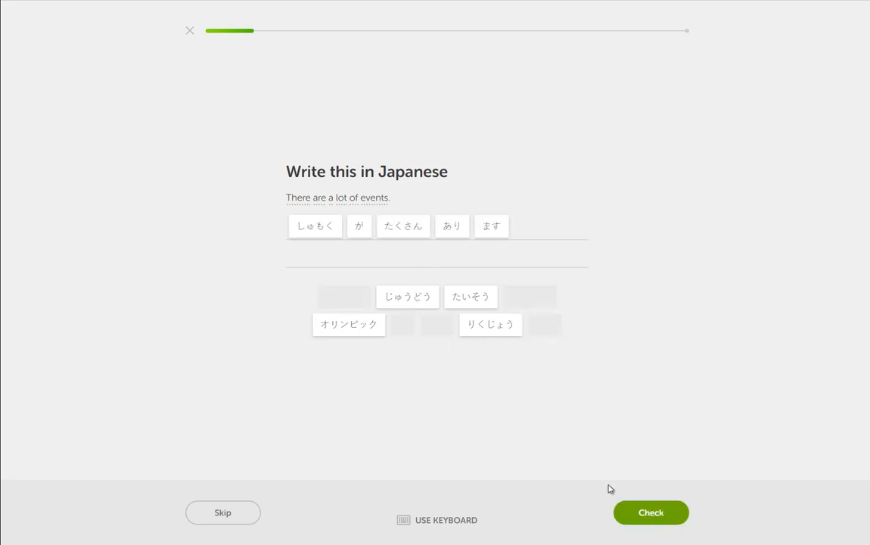
pyautogui.click(650, 512)
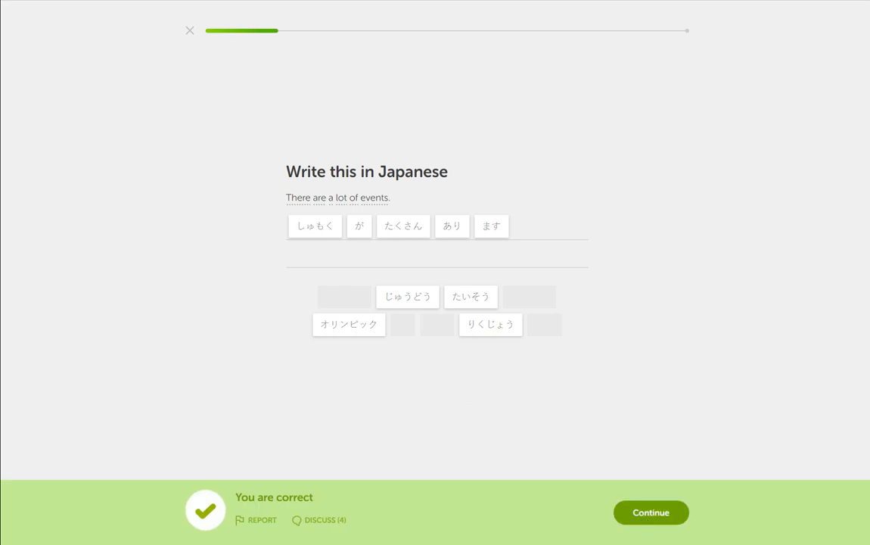
pyautogui.click(650, 512)
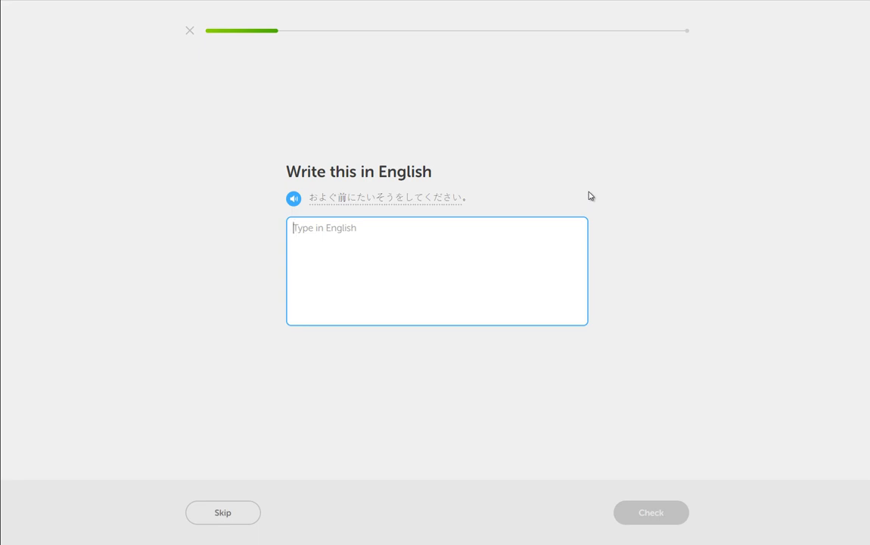
pyautogui.moveTo(503, 205)
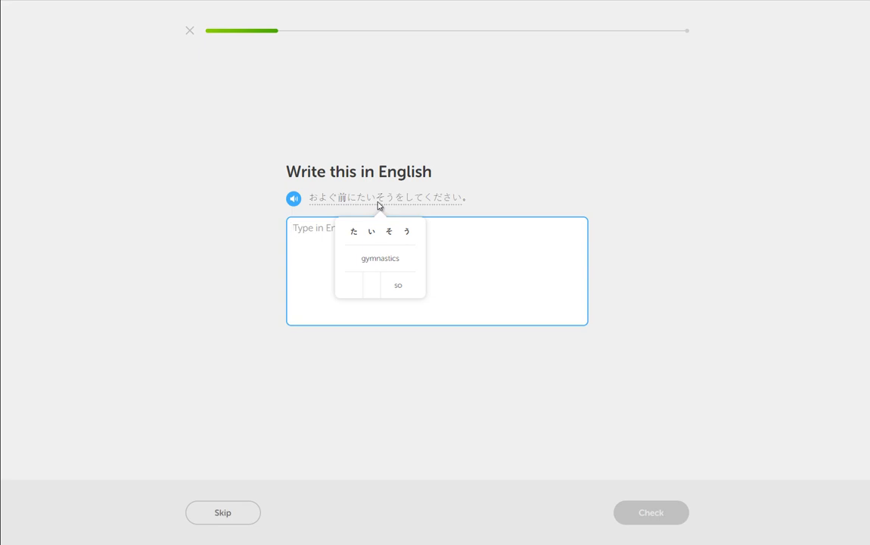
pyautogui.moveTo(590, 188)
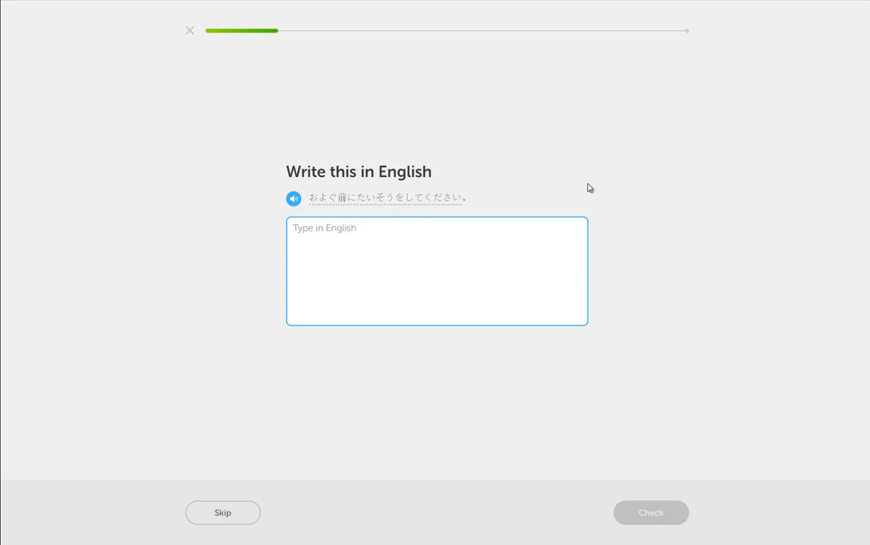
# Answer the swimming sentence with 'Do a stretch before swimming'
pyautogui.write('Do a str')
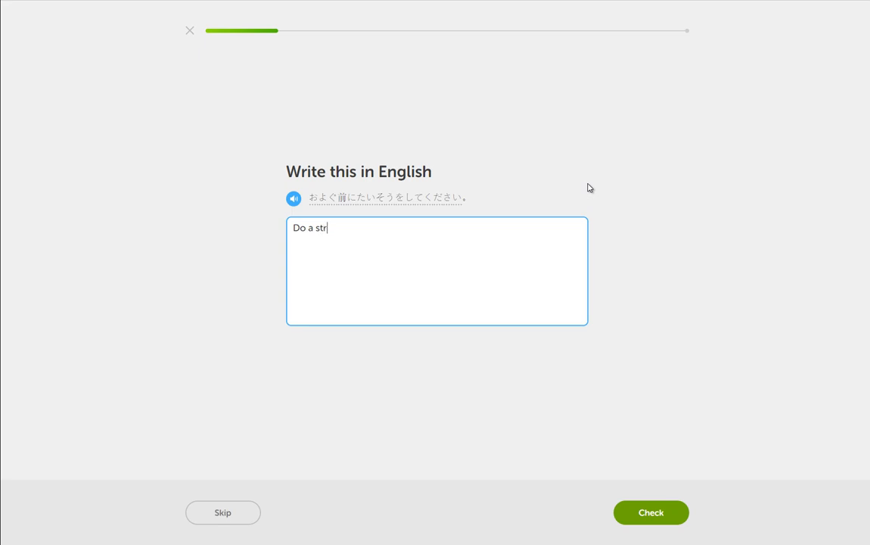
pyautogui.write('etch before sw')
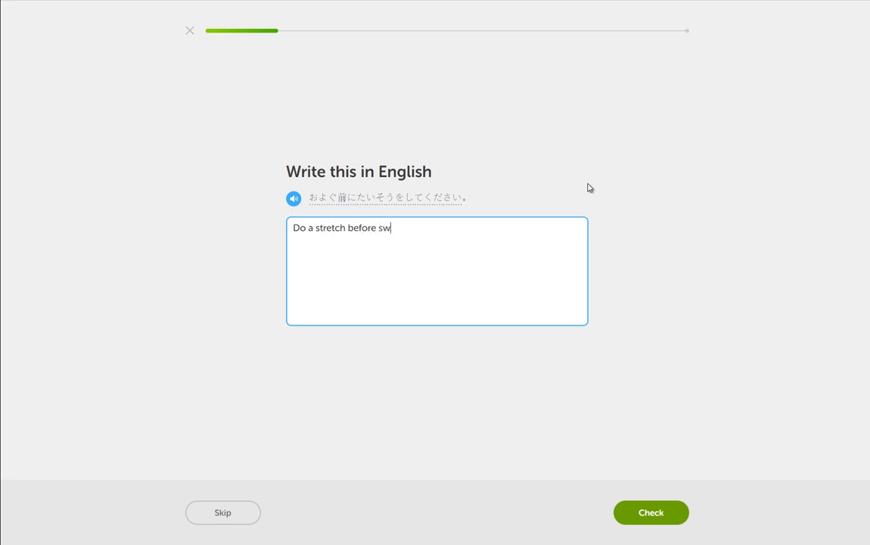
pyautogui.click(650, 512)
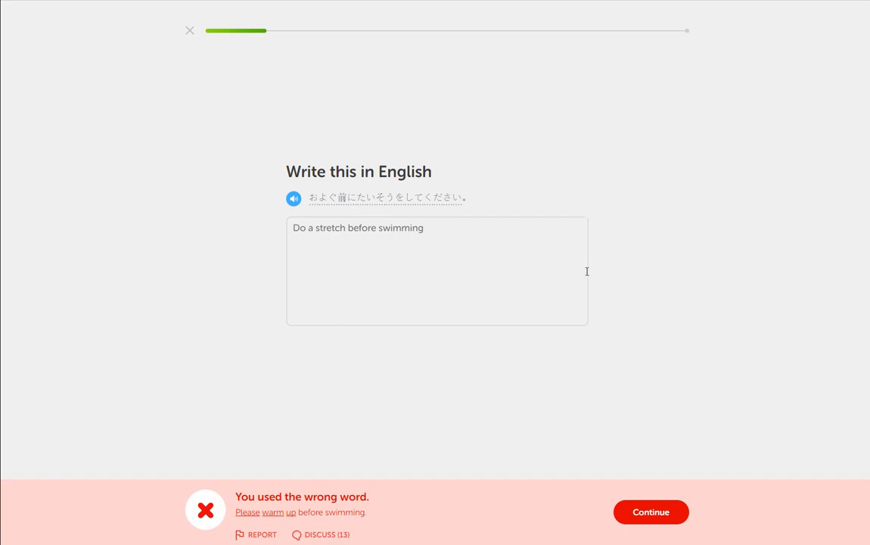
pyautogui.moveTo(567, 270)
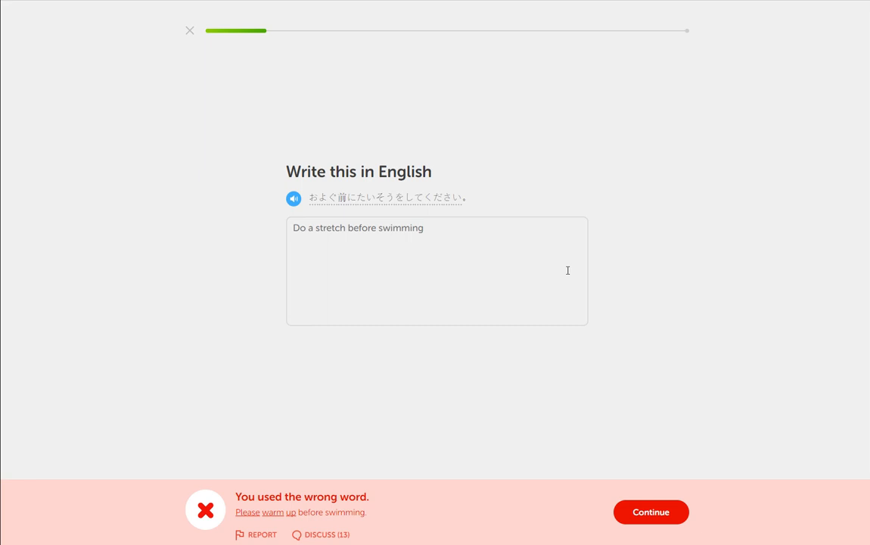
# Report the dictionary hints as wrong and continue to the next exercise
pyautogui.click(256, 534)
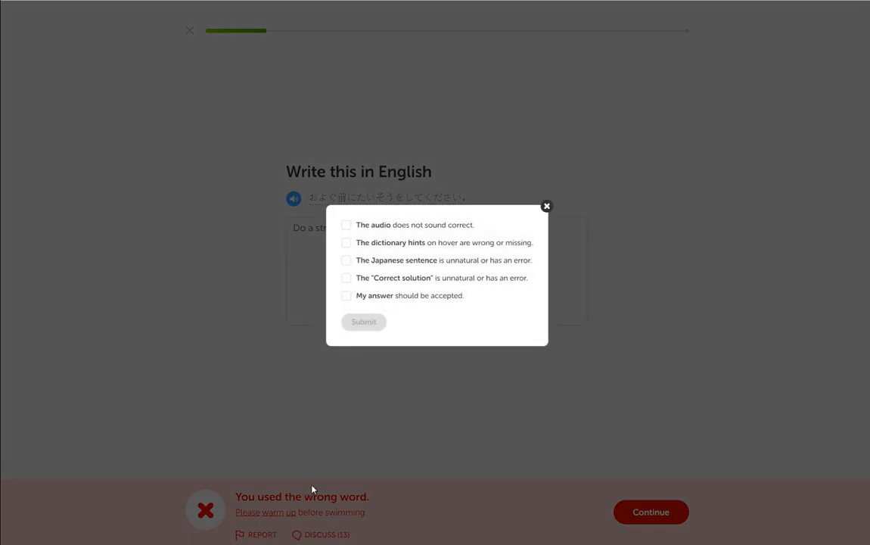
pyautogui.click(347, 242)
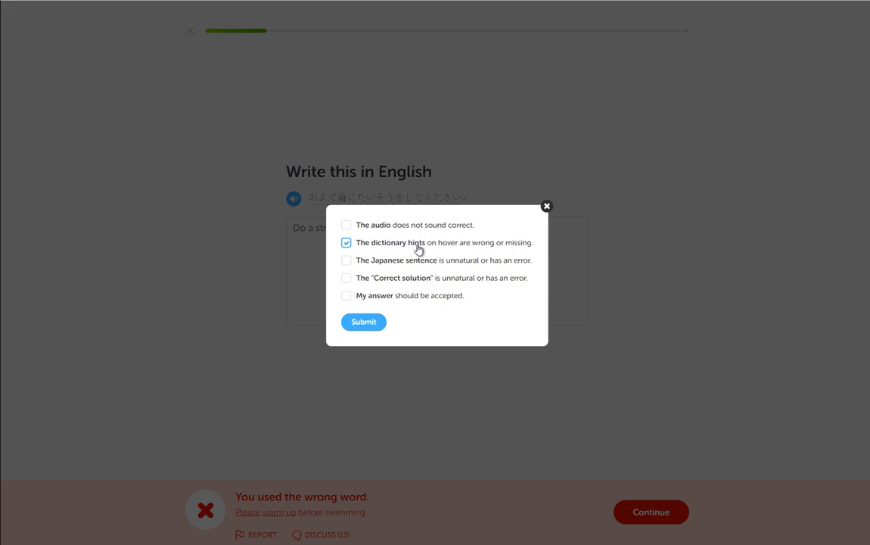
pyautogui.click(364, 321)
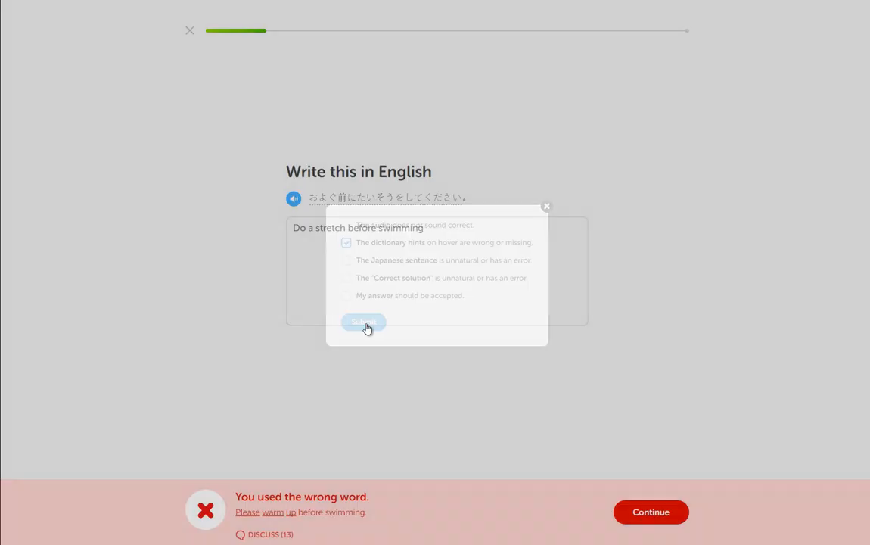
pyautogui.click(363, 321)
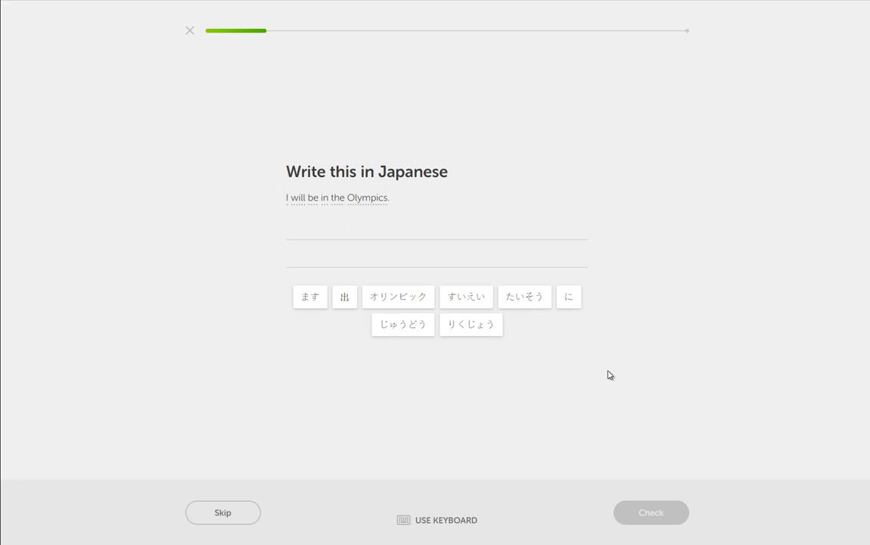
# Build オリンピックに出ます from word tiles, submit it, and continue
pyautogui.click(398, 297)
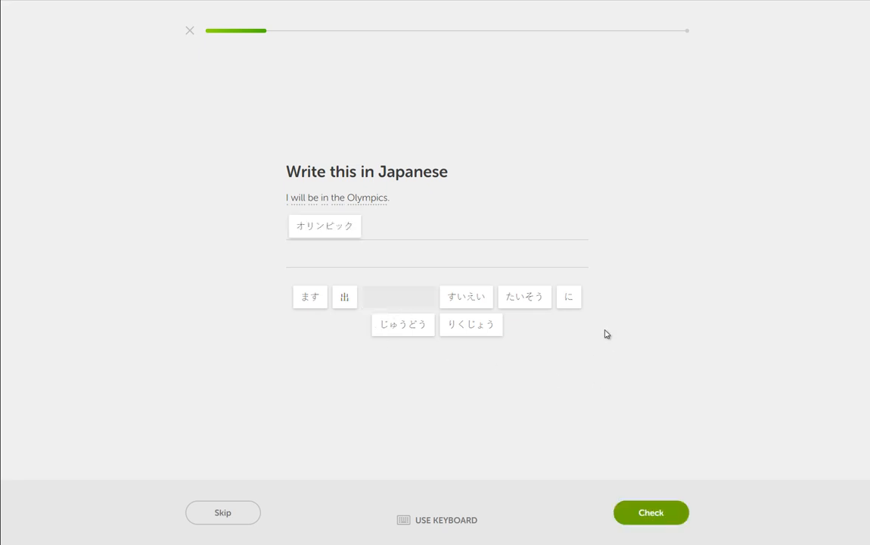
pyautogui.click(568, 297)
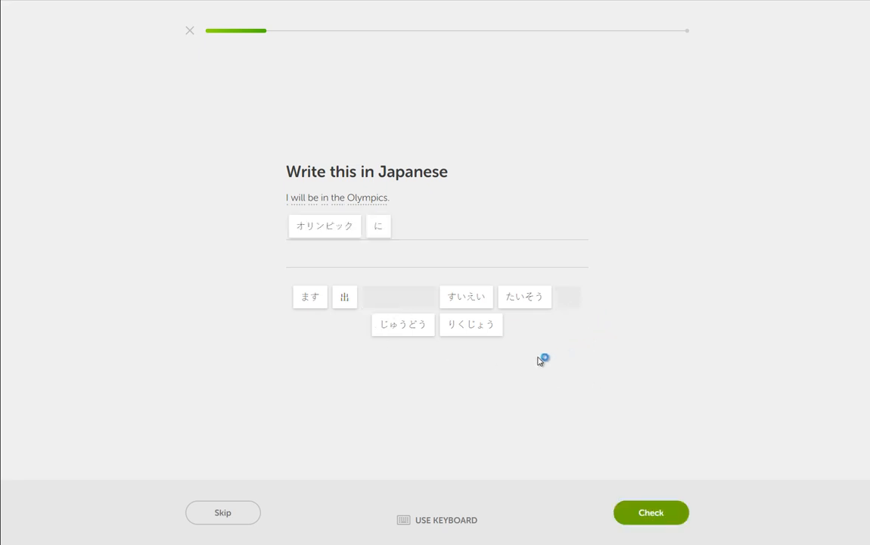
pyautogui.moveTo(556, 338)
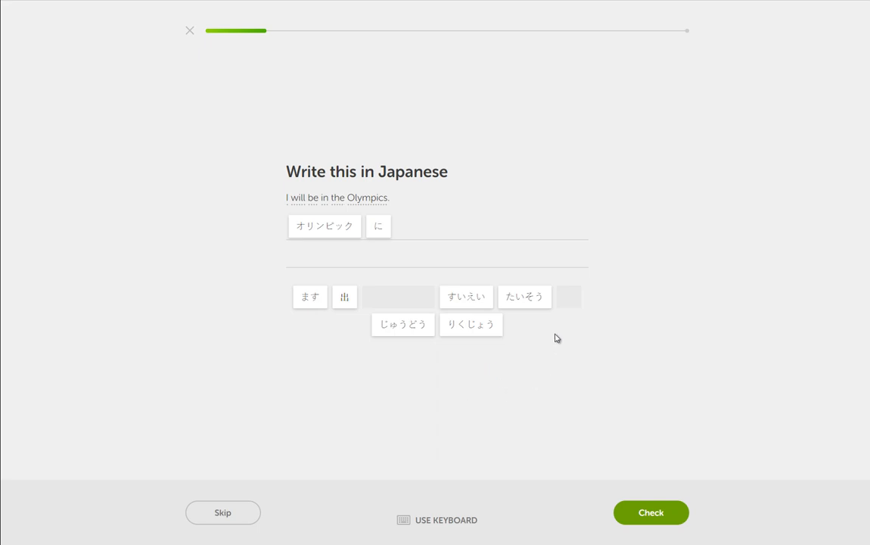
pyautogui.moveTo(469, 262)
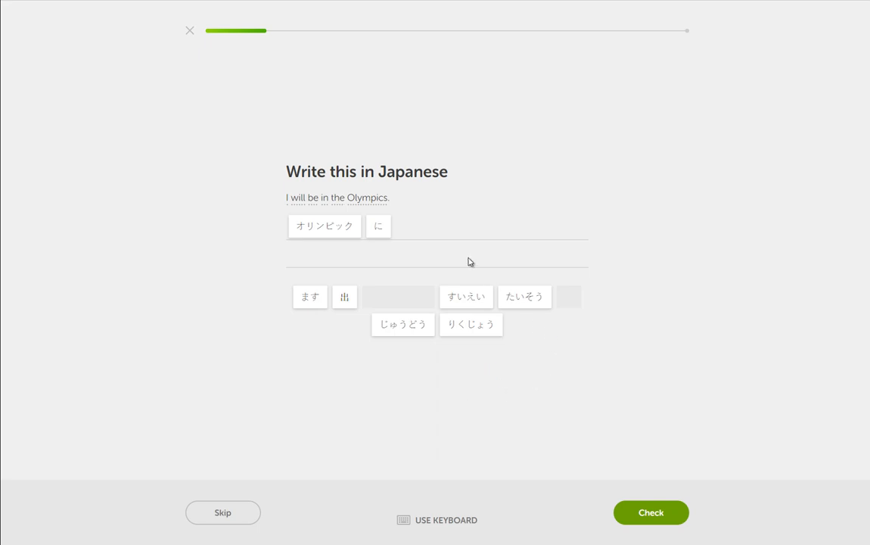
pyautogui.moveTo(483, 282)
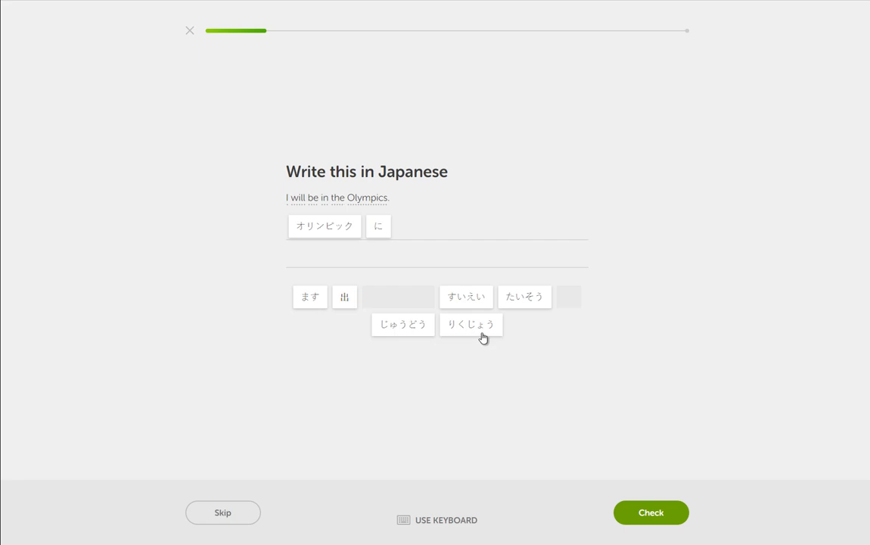
pyautogui.moveTo(294, 278)
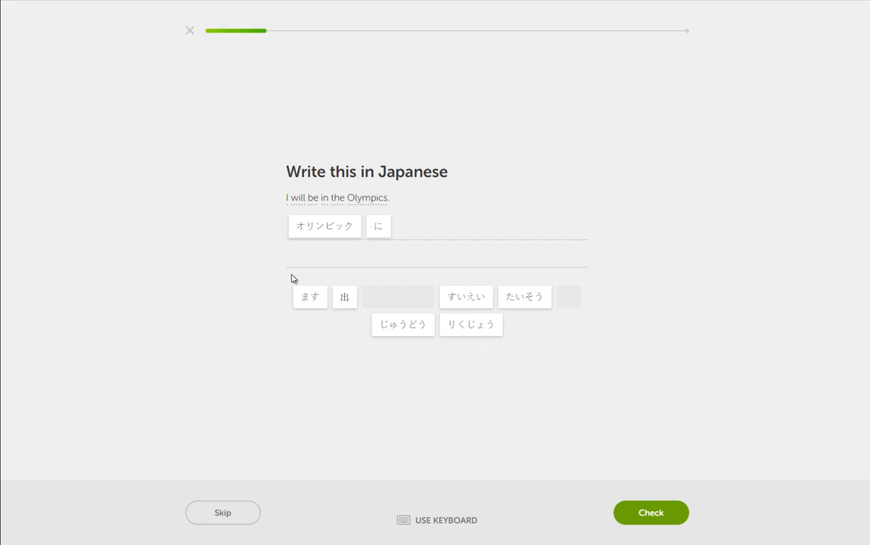
pyautogui.moveTo(414, 286)
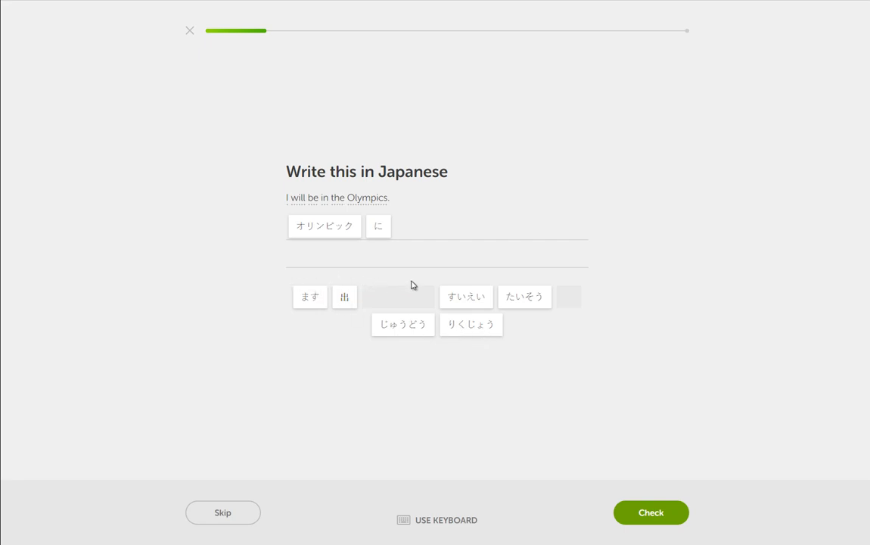
pyautogui.moveTo(301, 202)
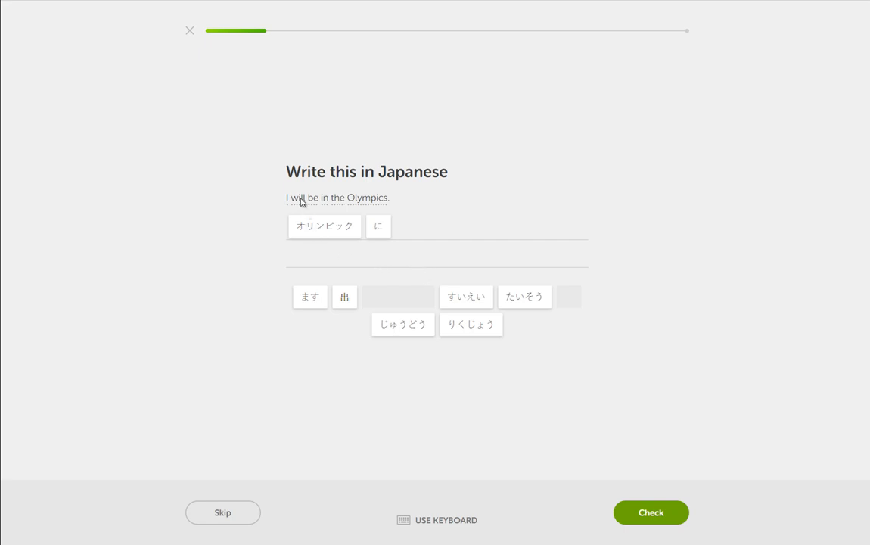
pyautogui.click(309, 296)
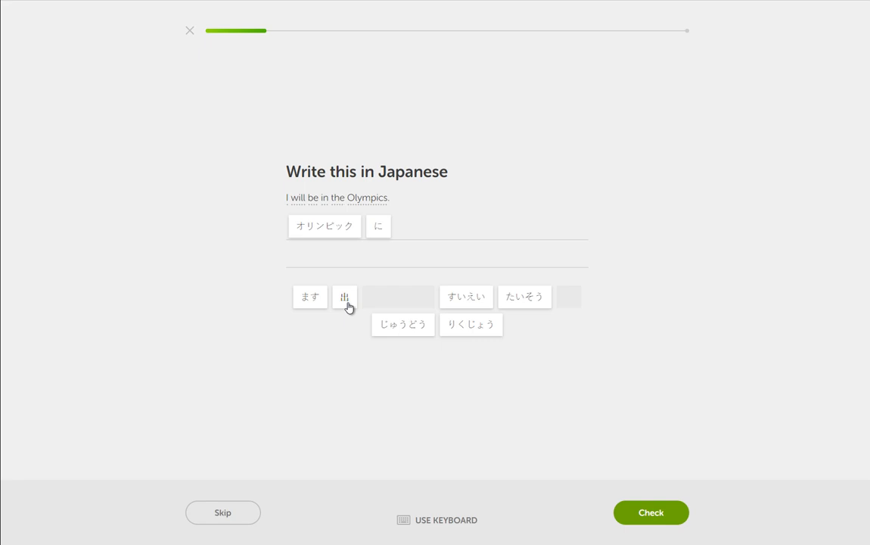
pyautogui.click(344, 297)
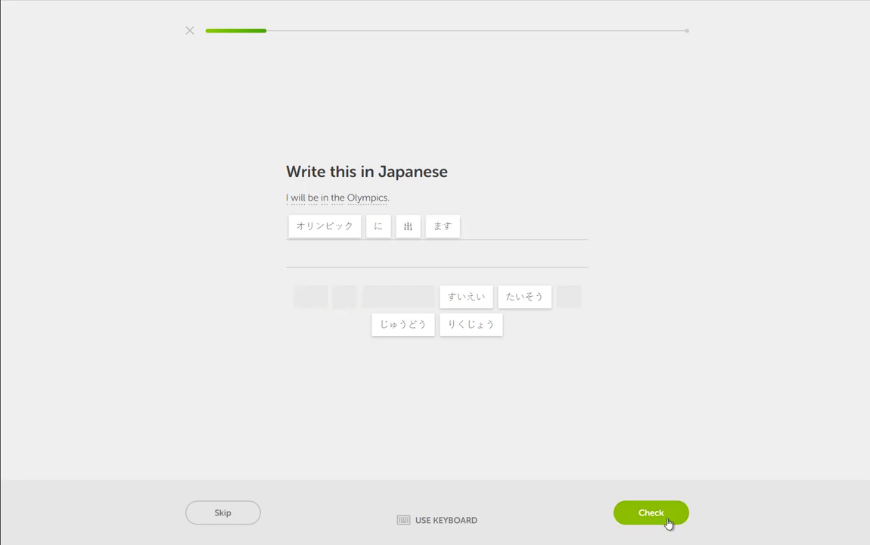
pyautogui.click(650, 512)
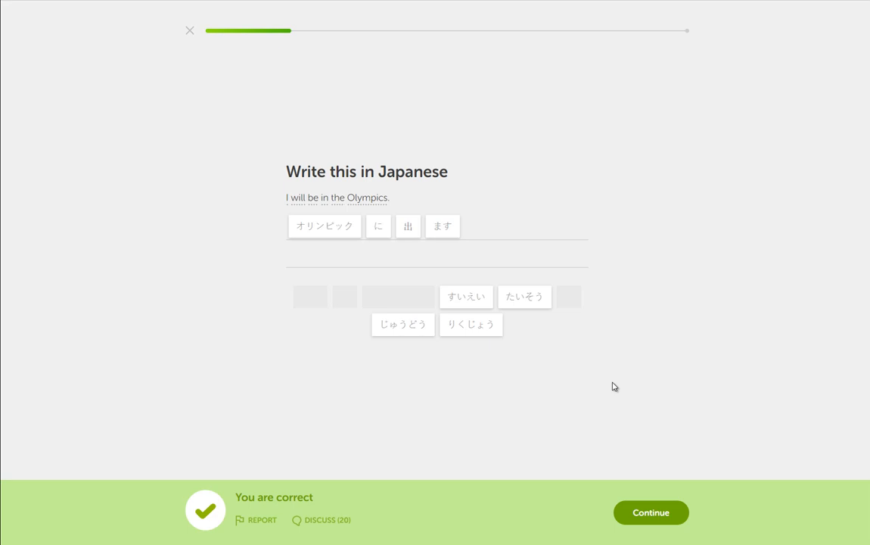
pyautogui.moveTo(443, 237)
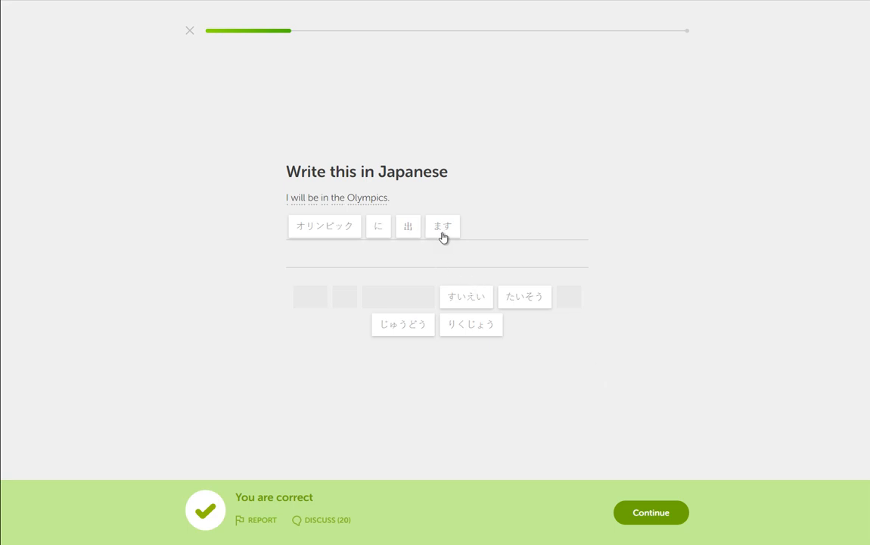
pyautogui.moveTo(538, 250)
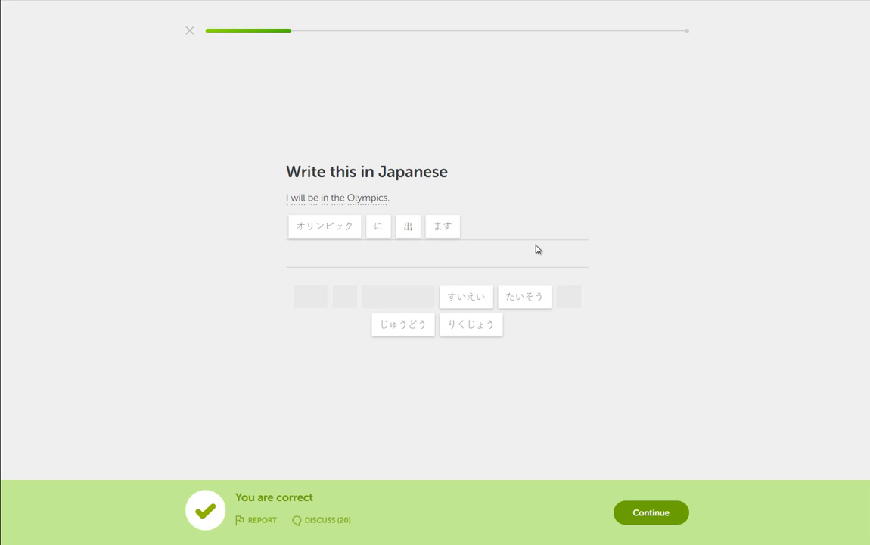
pyautogui.moveTo(651, 512)
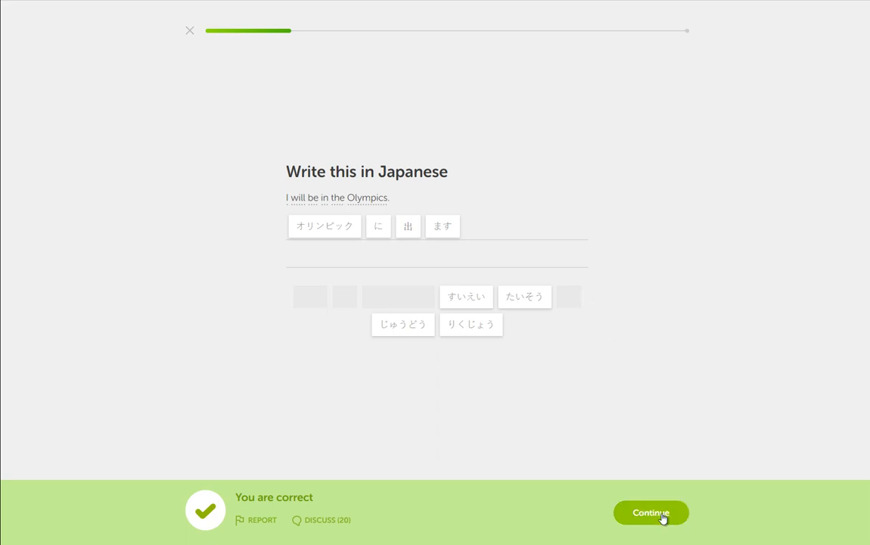
pyautogui.click(651, 513)
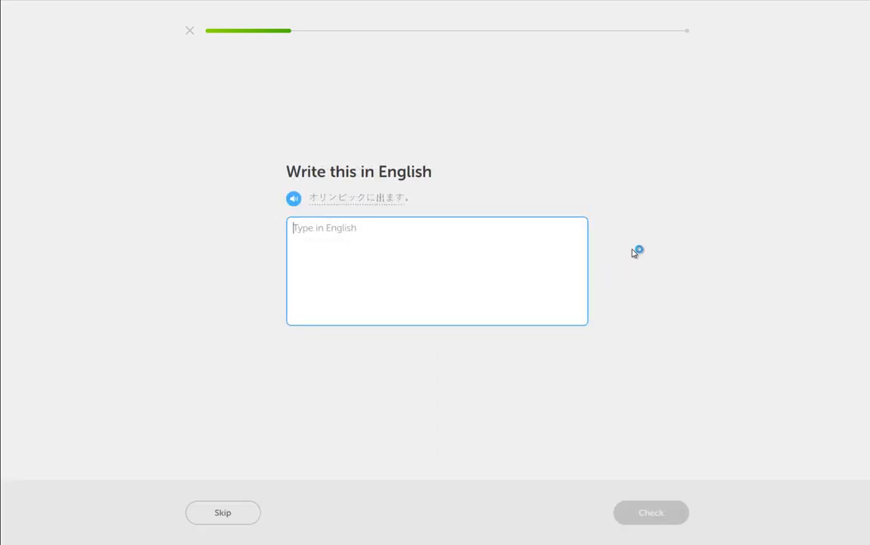
# Translate the sentence into English as 'I will be in the Olympics' and continue
pyautogui.write('I')
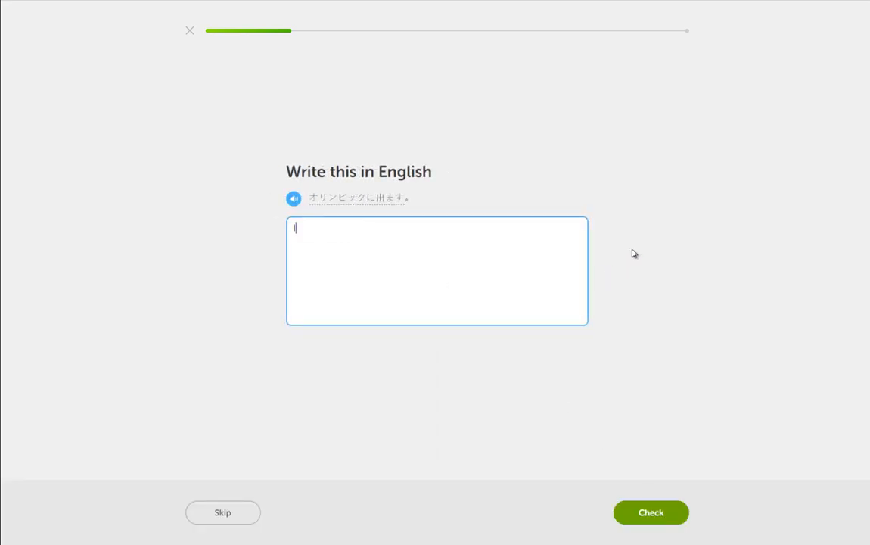
pyautogui.write('I will be i')
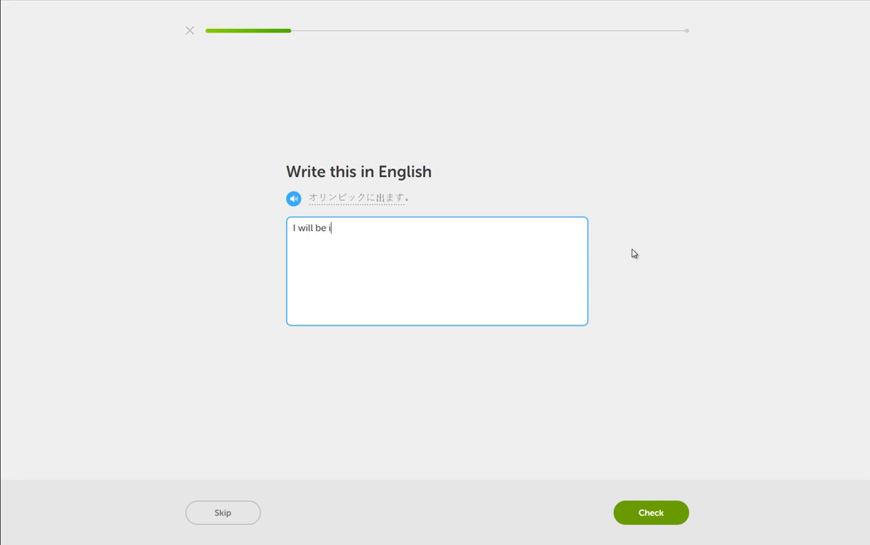
pyautogui.click(650, 513)
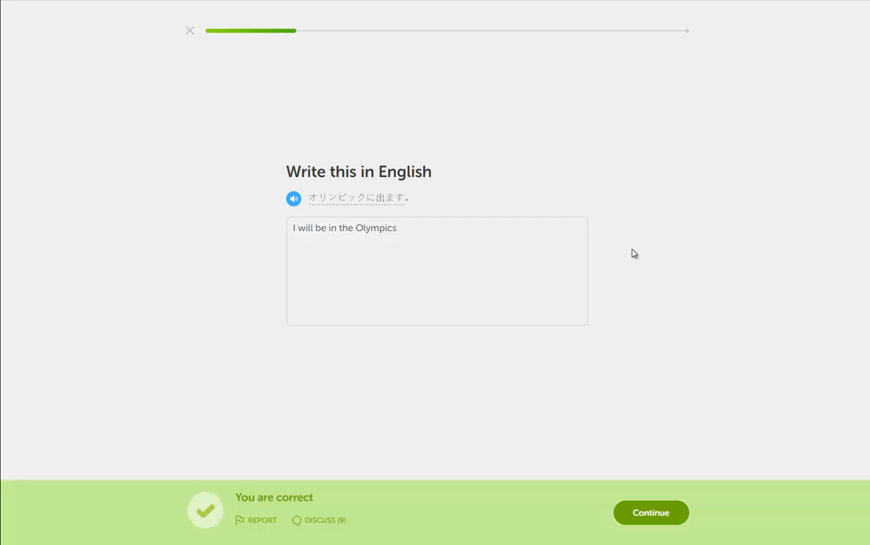
pyautogui.click(650, 513)
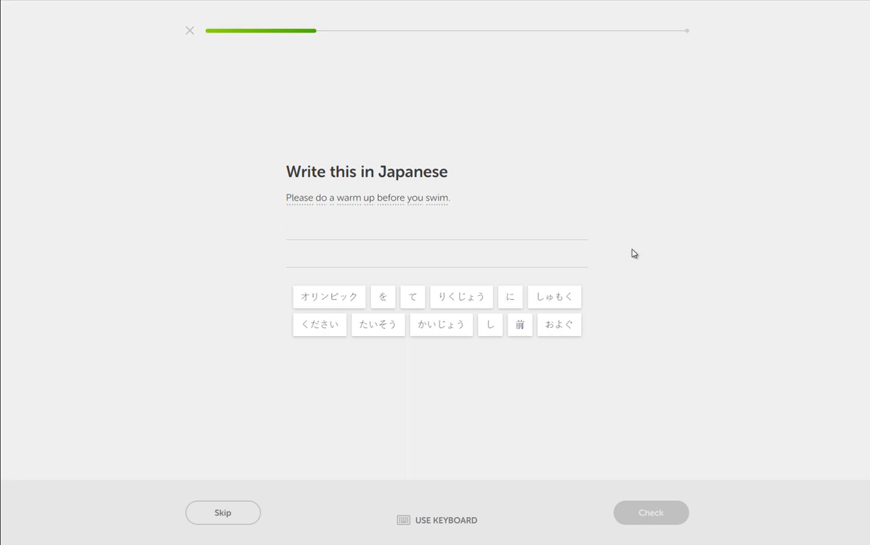
pyautogui.moveTo(548, 377)
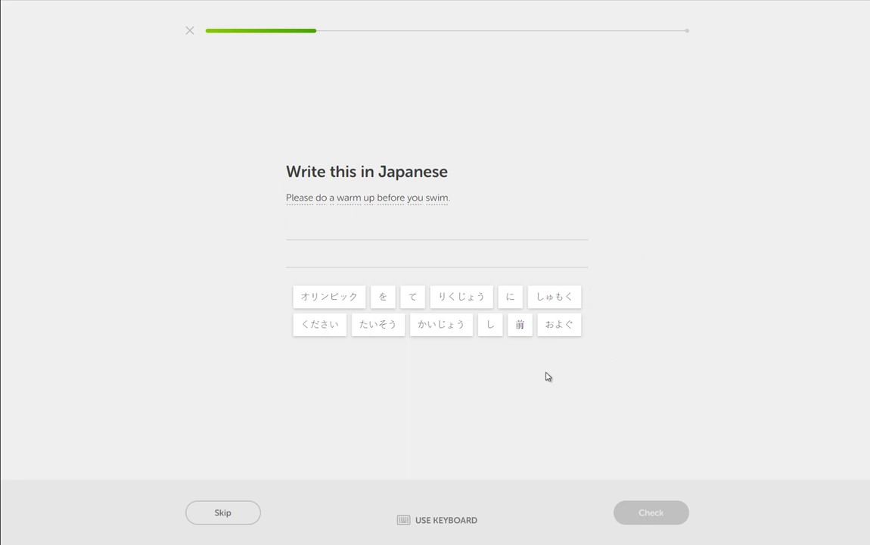
pyautogui.moveTo(603, 399)
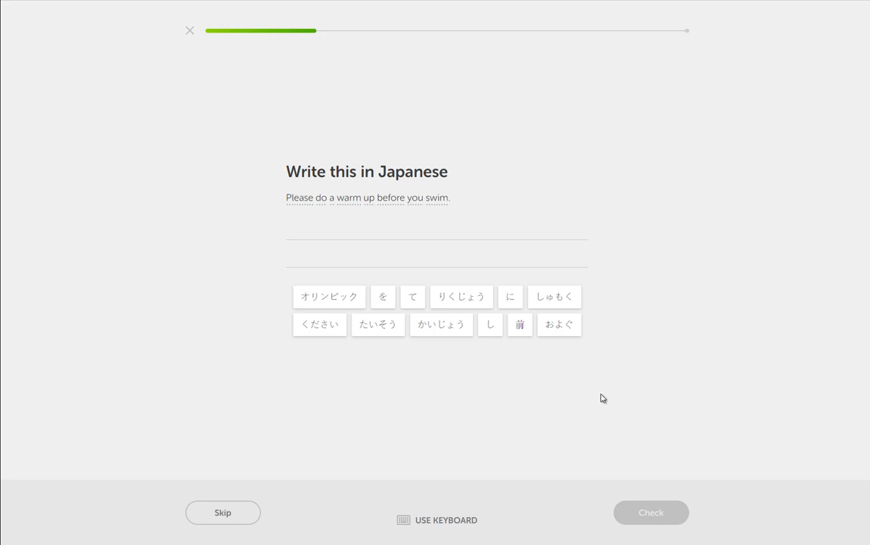
pyautogui.moveTo(567, 348)
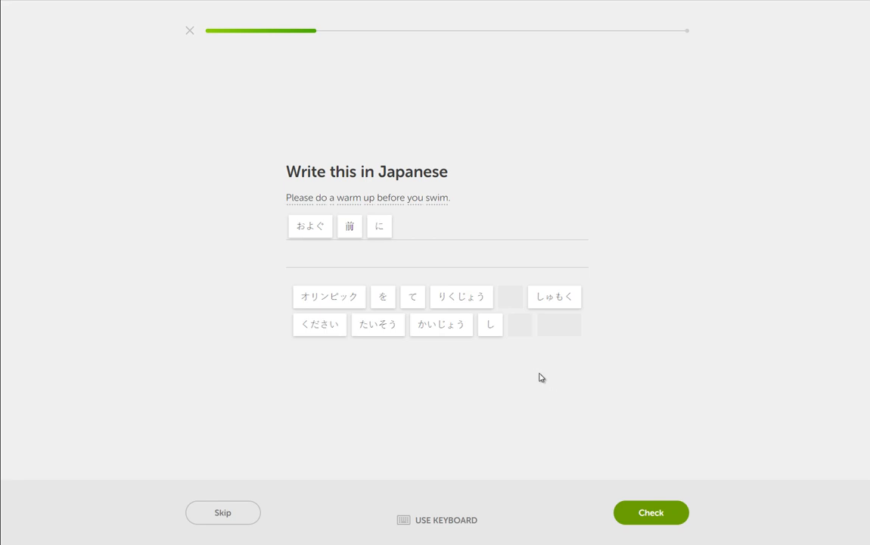
pyautogui.moveTo(519, 367)
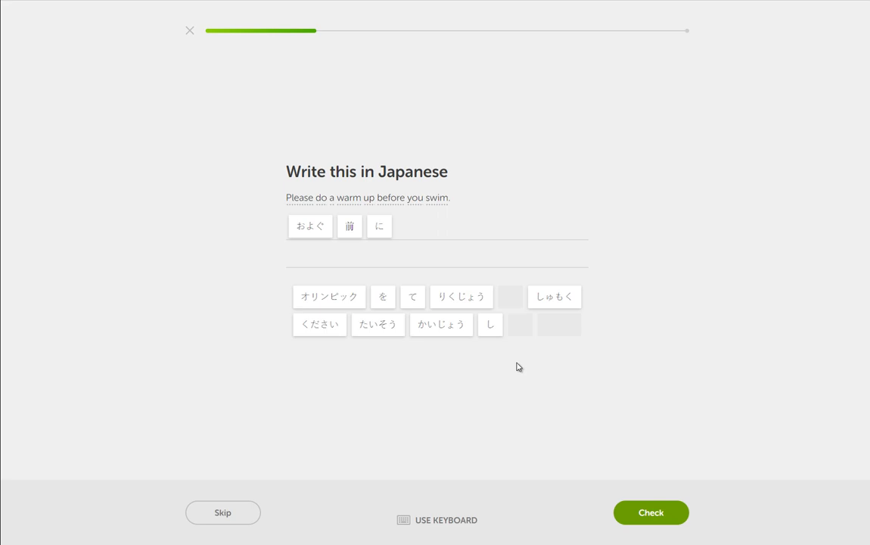
pyautogui.moveTo(441, 361)
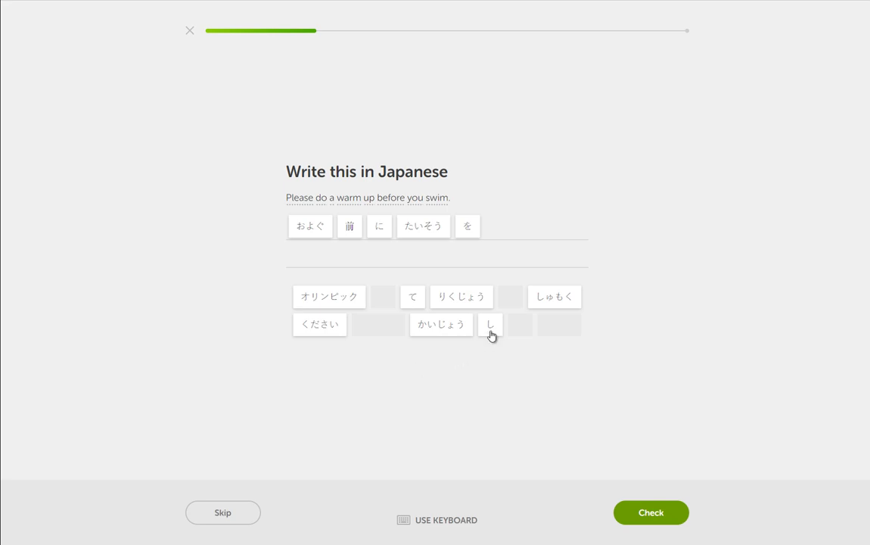
# Finish およぐ前にたいそうをしてください with the し and ください tiles and submit
pyautogui.click(491, 324)
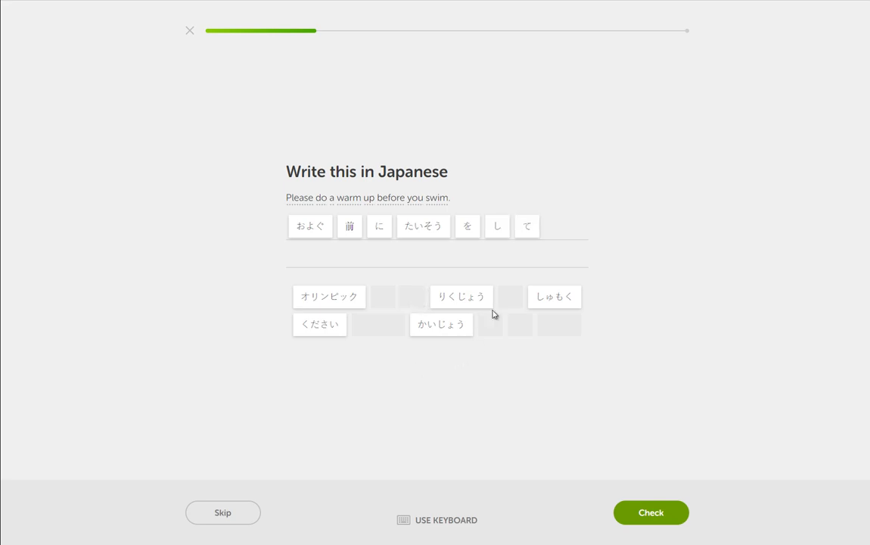
pyautogui.click(320, 324)
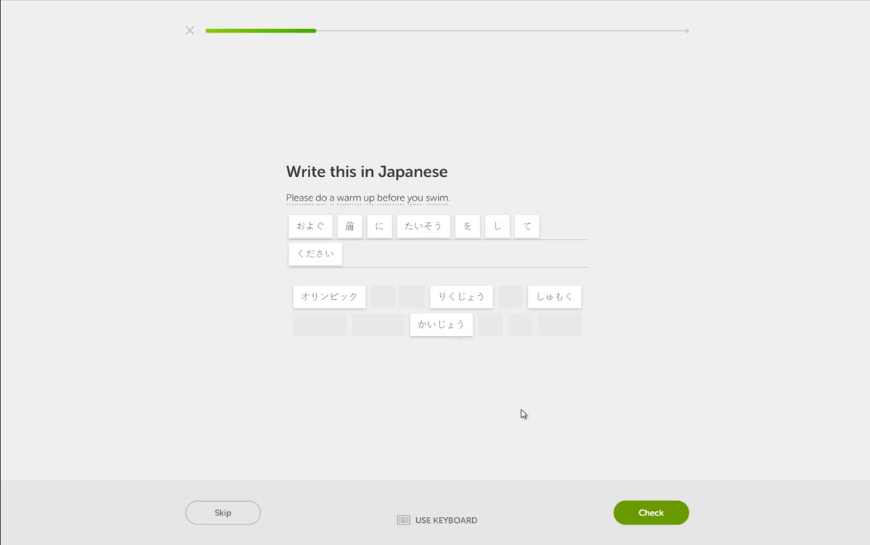
pyautogui.click(651, 512)
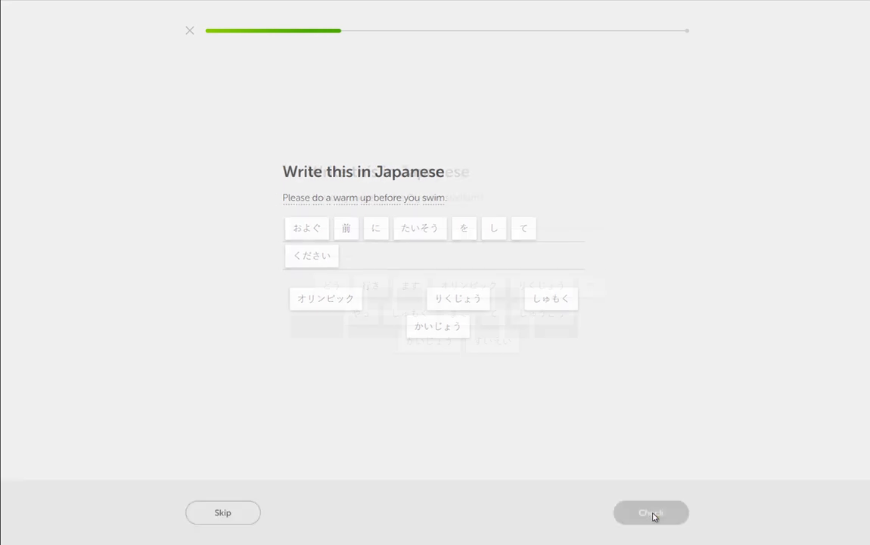
# Build オリンピック かいじょう まで どう やって 行きますか from the word tiles and check it
pyautogui.click(650, 512)
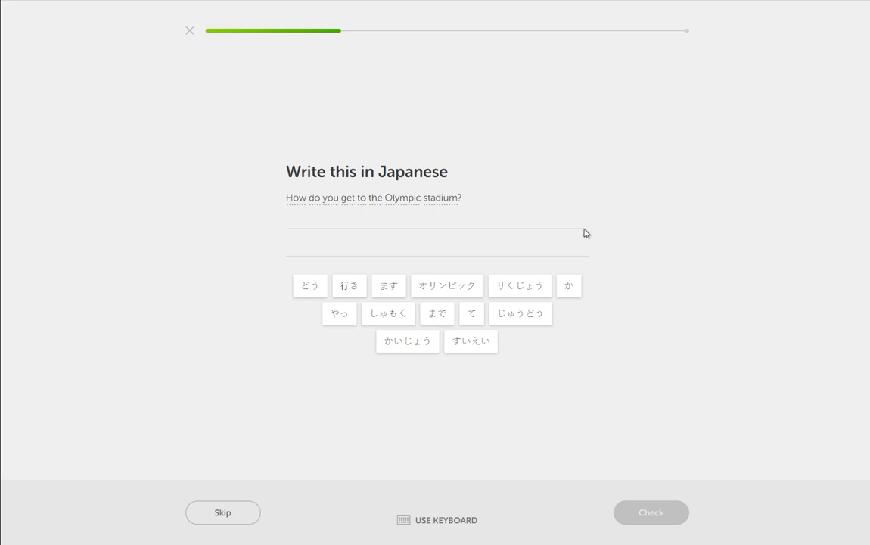
pyautogui.moveTo(485, 242)
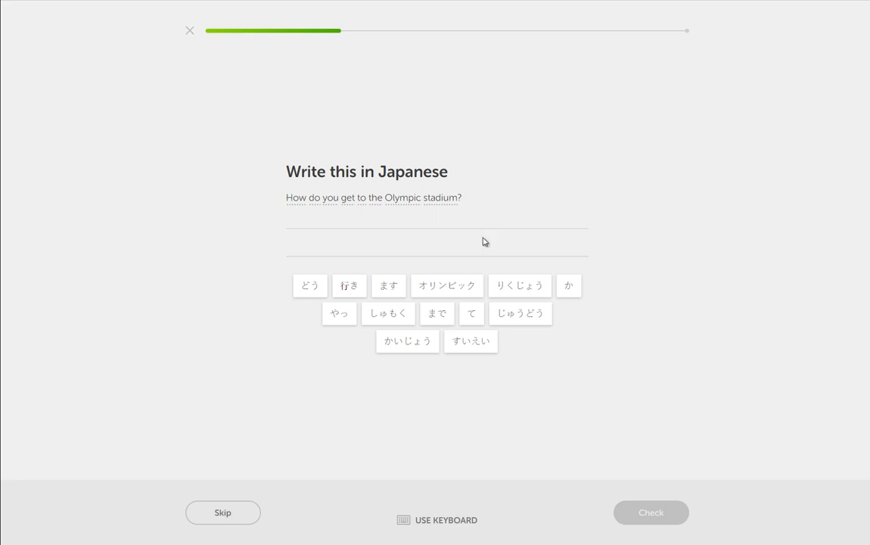
pyautogui.click(447, 286)
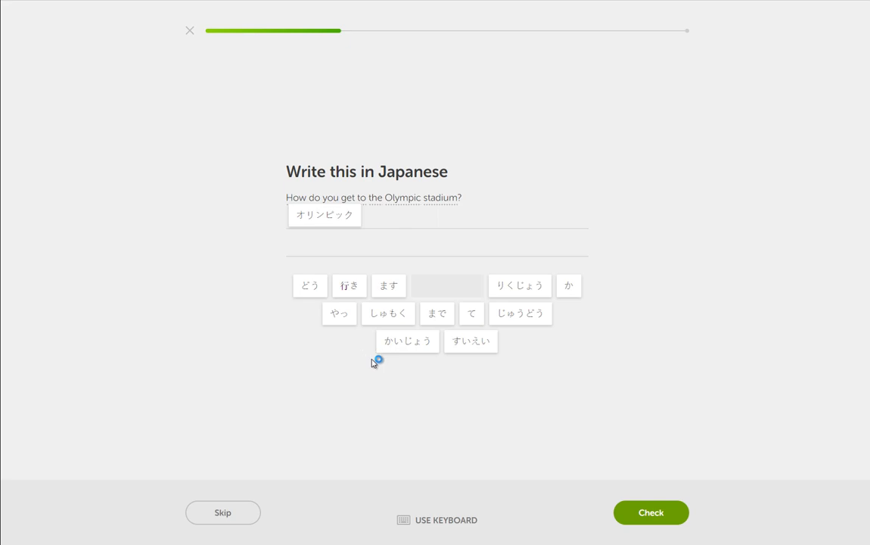
pyautogui.moveTo(350, 358)
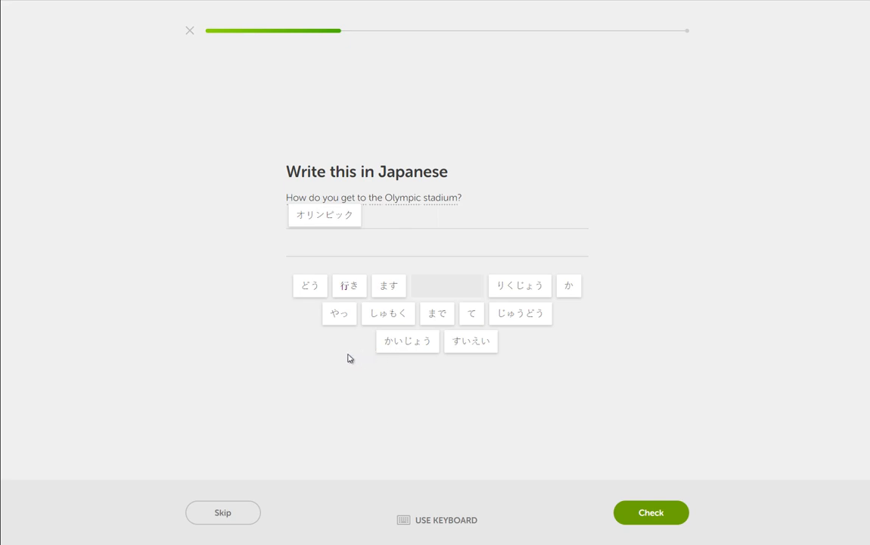
pyautogui.moveTo(363, 351)
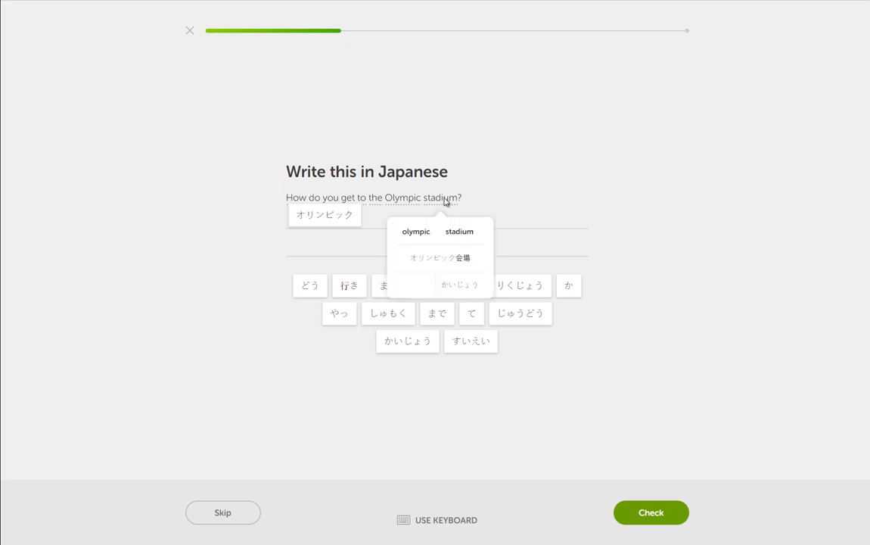
pyautogui.click(407, 341)
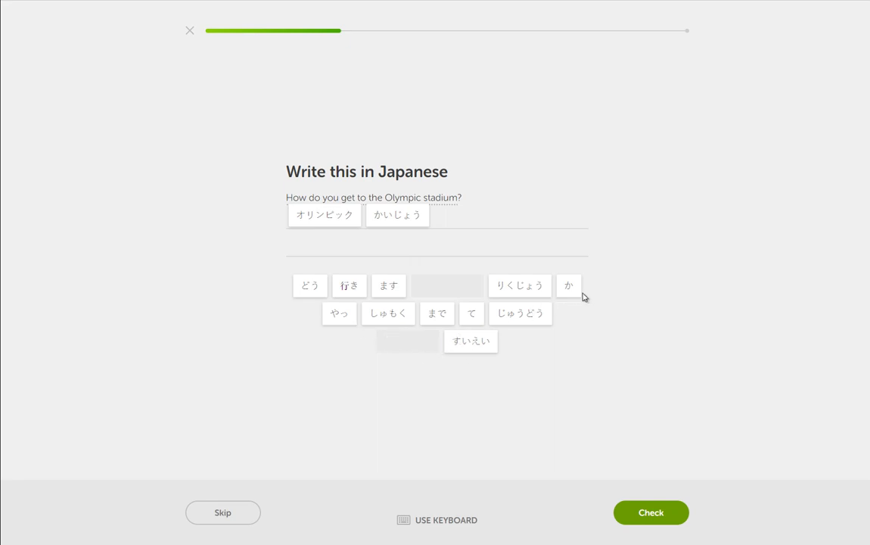
pyautogui.moveTo(492, 289)
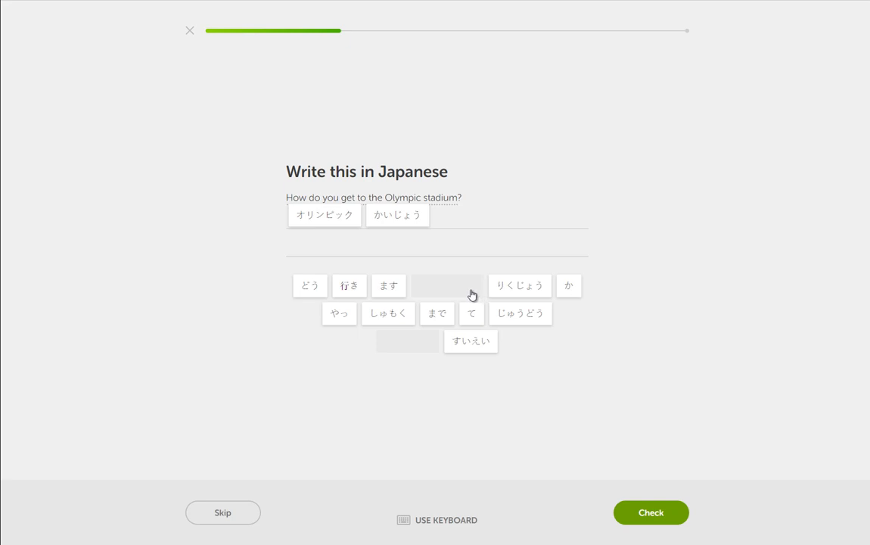
pyautogui.click(437, 313)
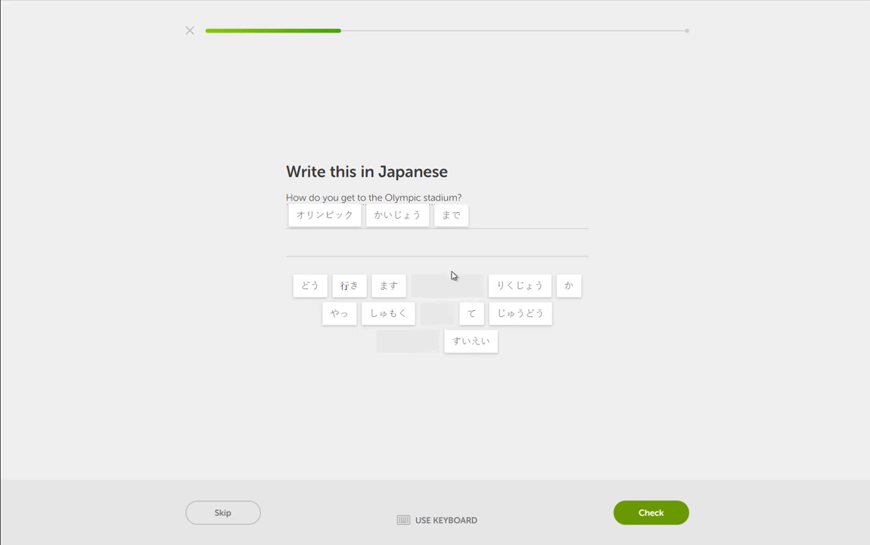
pyautogui.moveTo(367, 318)
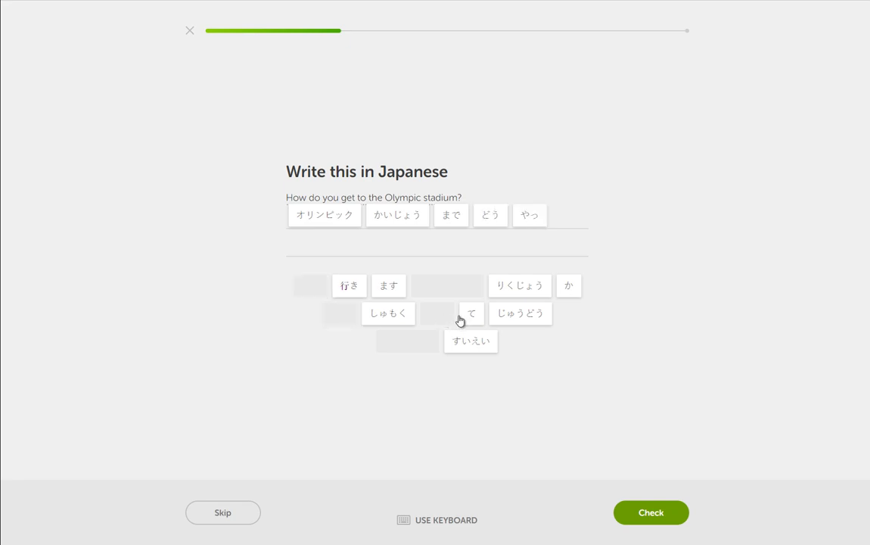
pyautogui.click(471, 313)
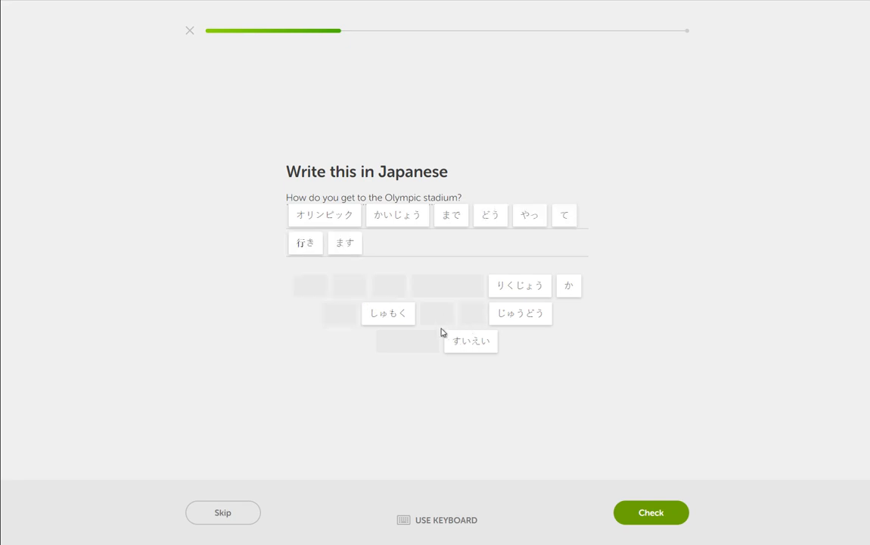
pyautogui.moveTo(441, 273)
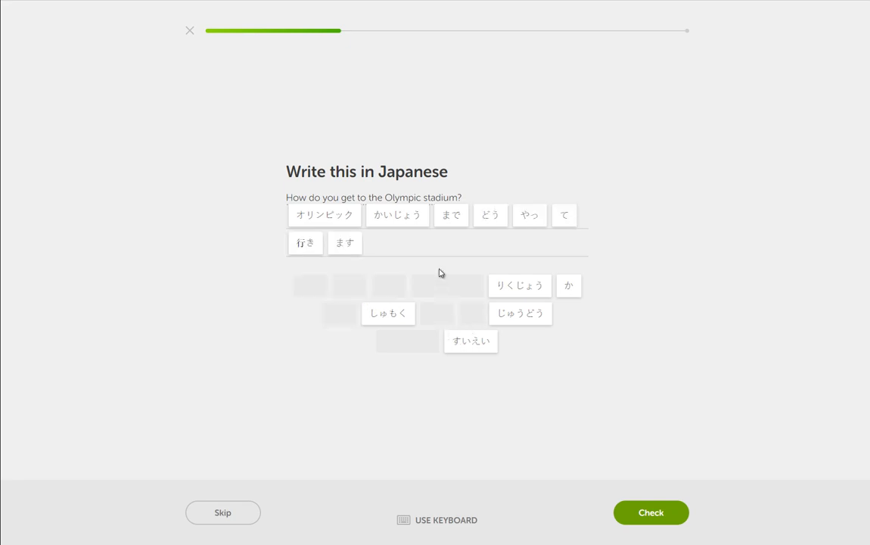
pyautogui.moveTo(569, 285)
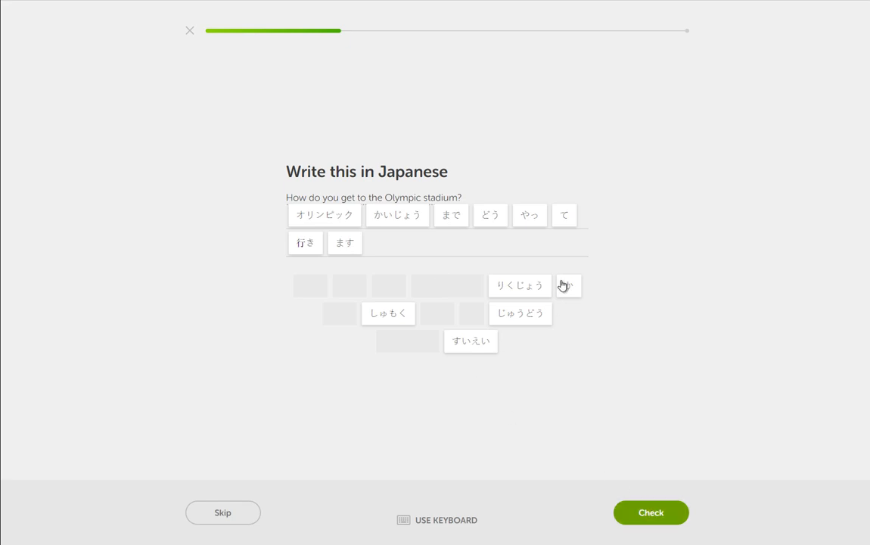
pyautogui.click(568, 286)
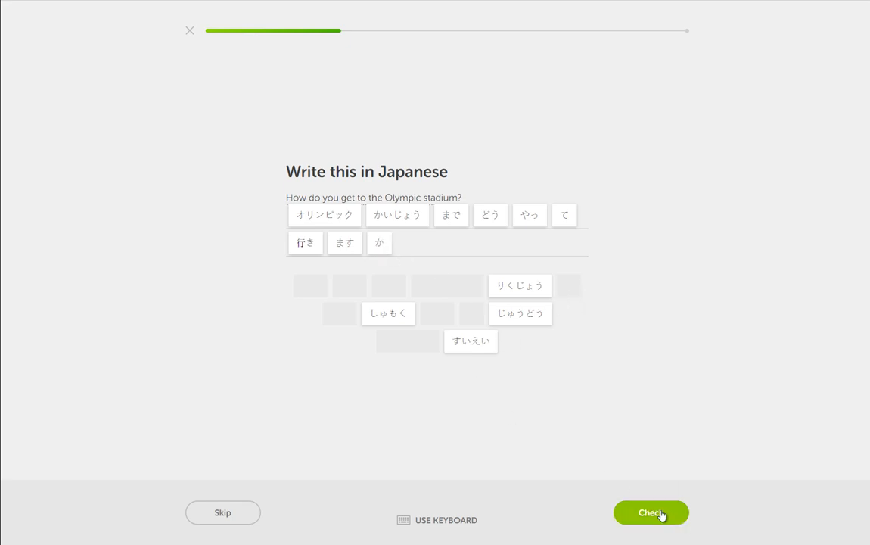
pyautogui.click(650, 513)
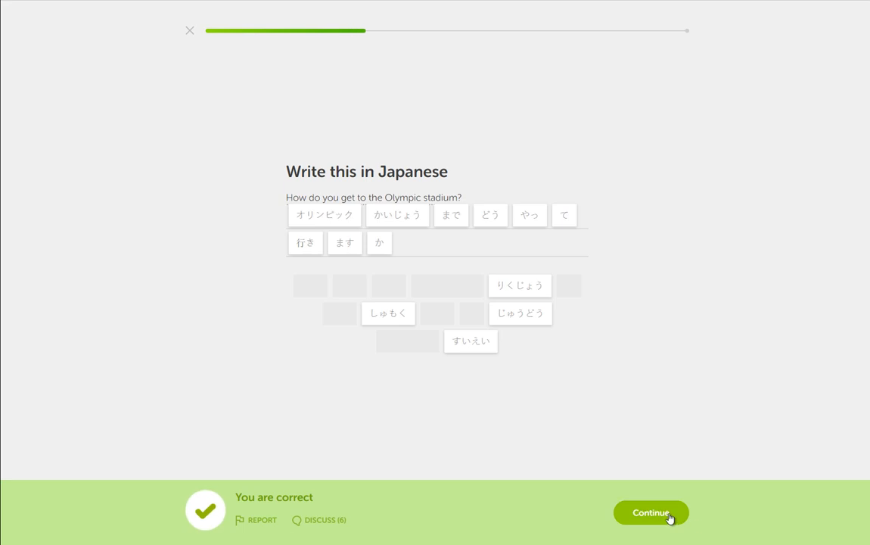
# Enter 'There are many event', then type 'How do I get to the Olympic stadium?'
pyautogui.click(651, 512)
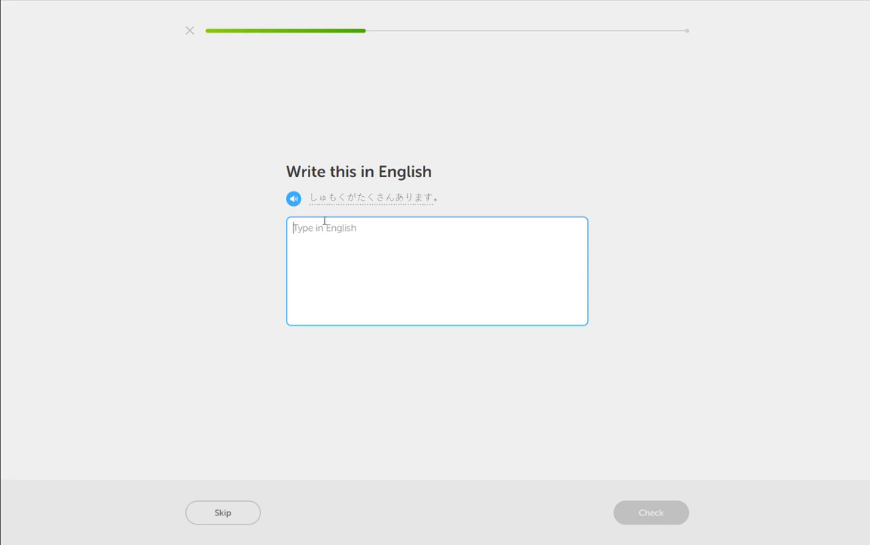
pyautogui.moveTo(463, 268)
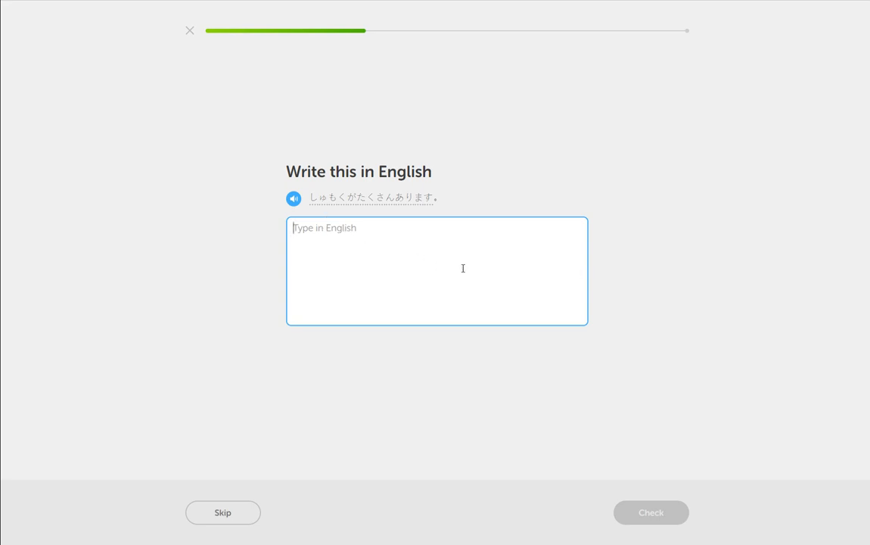
pyautogui.write('There are many event')
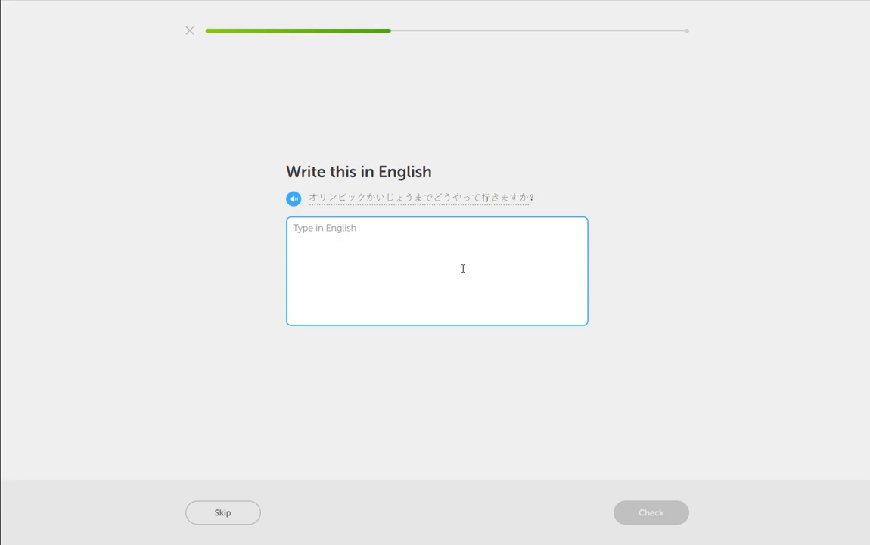
pyautogui.write('How do I get t')
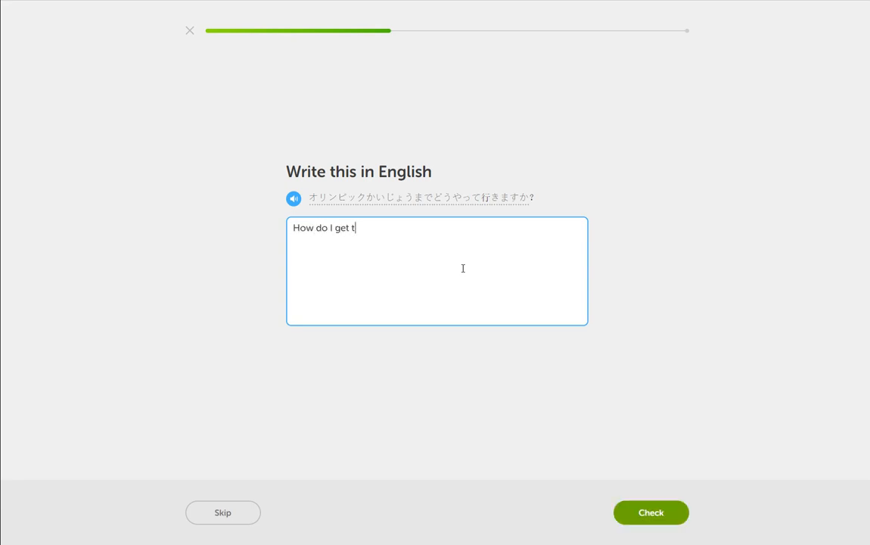
pyautogui.write('o the Oly')
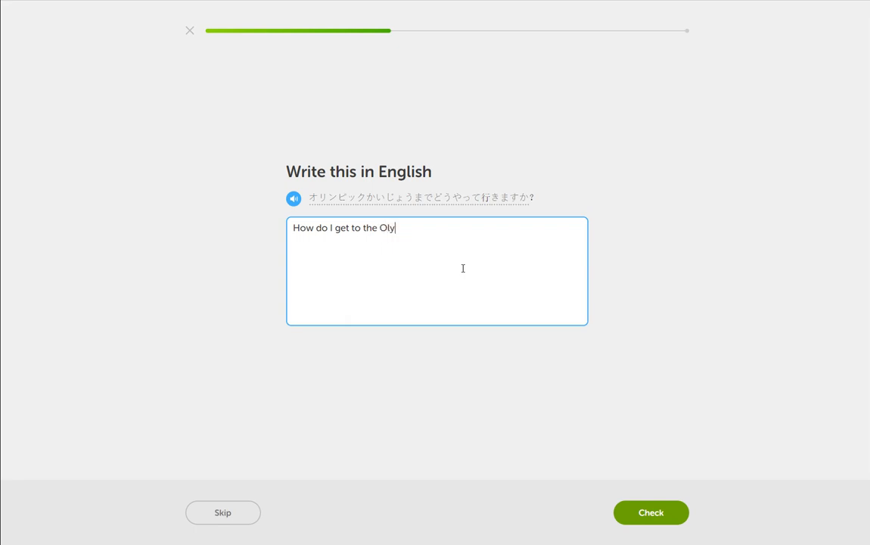
pyautogui.write('mpic stadium?')
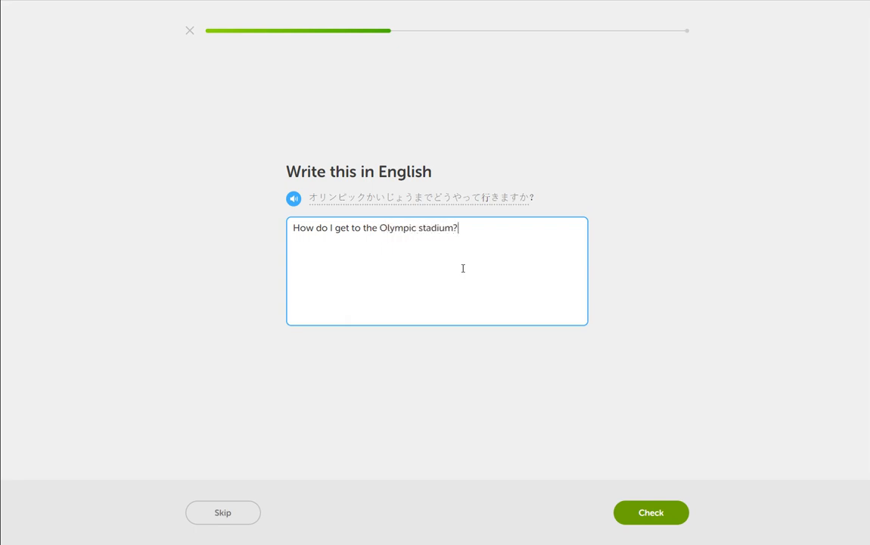
# Submit the answer and enter 'How do I get to the Olympic stadium' for checking
pyautogui.click(650, 512)
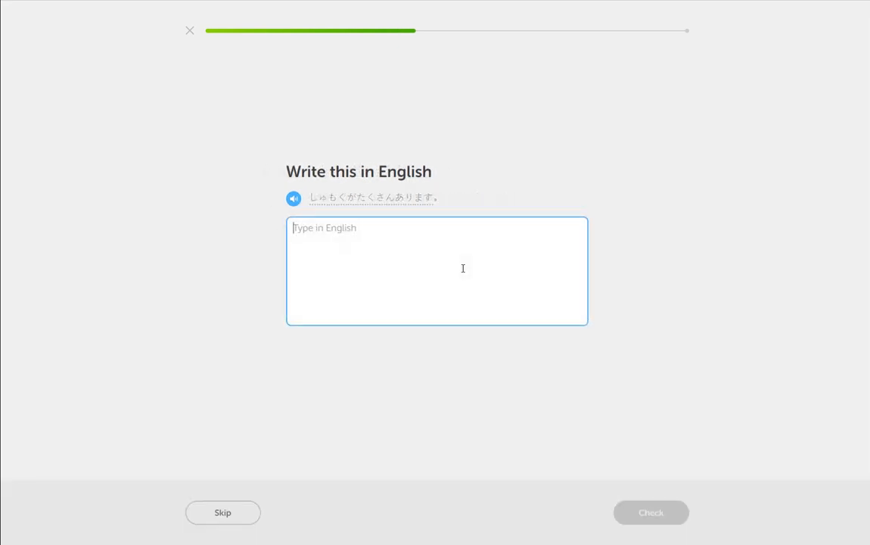
pyautogui.write('There are ma')
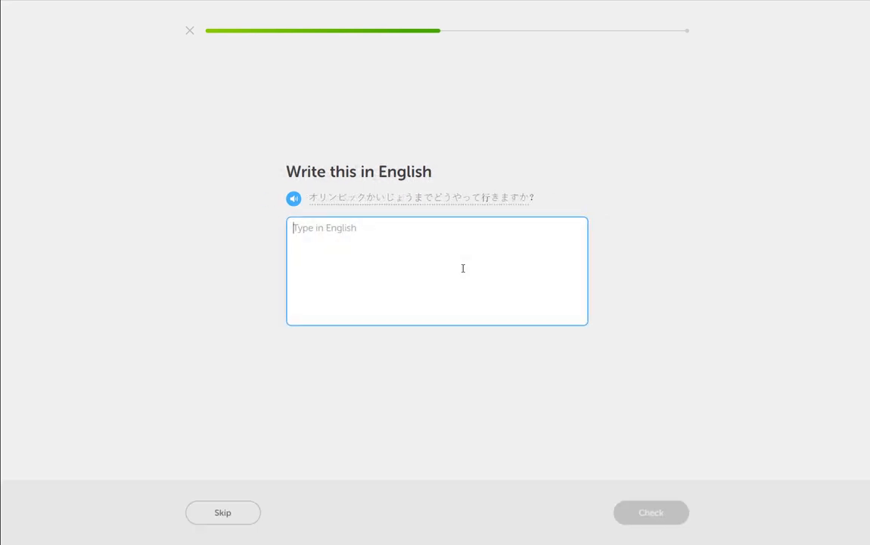
pyautogui.write('How do I')
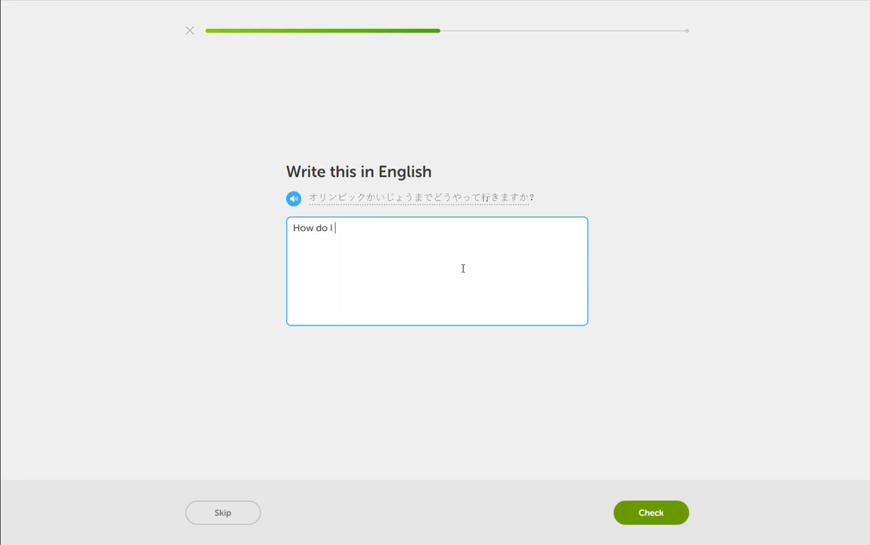
pyautogui.write('get to the')
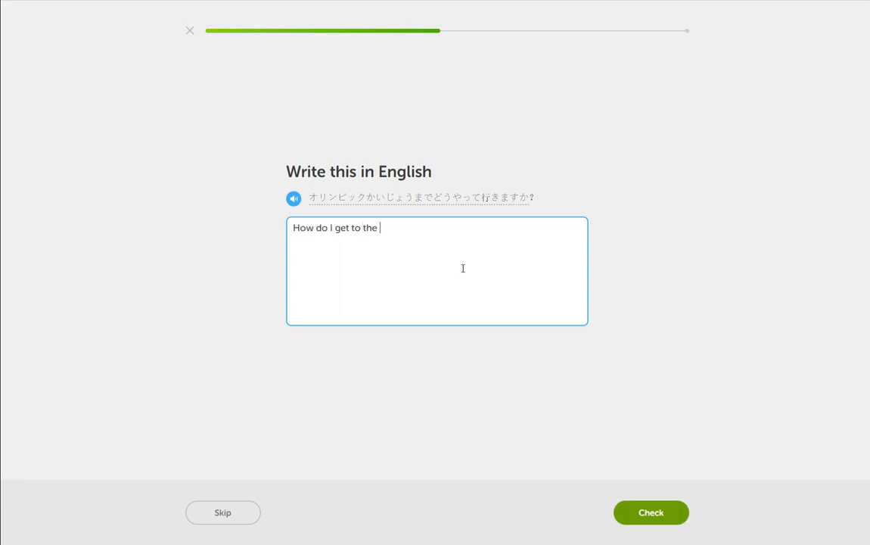
pyautogui.write('Olympic stadium')
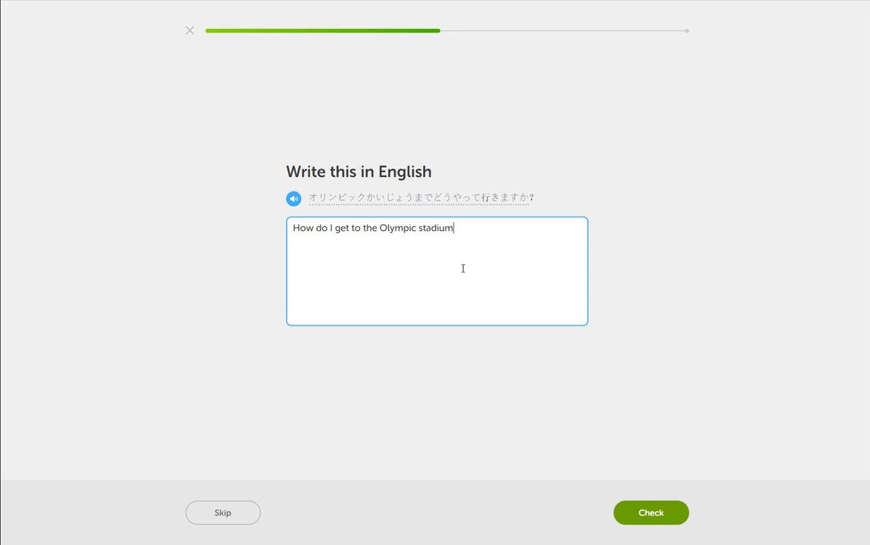
pyautogui.click(650, 512)
pyautogui.write('There are many events')
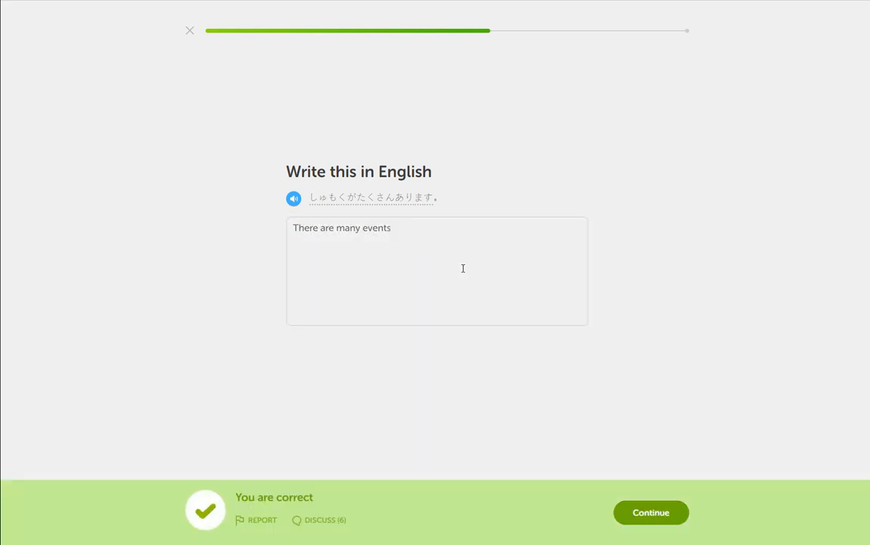
# On the next exercise, type 'How do I get to the Olympic stadium?' and check it
pyautogui.click(650, 512)
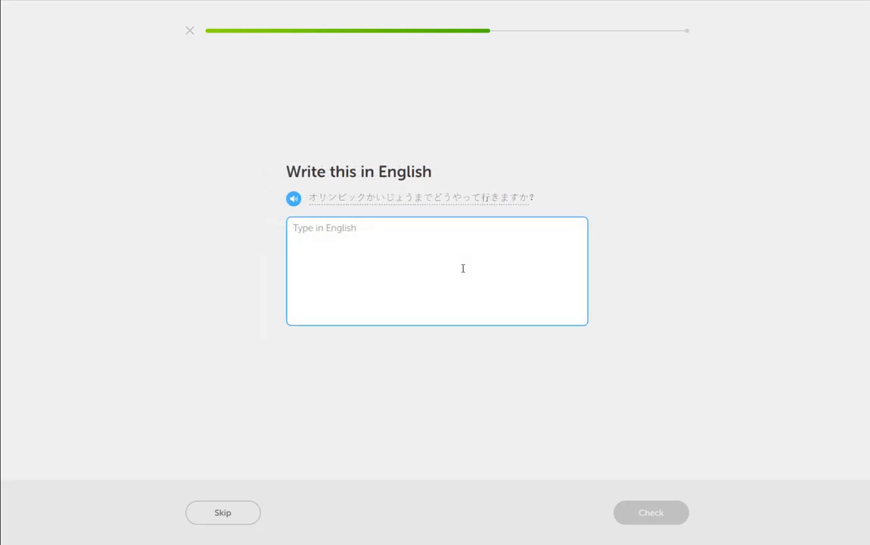
pyautogui.write('How do I g')
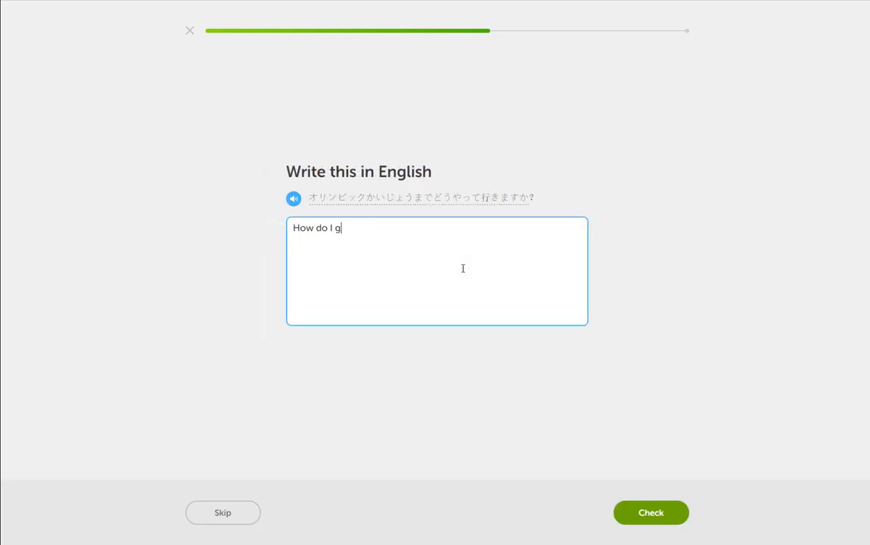
pyautogui.write('et to the')
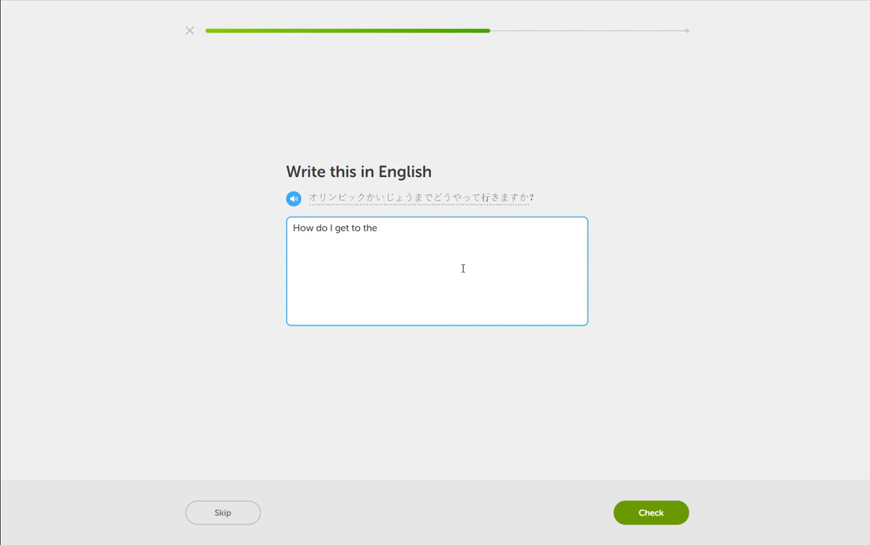
pyautogui.write('Olympic stadium?')
pyautogui.write('Th')
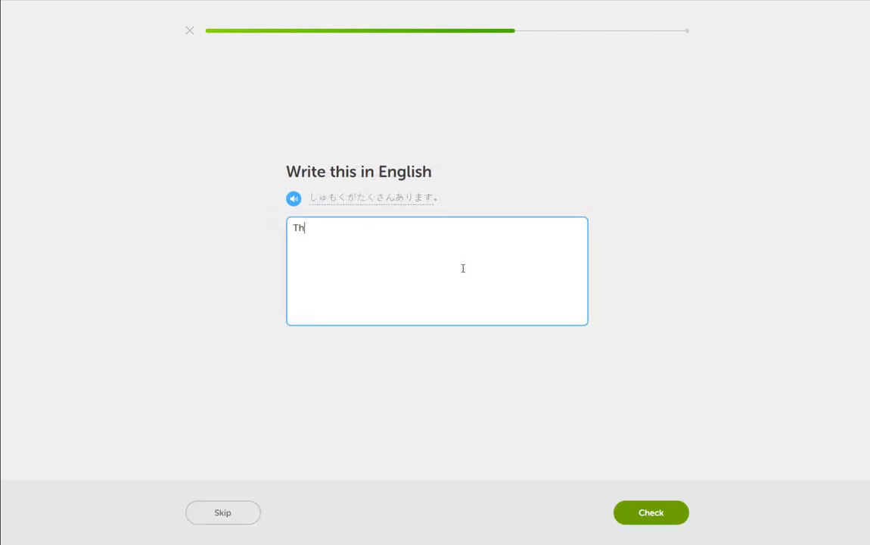
pyautogui.click(650, 512)
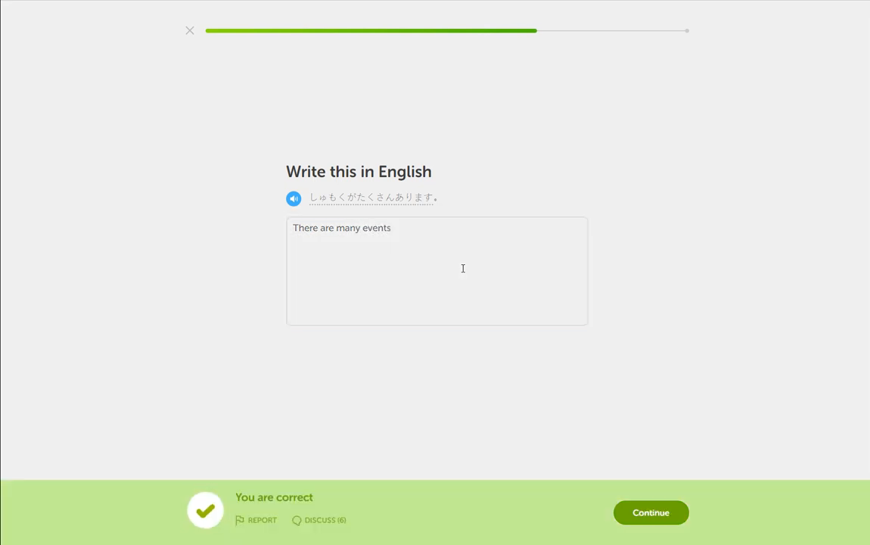
# Enter 'How do I get to the Olympic stadium' once more and check it
pyautogui.click(650, 512)
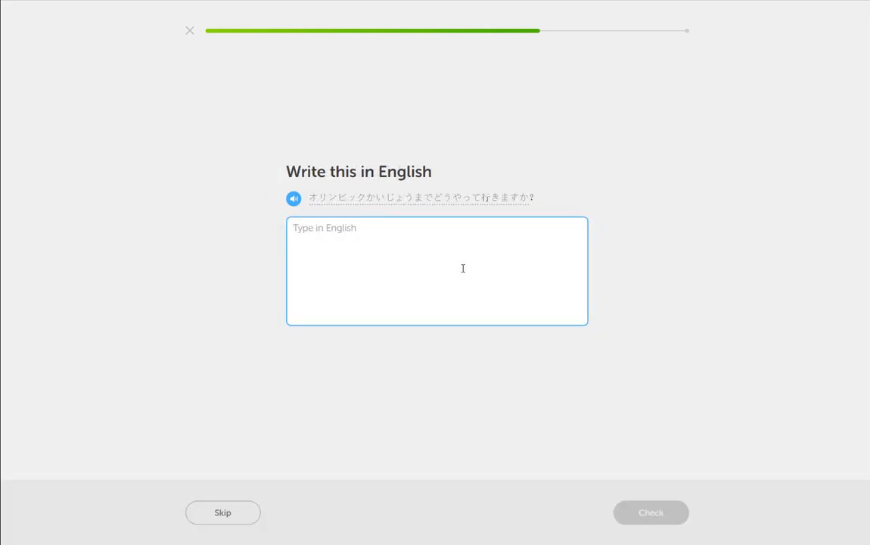
pyautogui.write('How do I get')
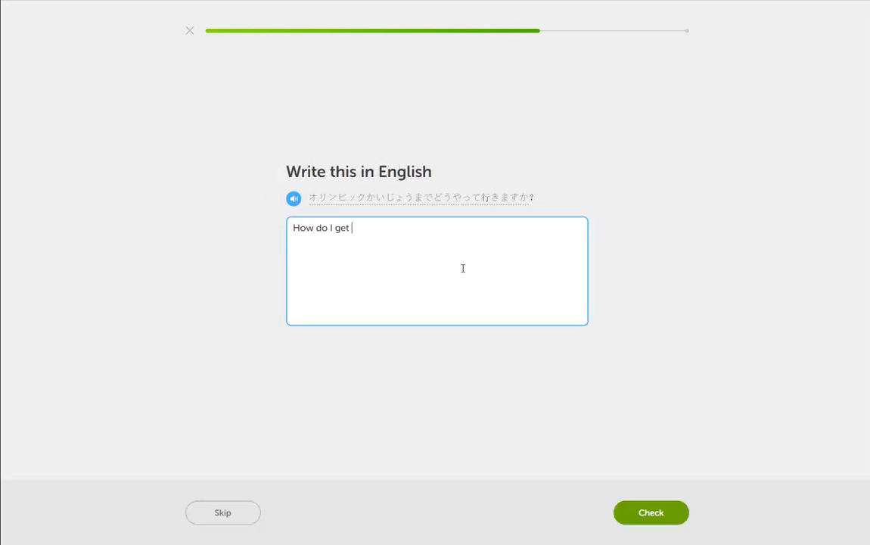
pyautogui.write('to the Olympic stad')
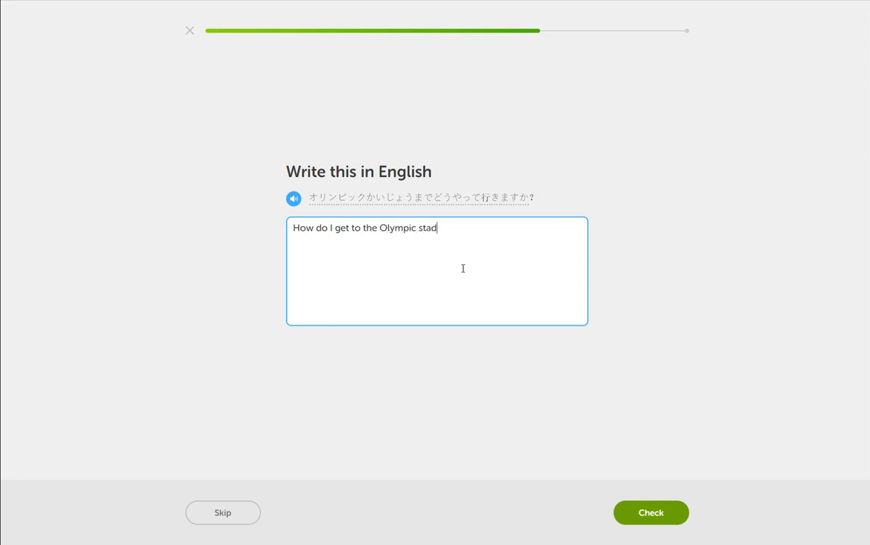
pyautogui.write('ium')
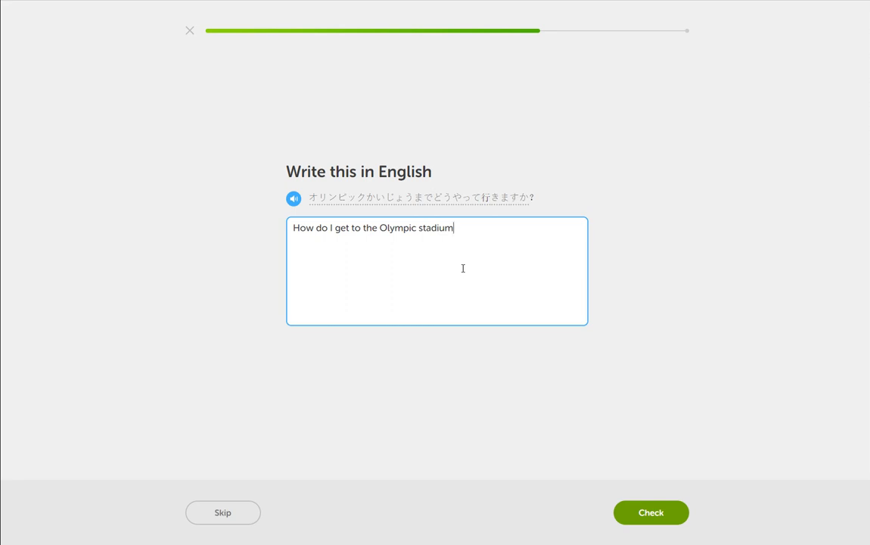
pyautogui.click(650, 512)
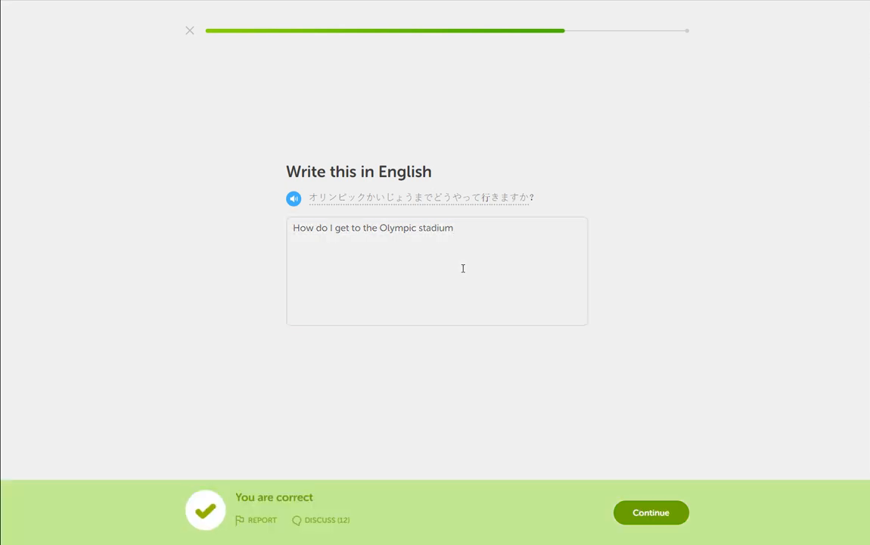
# Translate およぐ前にたいそうをしてください as 'Please warm up before swimming' and get it marked correct
pyautogui.click(650, 512)
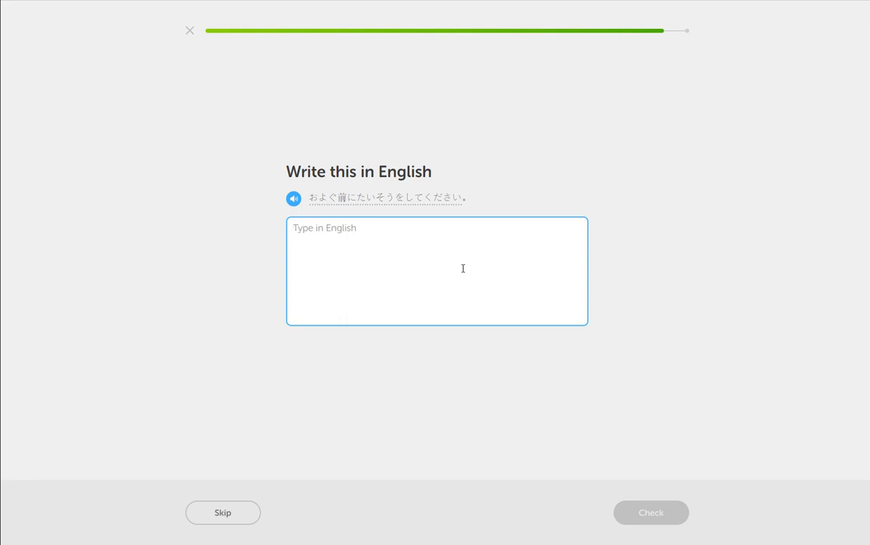
pyautogui.write('Please')
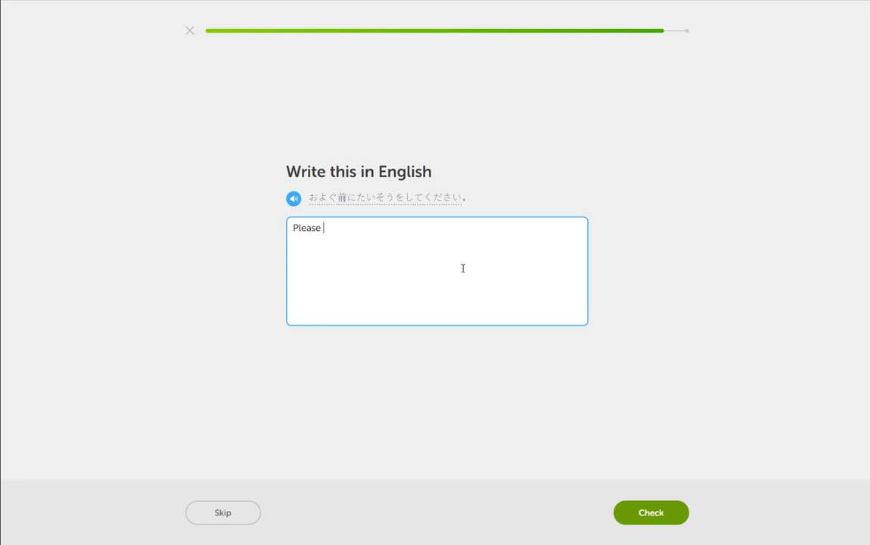
pyautogui.write('warm up')
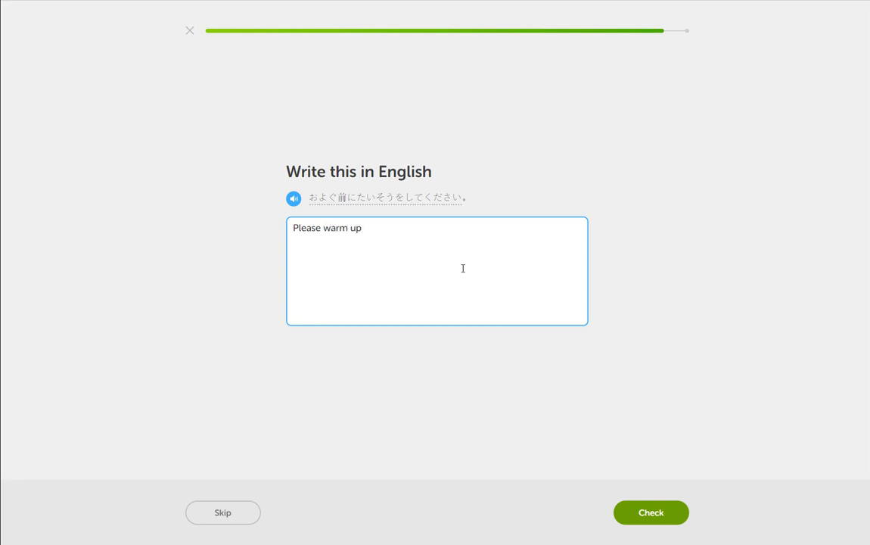
pyautogui.write('before')
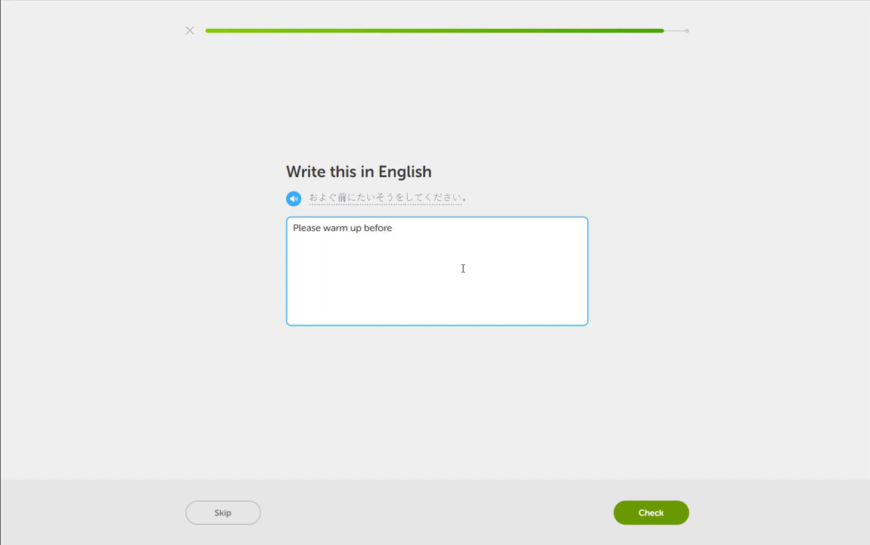
pyautogui.write('swimming')
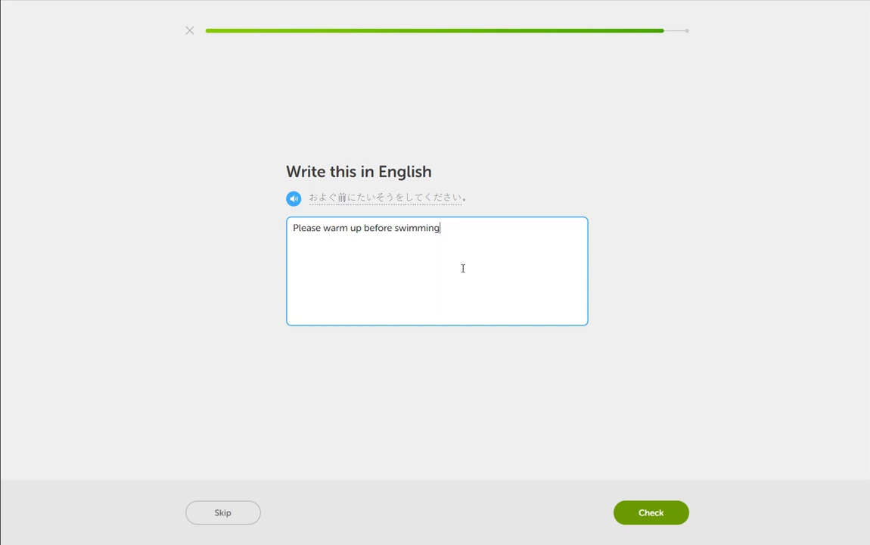
pyautogui.click(650, 513)
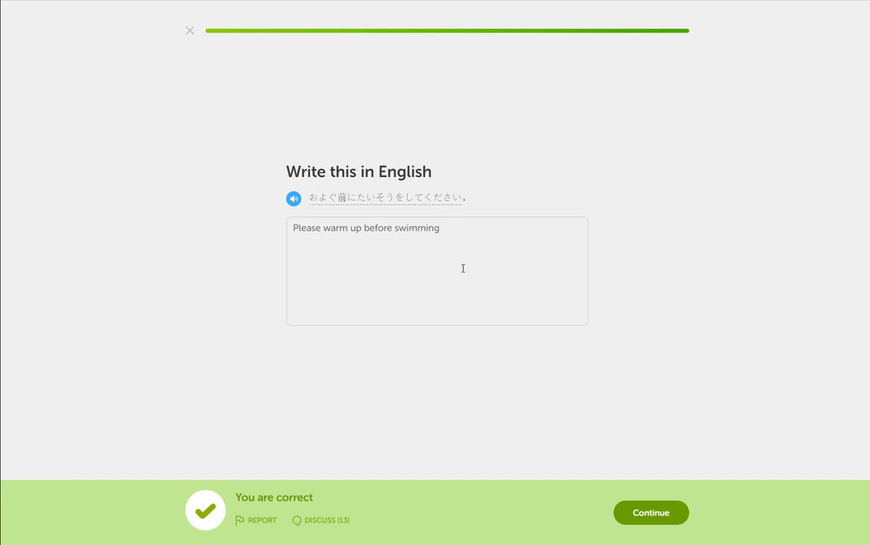
pyautogui.click(650, 512)
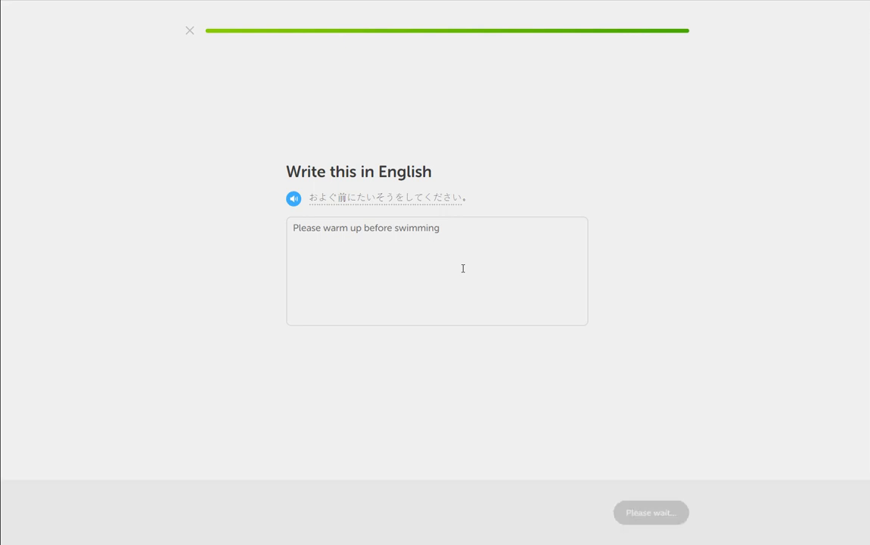
# Advance through Lesson complete (+10 XP), Olympics learned and 2-lingot screens to the Shiny achievement
pyautogui.click(650, 512)
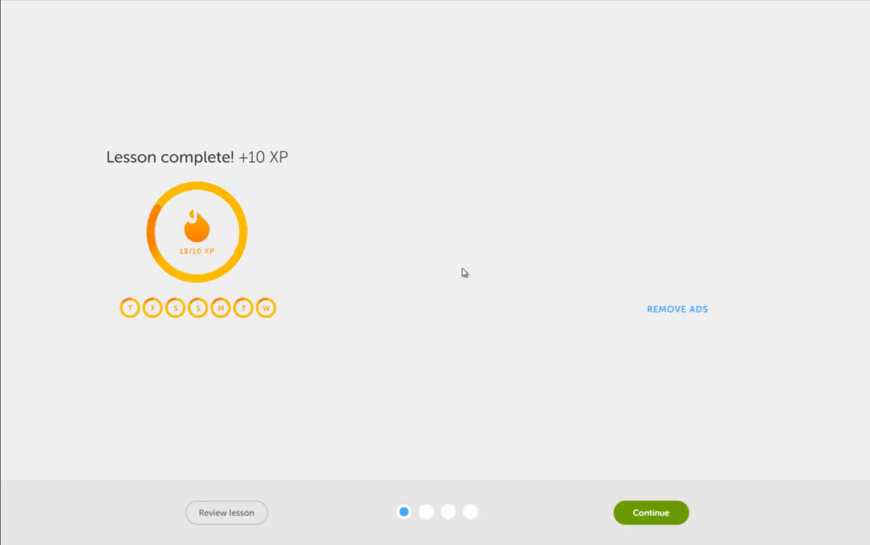
pyautogui.moveTo(429, 281)
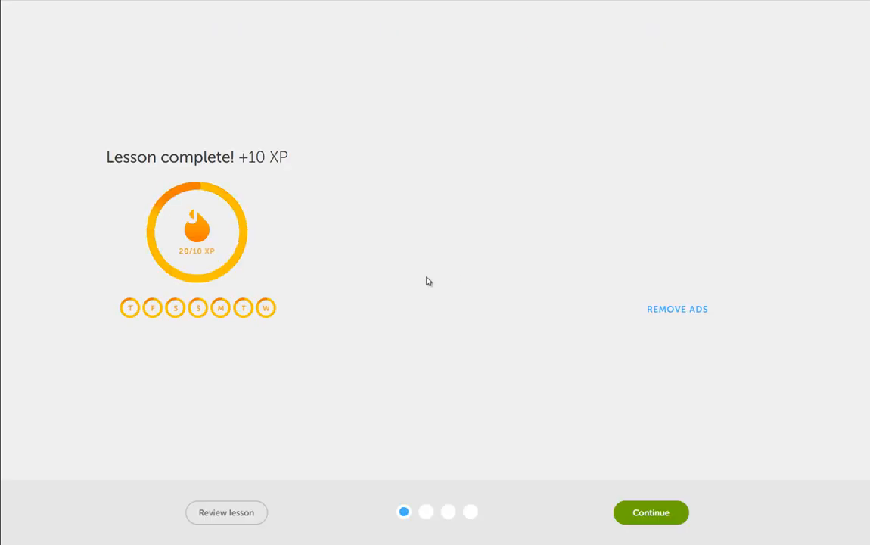
pyautogui.click(650, 513)
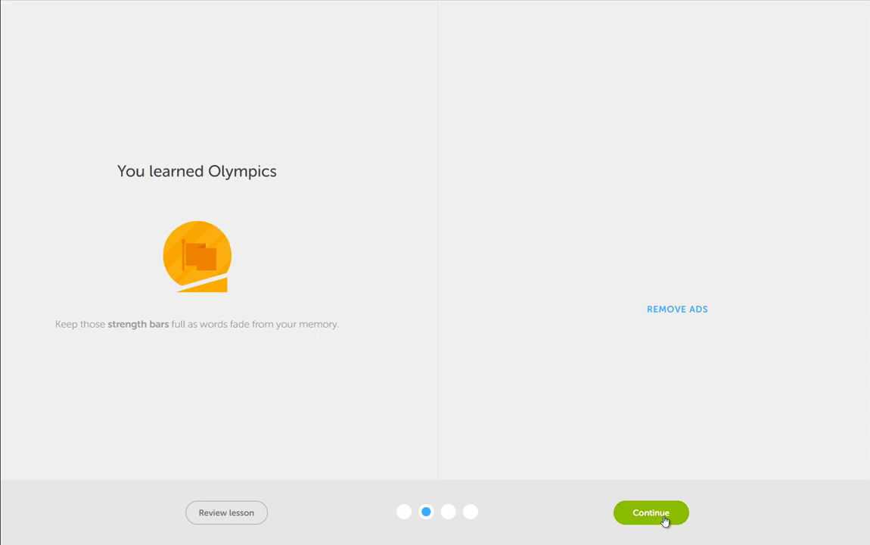
pyautogui.click(651, 513)
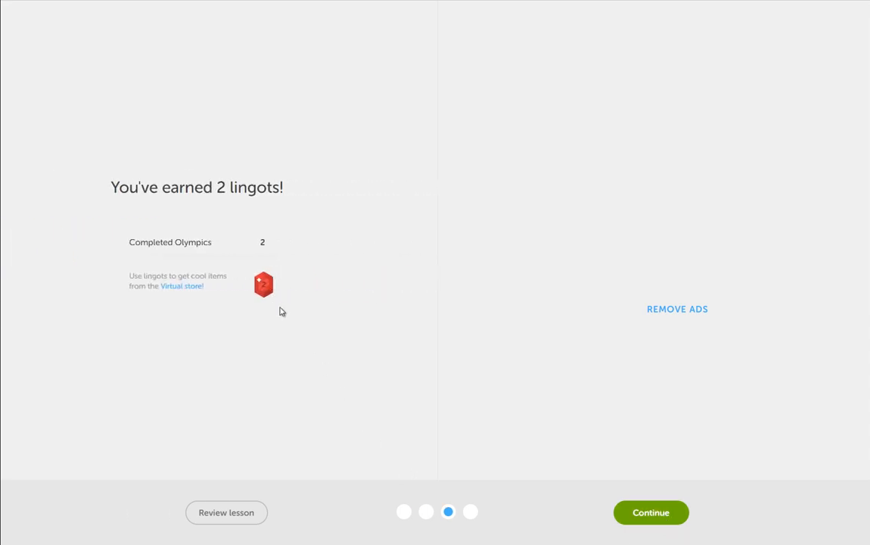
pyautogui.click(650, 513)
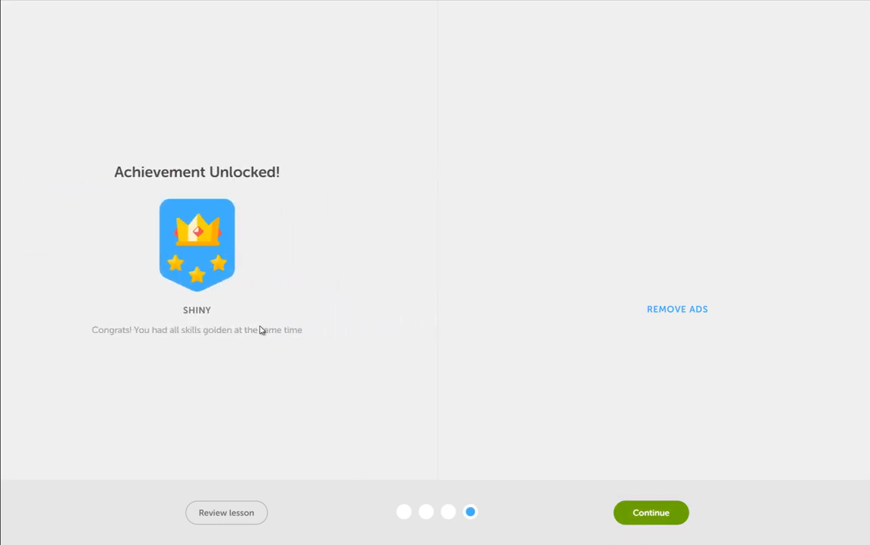
pyautogui.moveTo(287, 354)
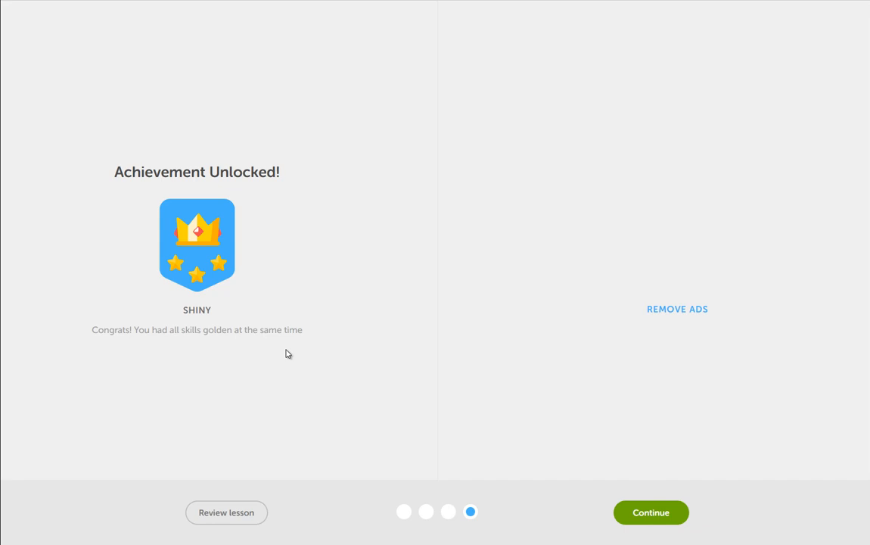
pyautogui.moveTo(723, 543)
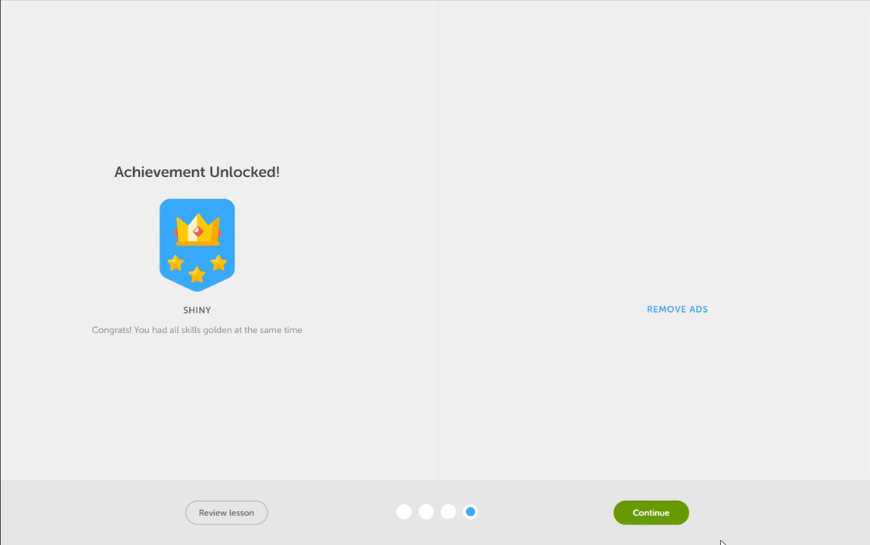
pyautogui.moveTo(651, 512)
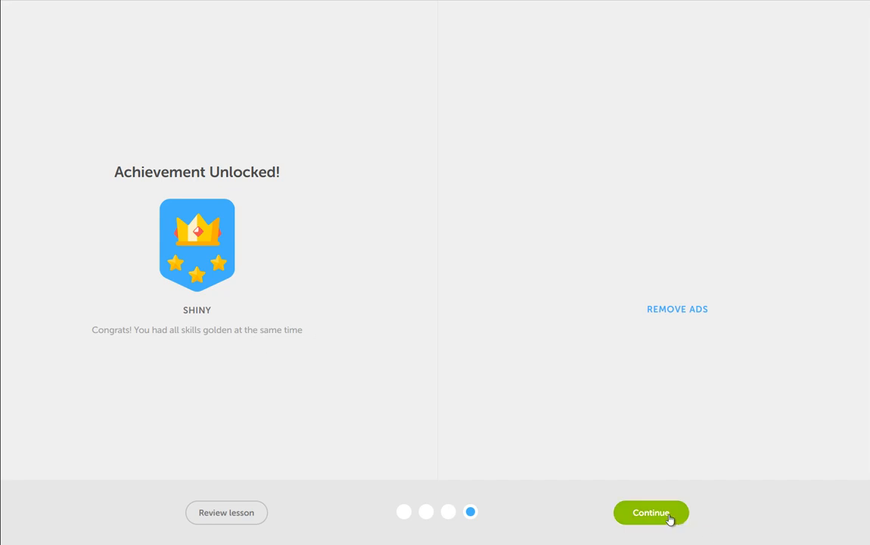
# Leave the achievement screen and scroll the golden skill tree down to the trophy owl and back
pyautogui.click(650, 512)
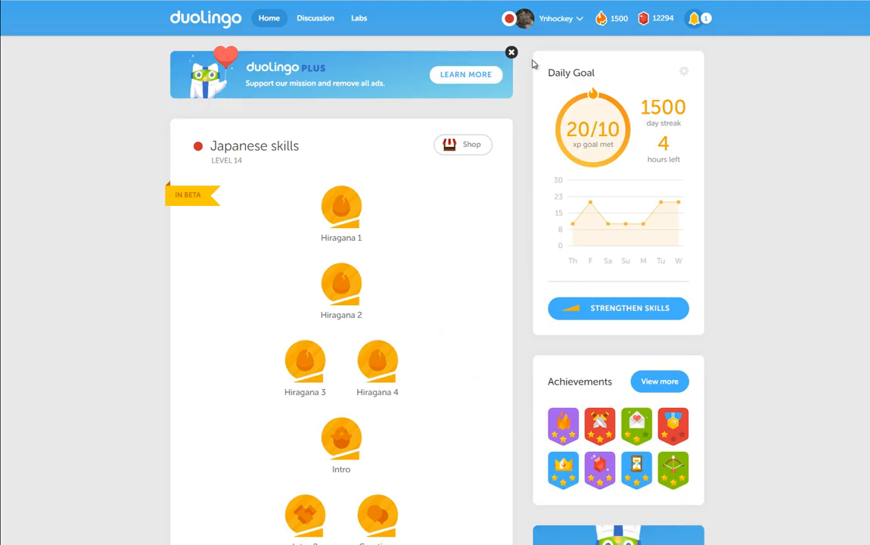
pyautogui.scroll(-3)
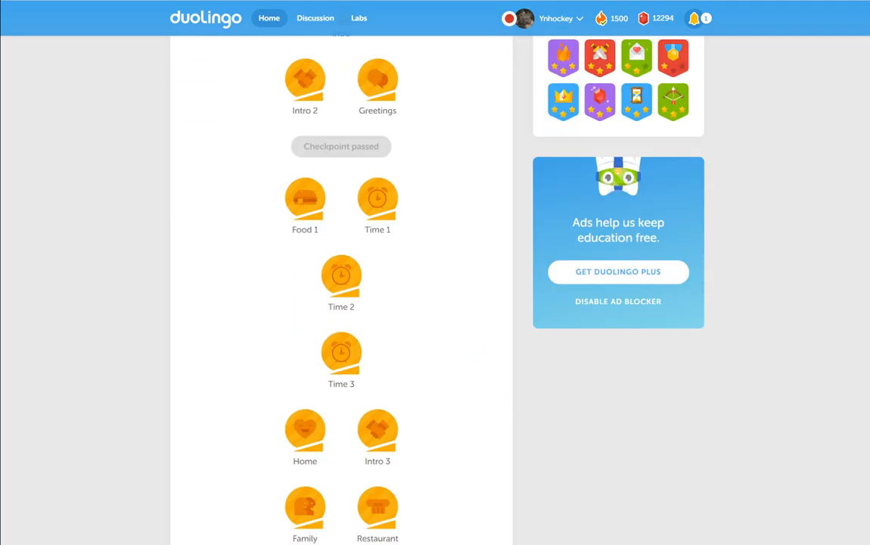
pyautogui.scroll(-3)
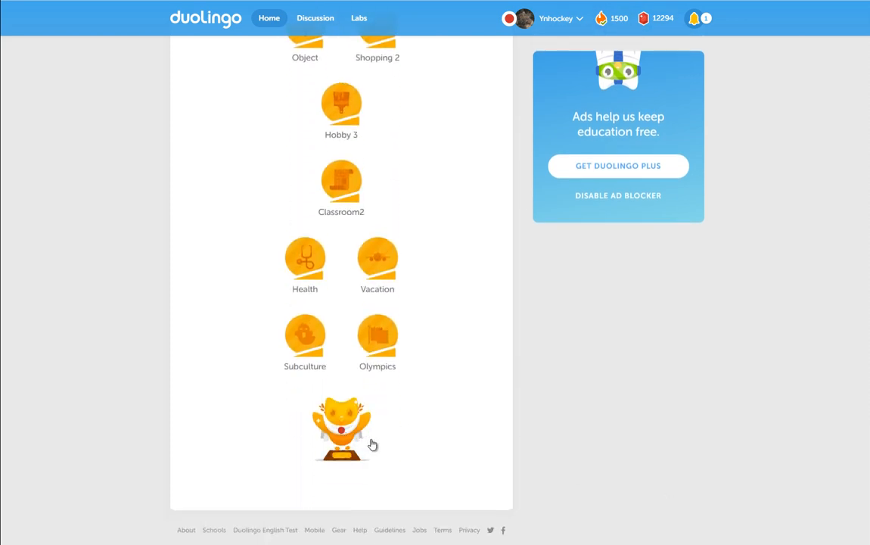
pyautogui.moveTo(484, 265)
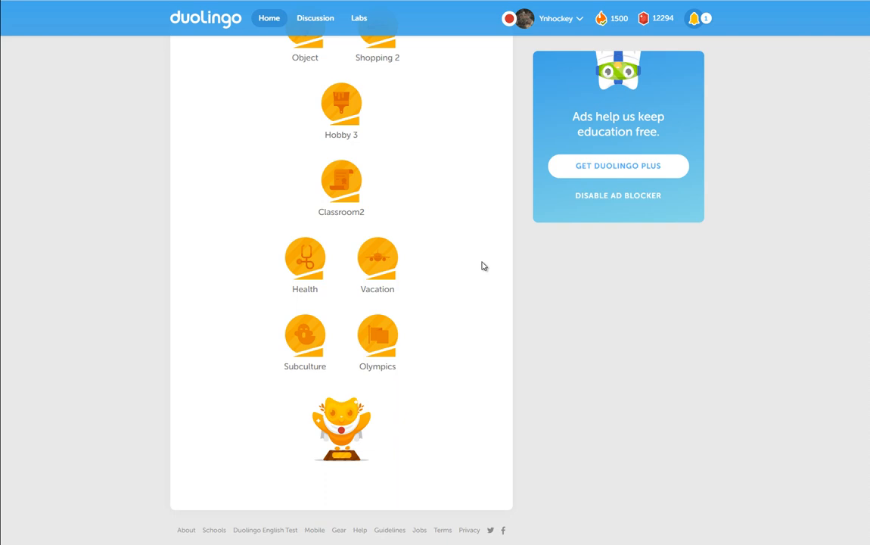
pyautogui.moveTo(799, 378)
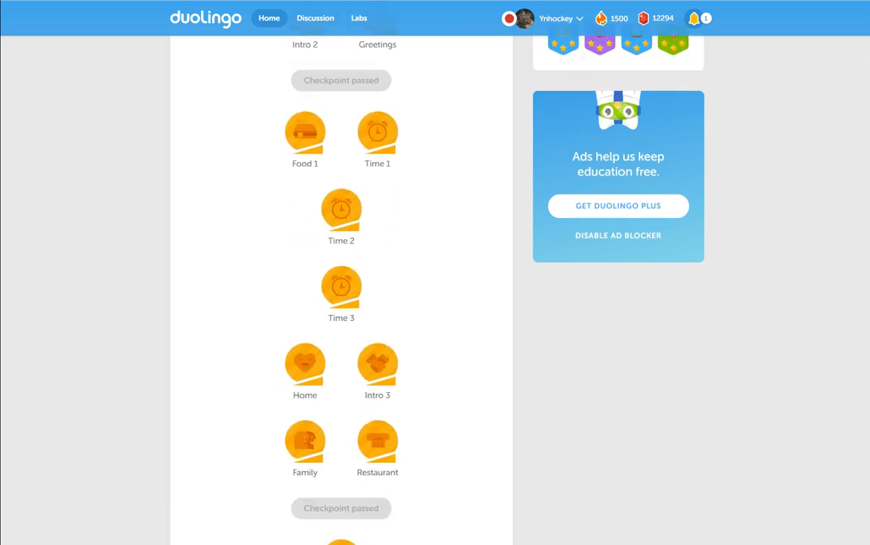
pyautogui.scroll(3)
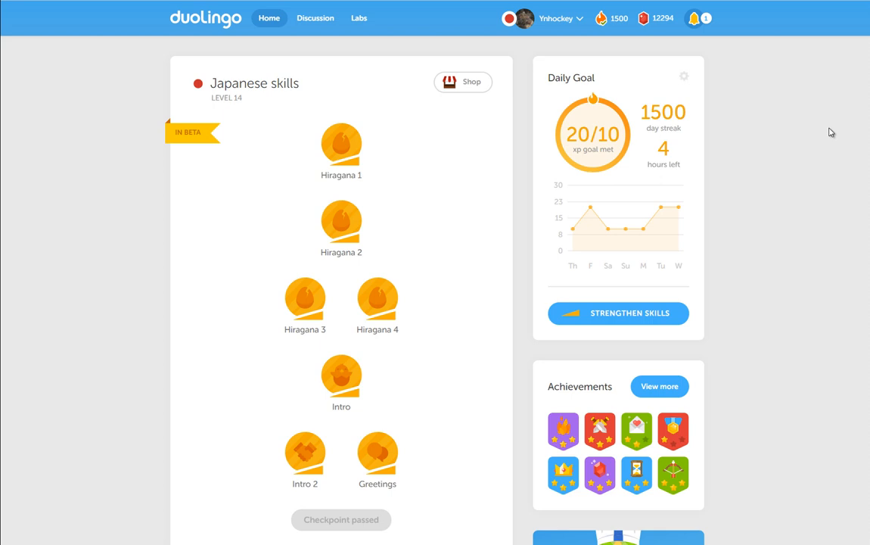
pyautogui.moveTo(445, 170)
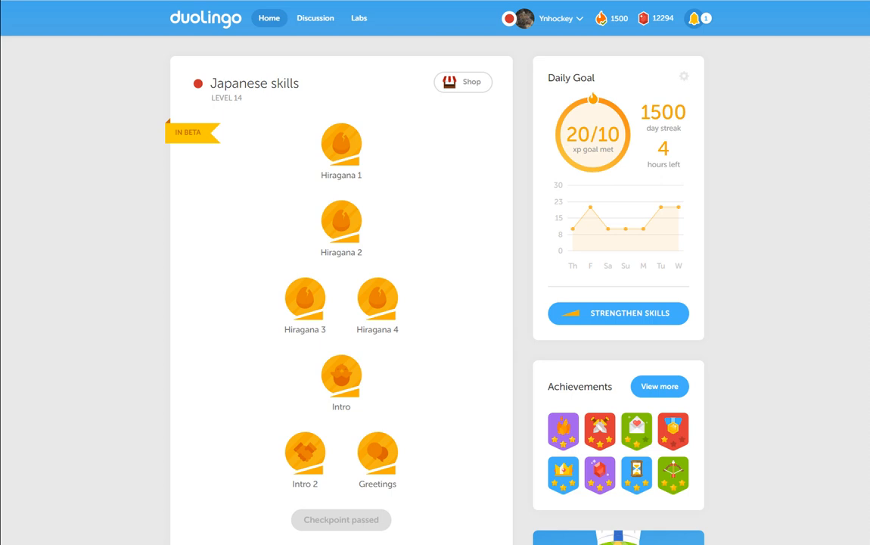
pyautogui.scroll(-3)
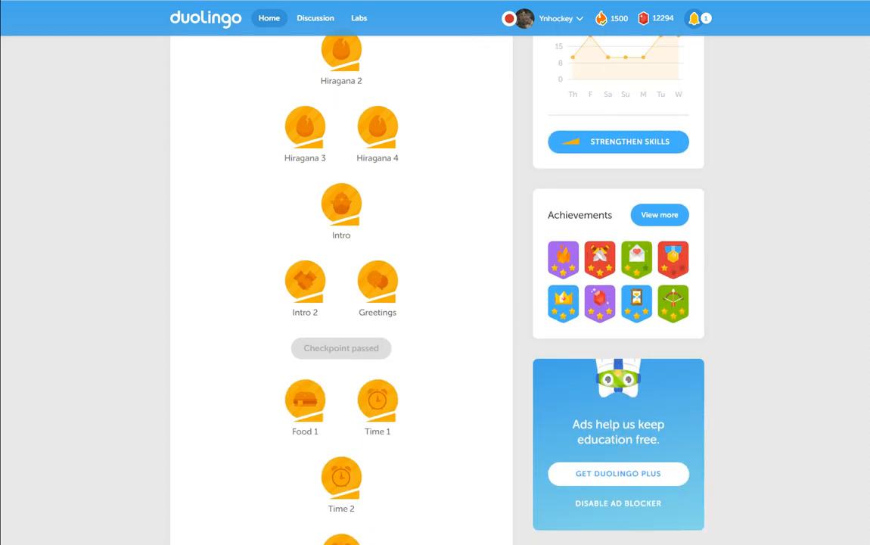
pyautogui.scroll(-3)
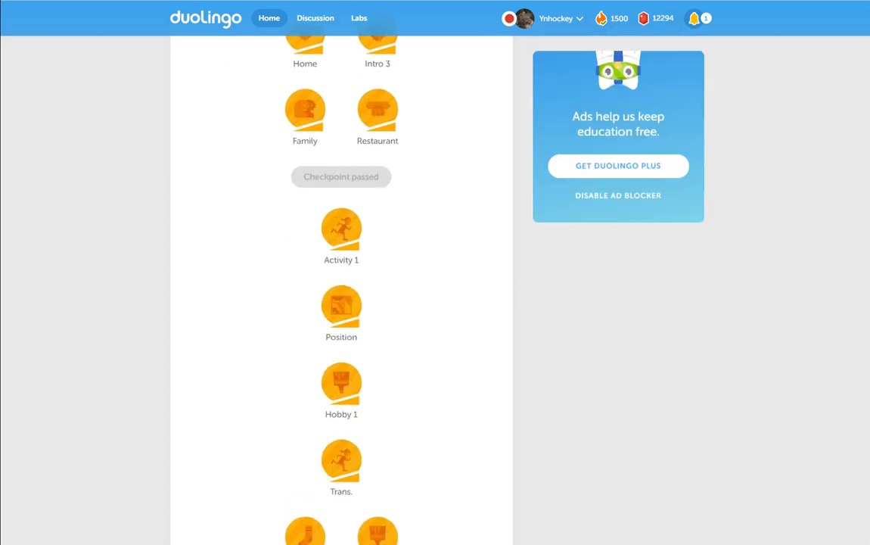
pyautogui.scroll(3)
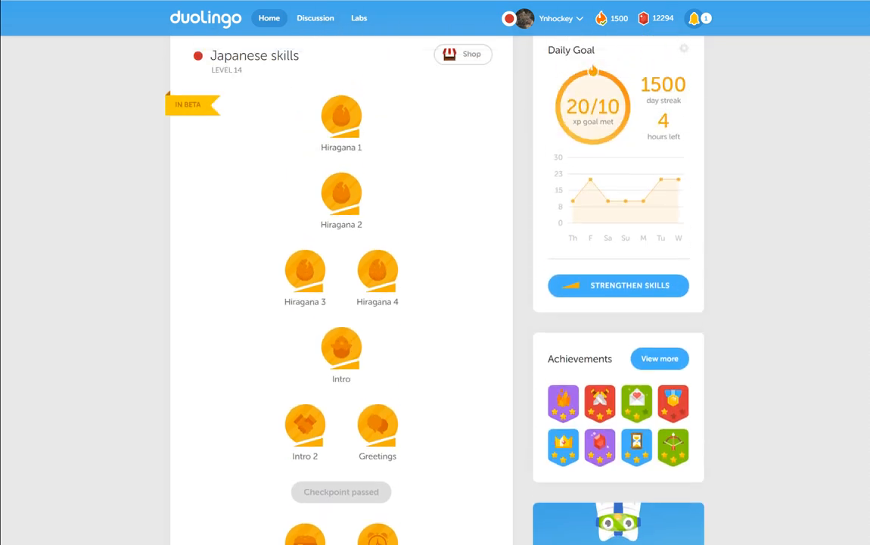
pyautogui.scroll(-3)
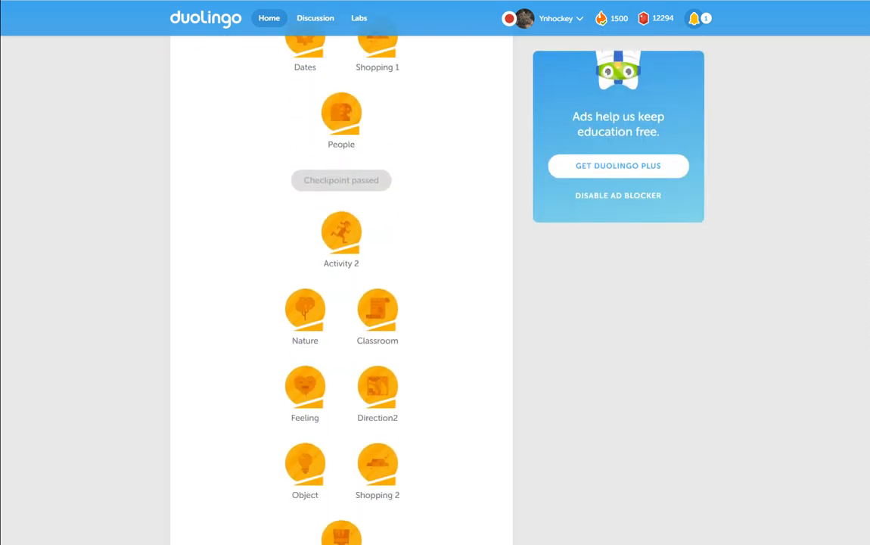
pyautogui.scroll(-3)
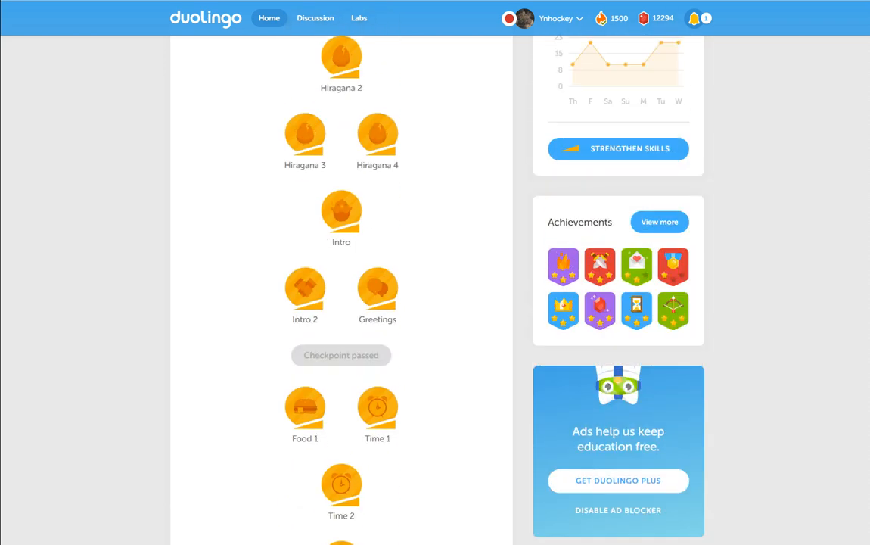
pyautogui.scroll(3)
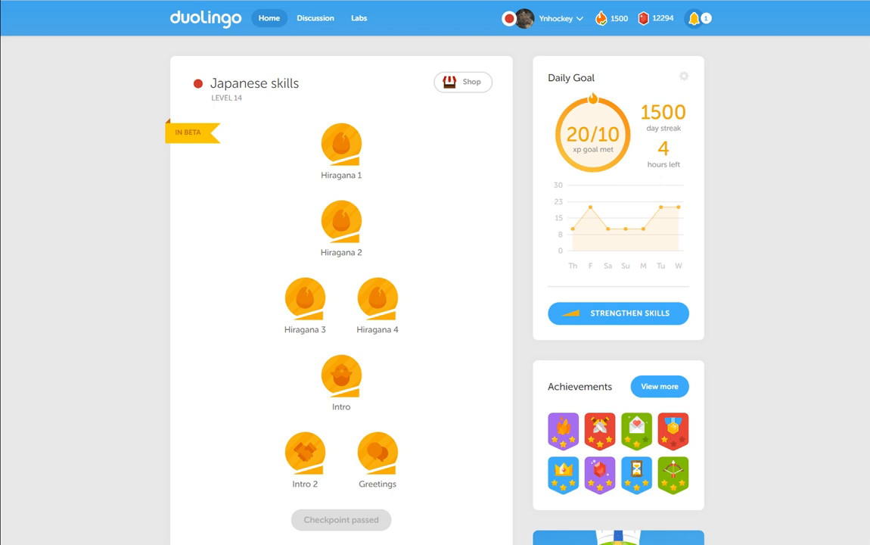
pyautogui.scroll(-3)
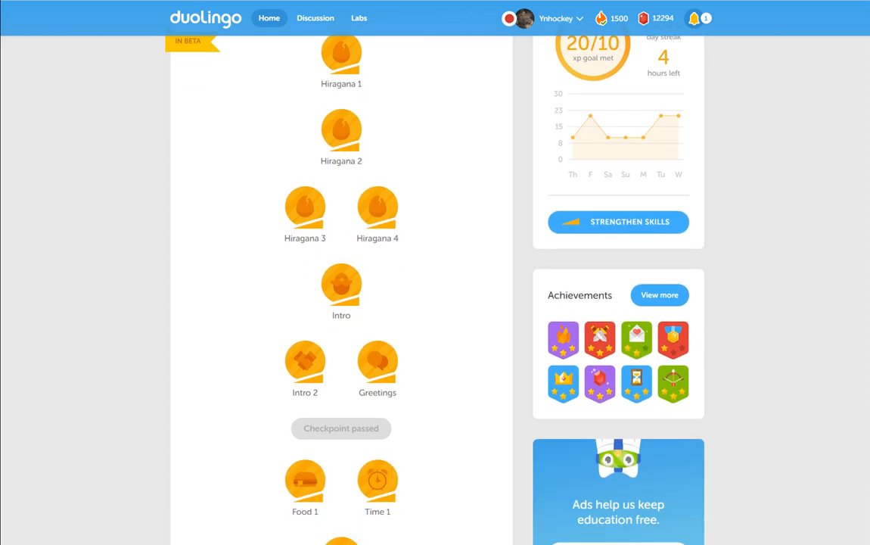
pyautogui.scroll(-3)
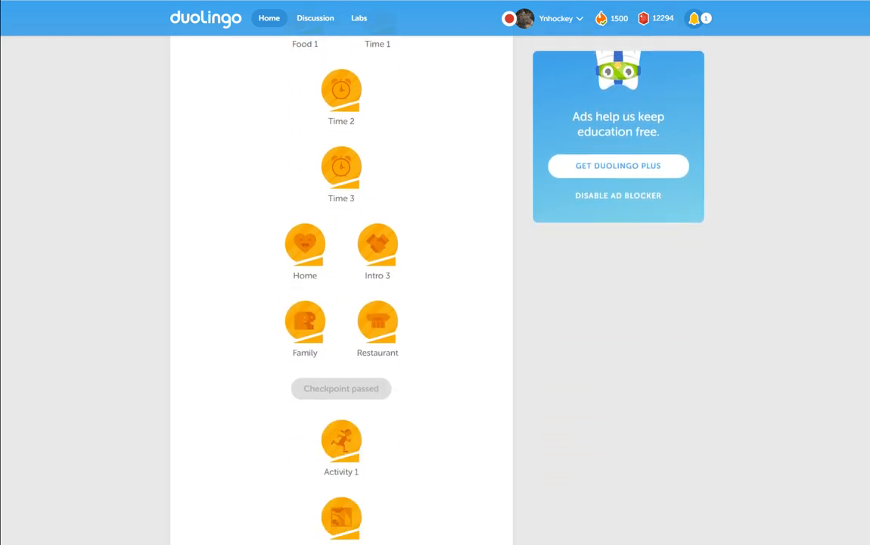
pyautogui.scroll(-3)
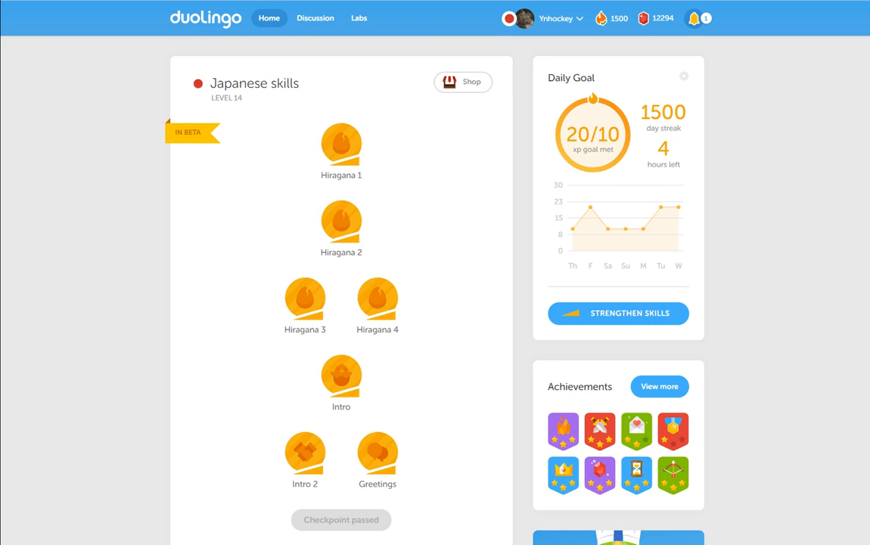
pyautogui.scroll(-3)
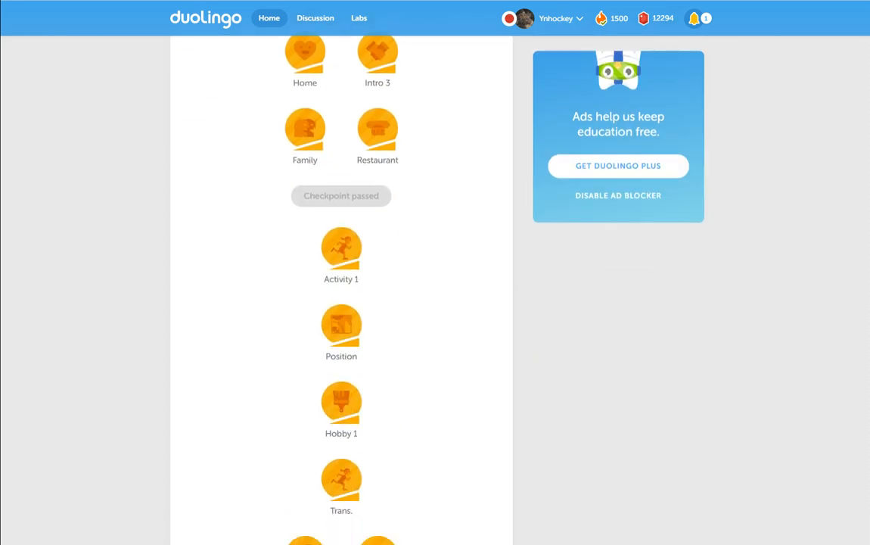
pyautogui.scroll(-3)
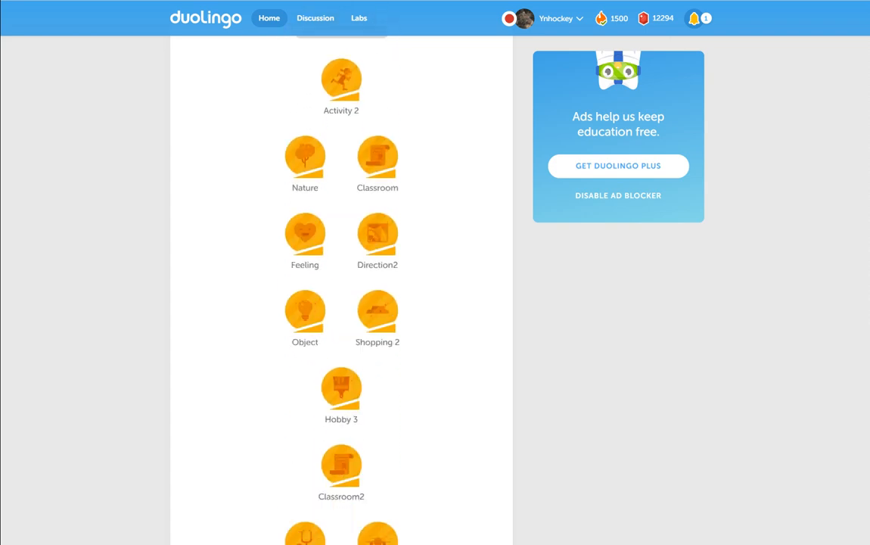
pyautogui.scroll(-3)
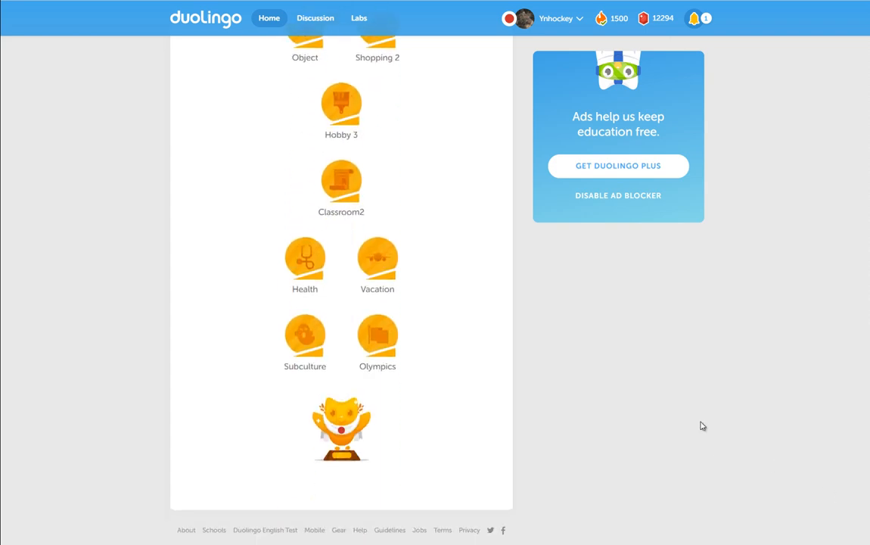